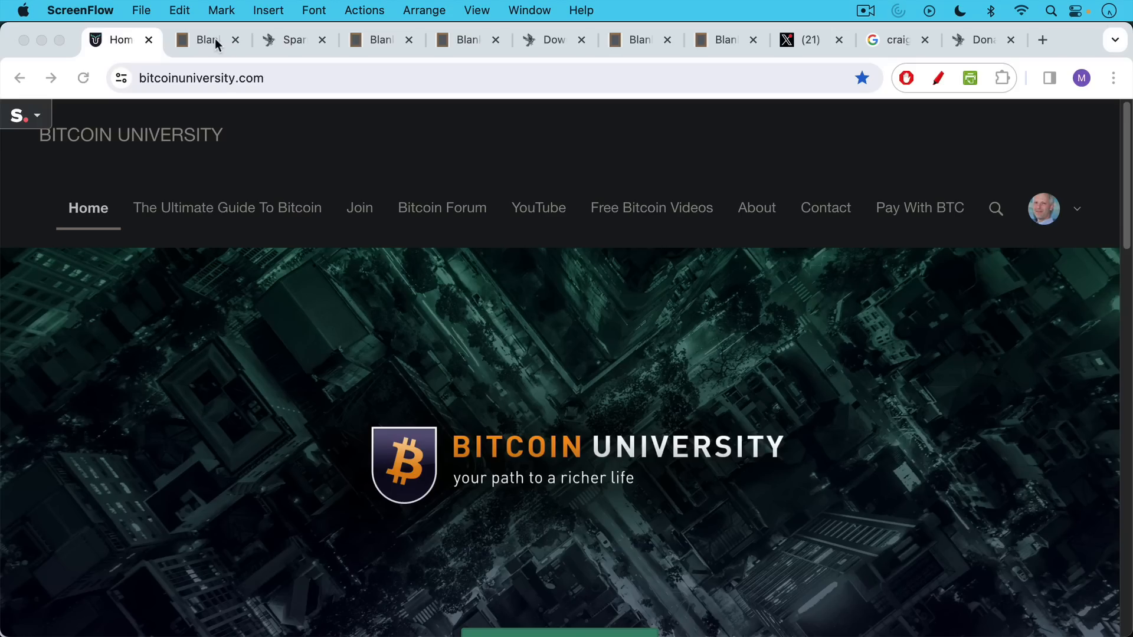
View the Sparrow title note, the sparrowwallet.com homepage, then the next intro note.
left_click(203, 39)
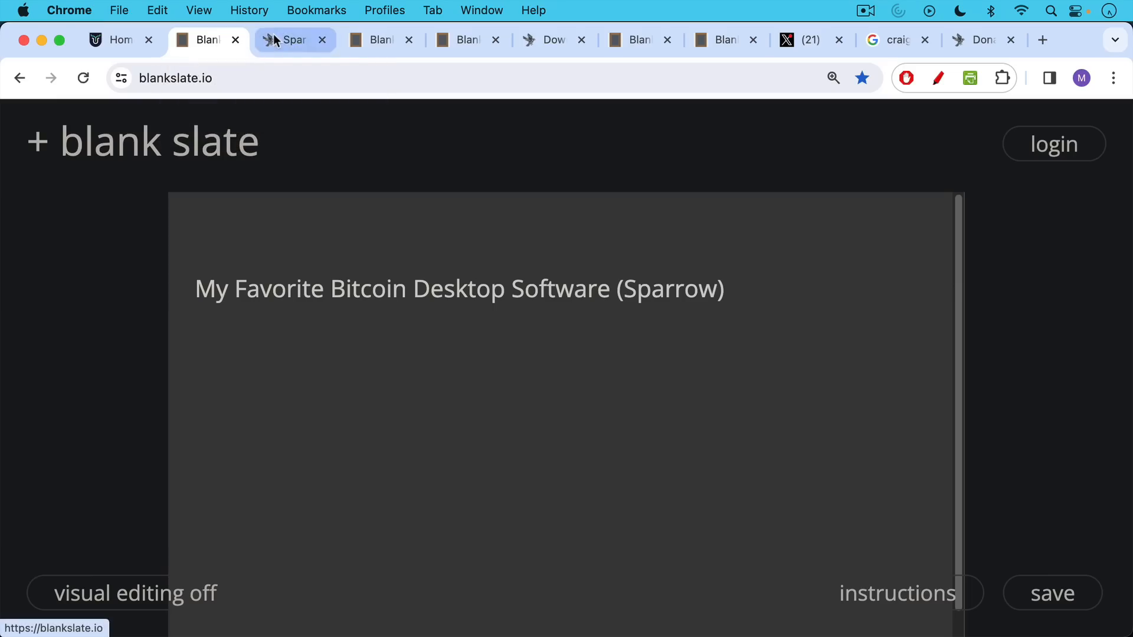
left_click(293, 40)
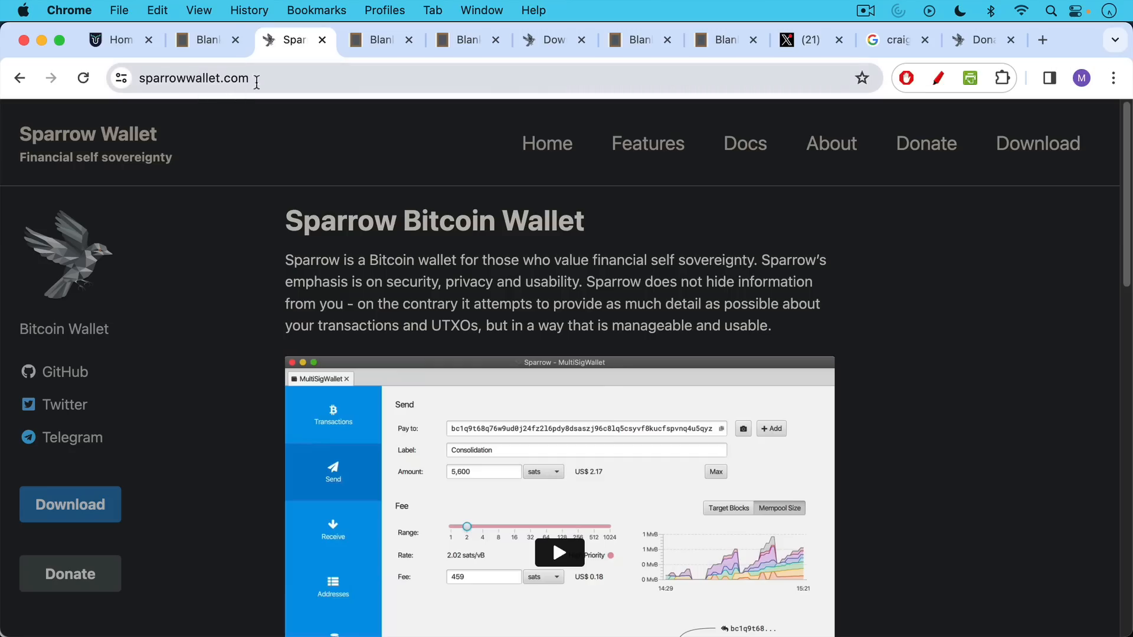
left_click(379, 40)
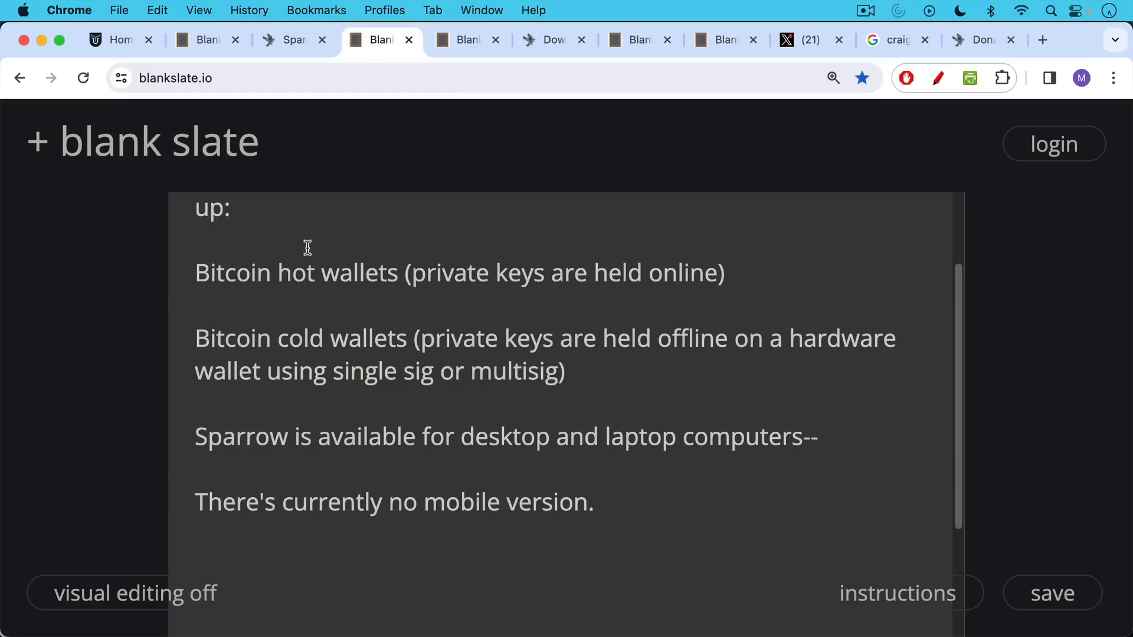
mouse_move(333, 115)
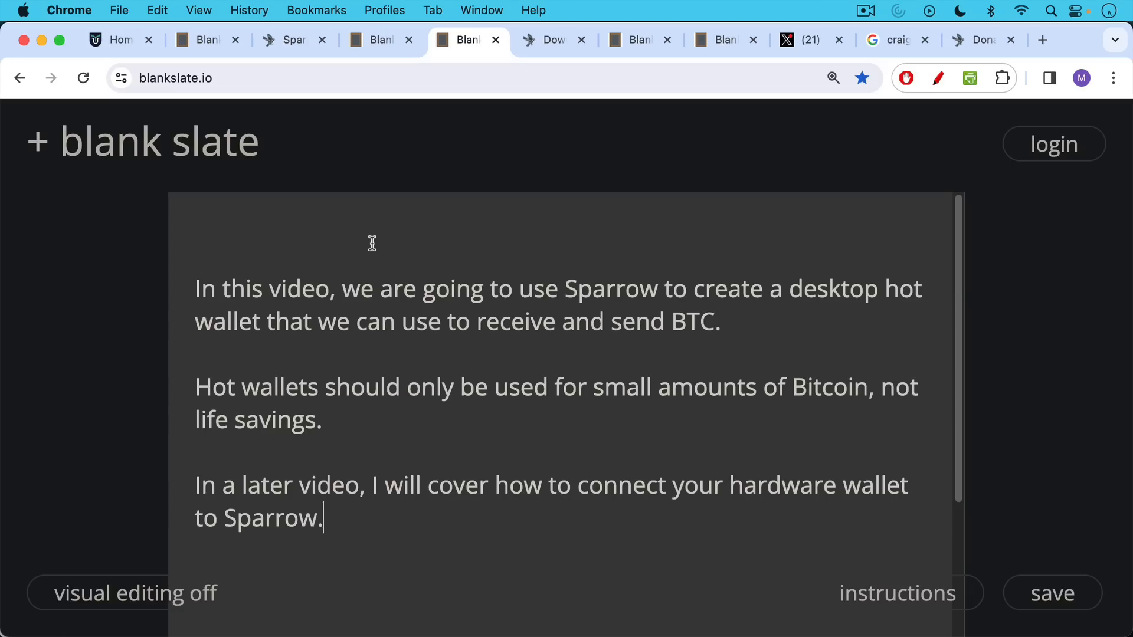
View the Sparrow download page and the Blank Slate note on using the correct URL.
left_click(552, 39)
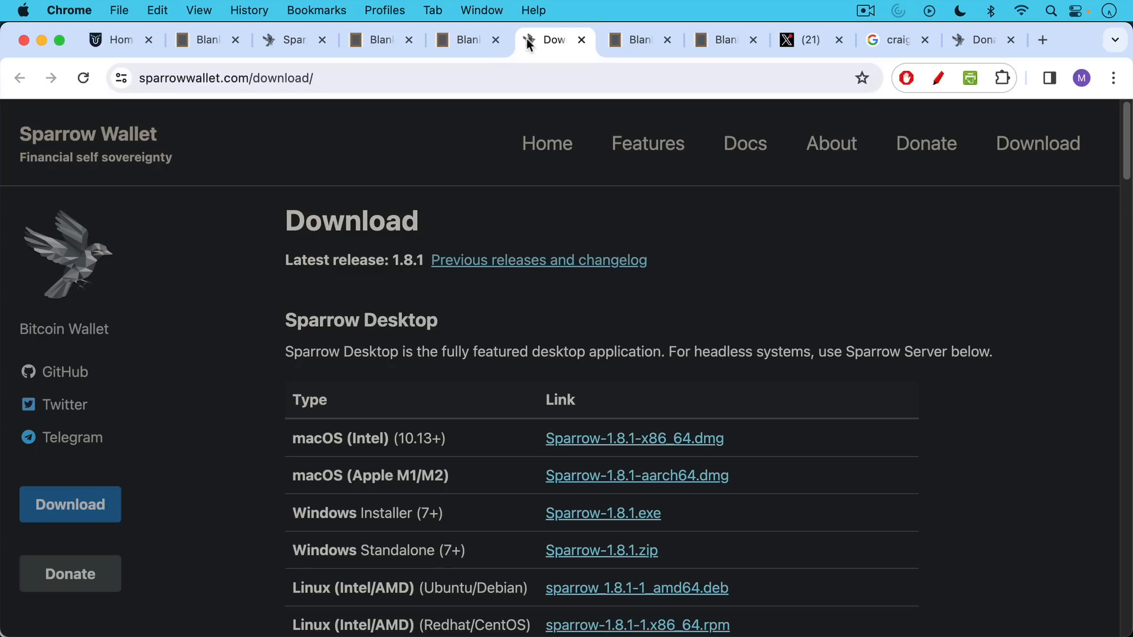
left_click(258, 77)
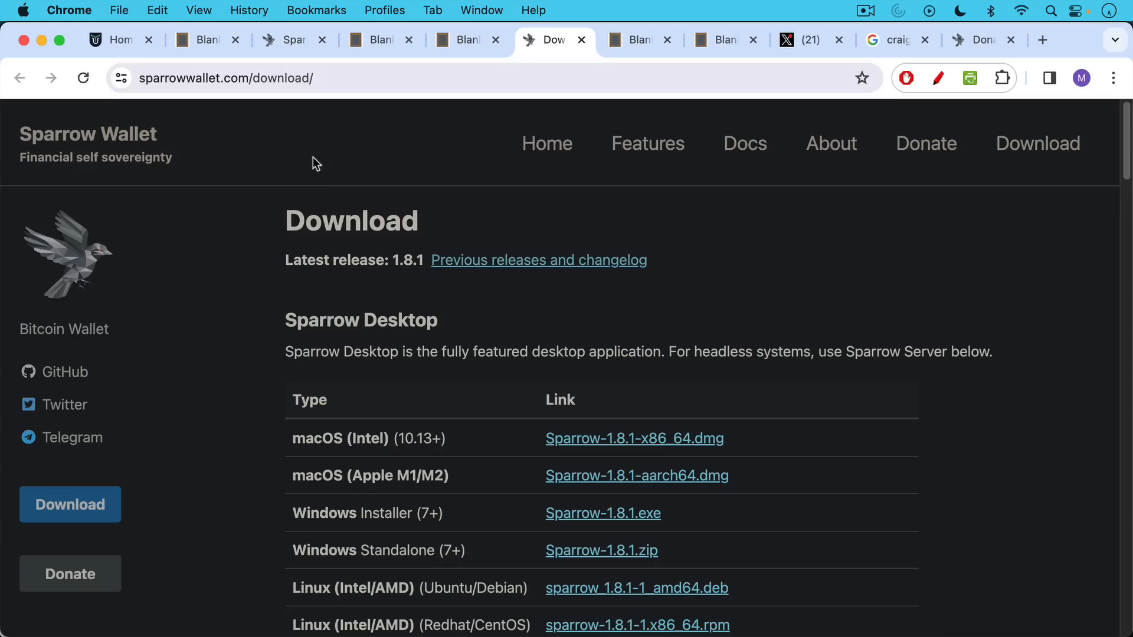
mouse_move(258, 337)
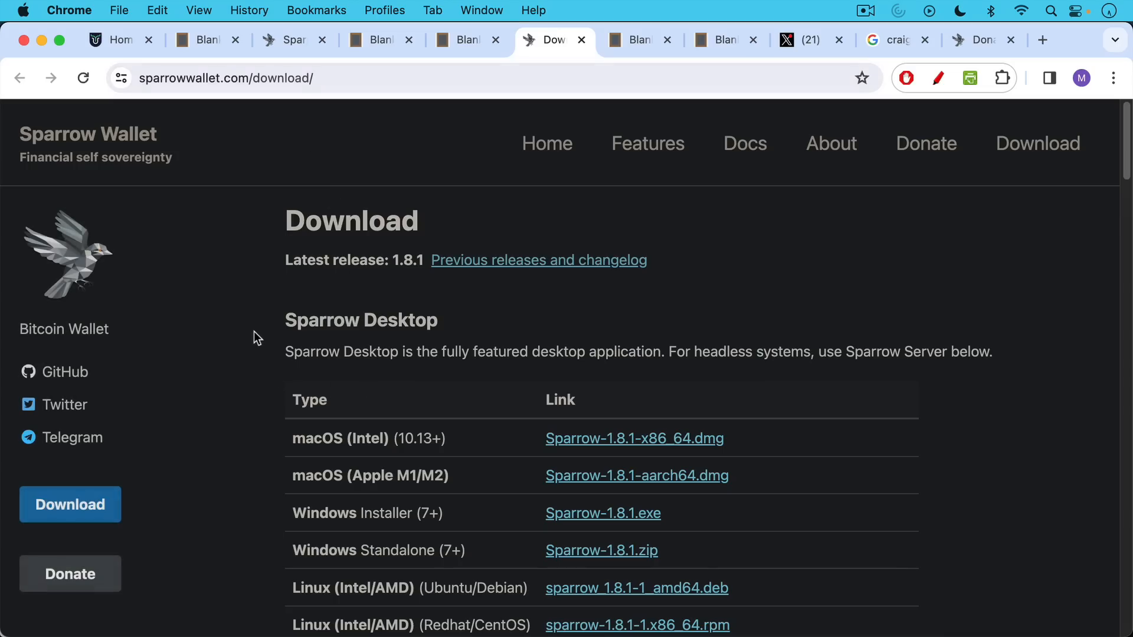
mouse_move(385, 445)
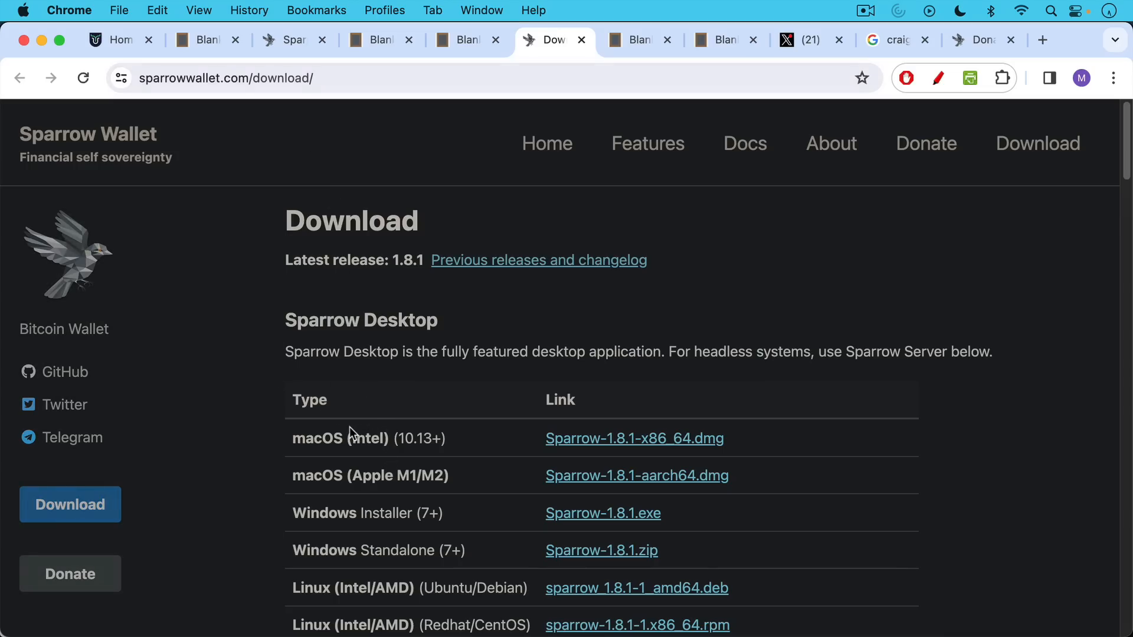
left_click(638, 39)
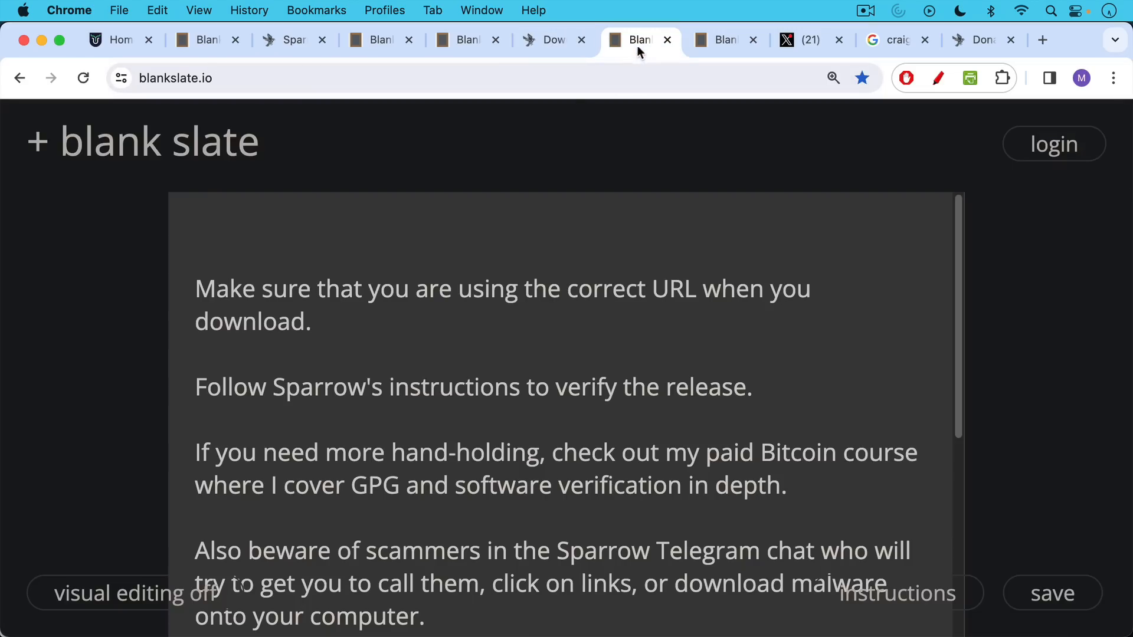
mouse_move(506, 176)
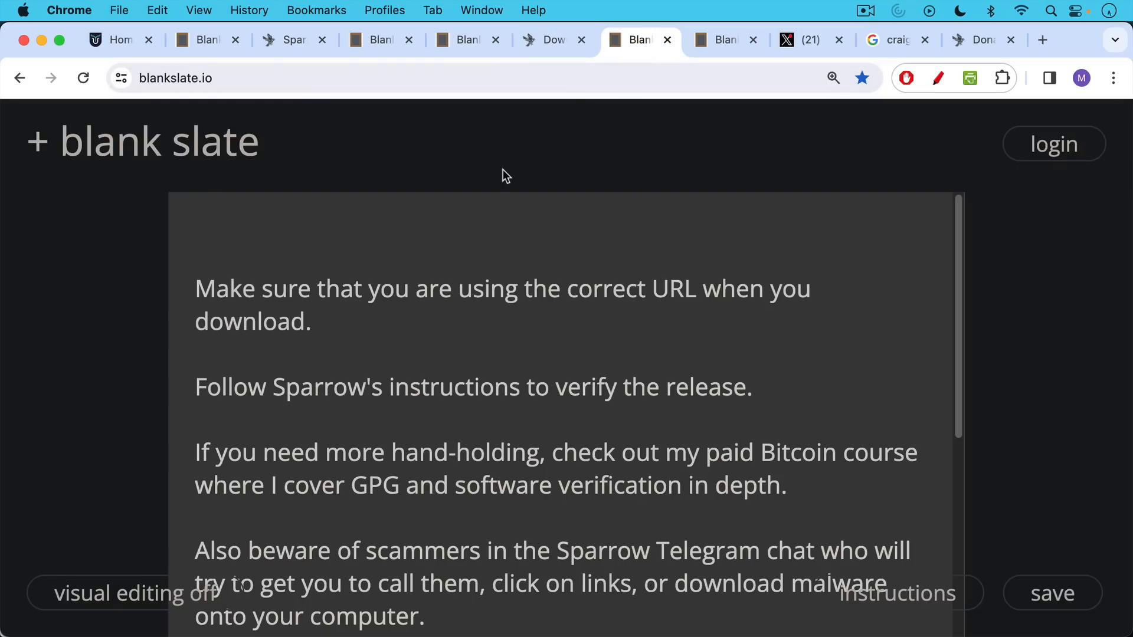
left_click(553, 40)
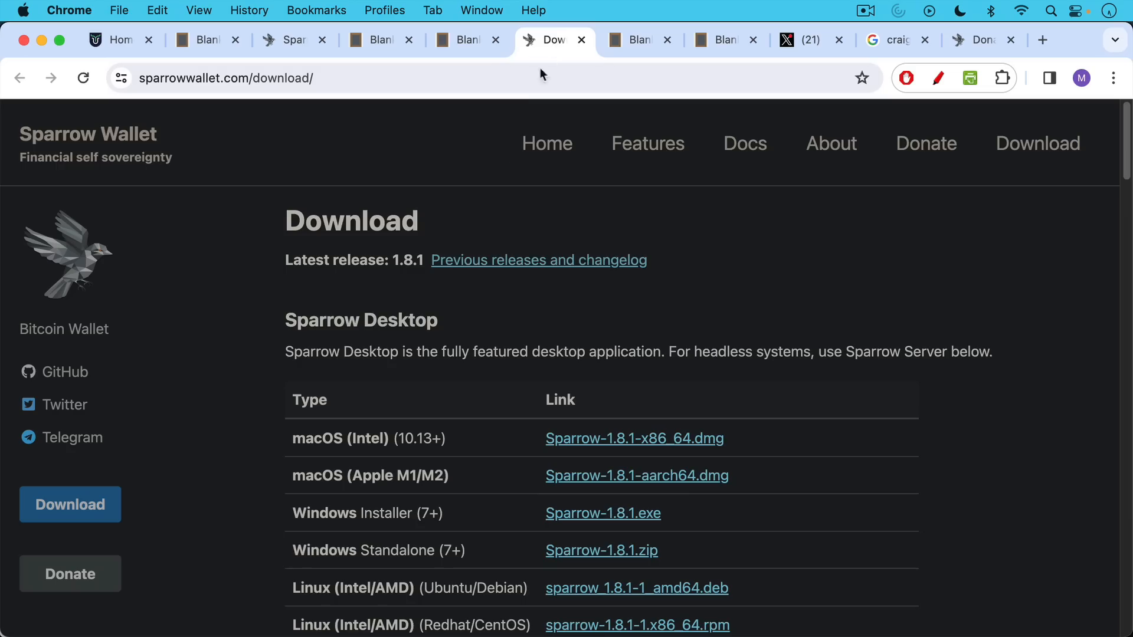
Scroll to Verifying the Release, checking the matching verification note alongside.
scroll("down", 3)
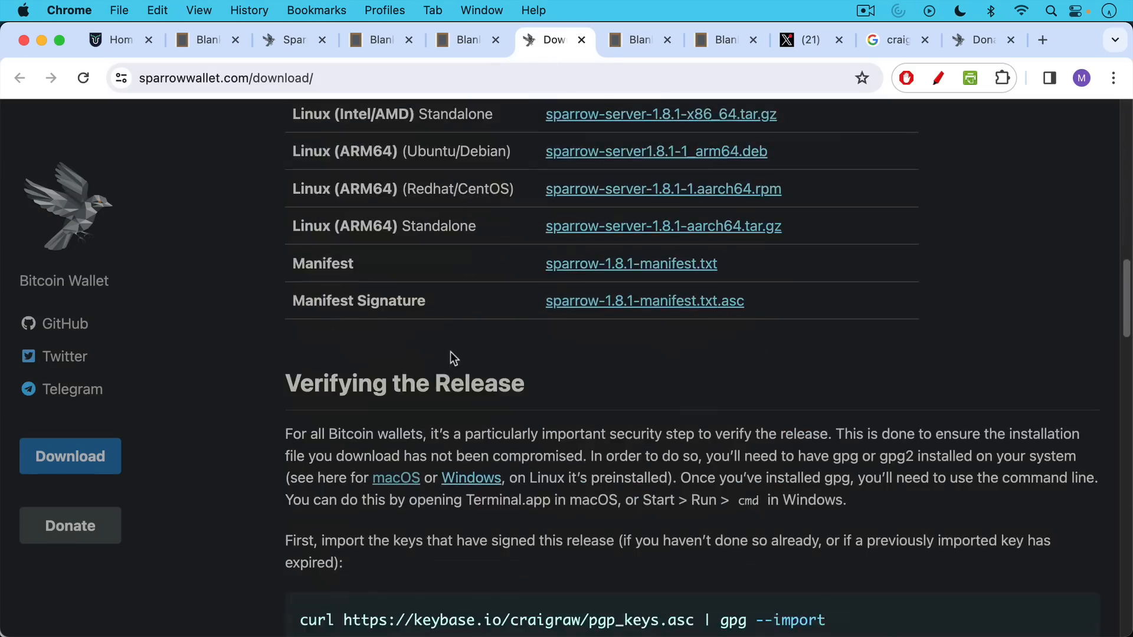
scroll("down", 3)
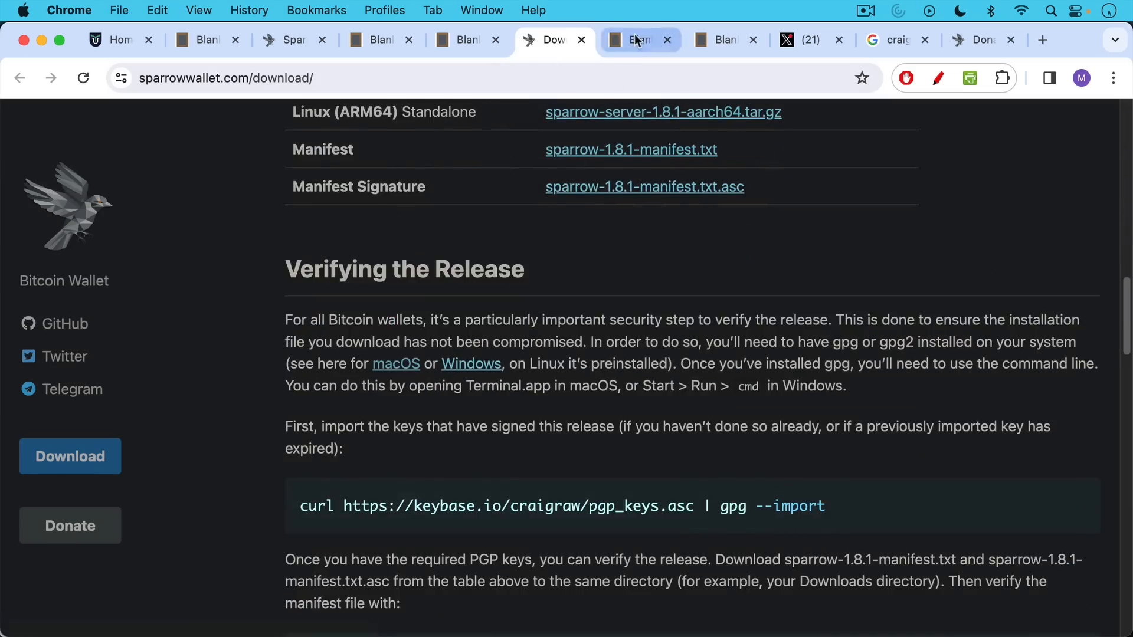
left_click(640, 40)
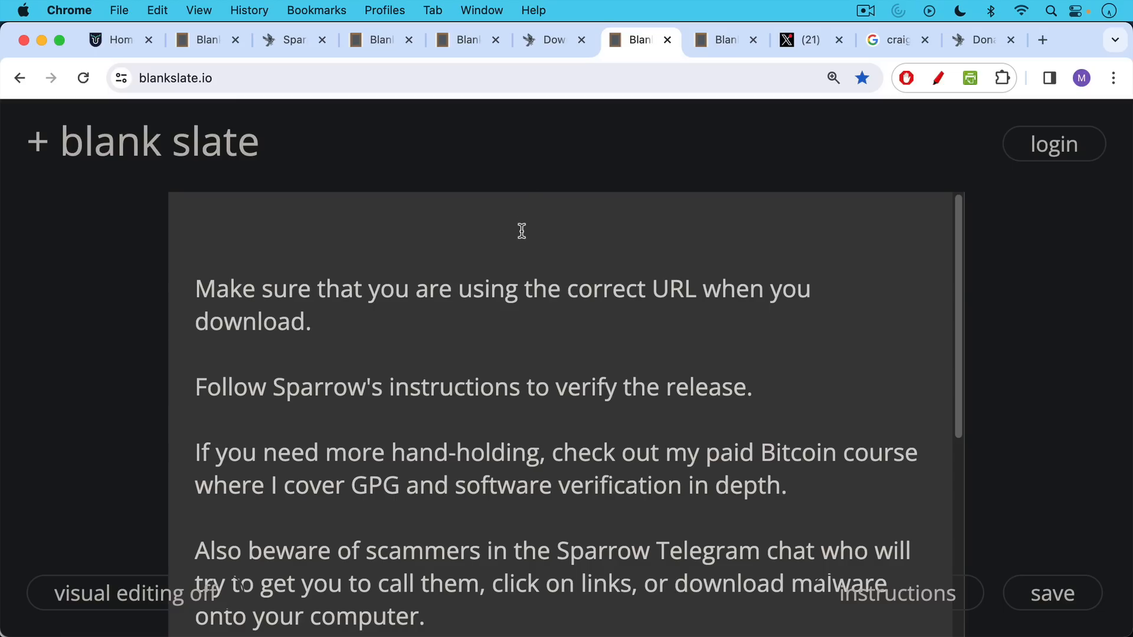
mouse_move(516, 250)
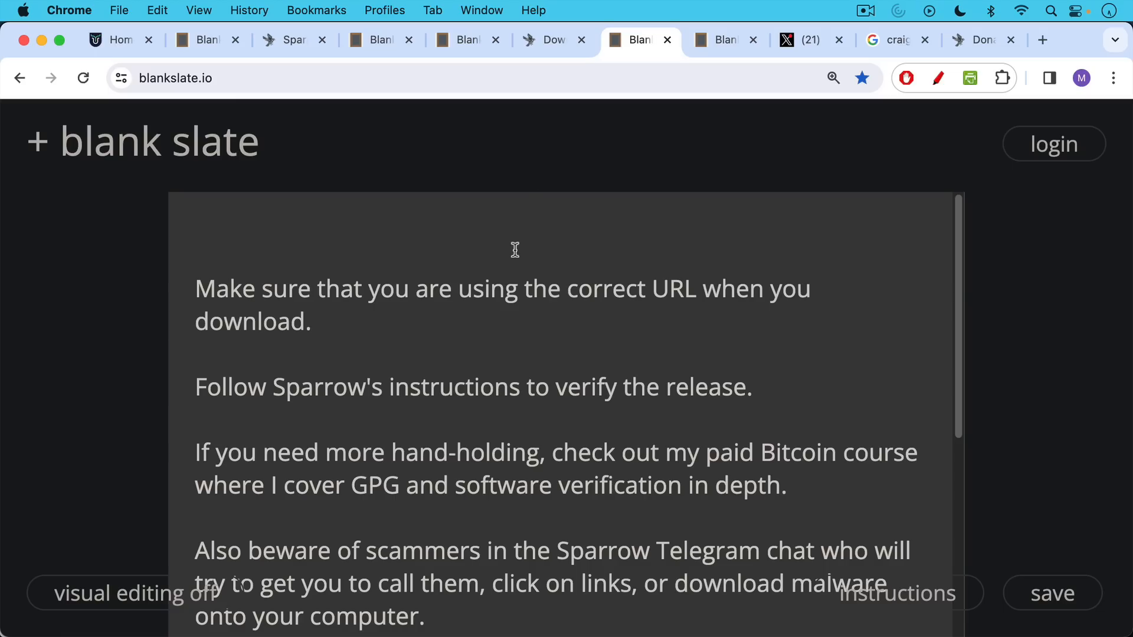
left_click(545, 39)
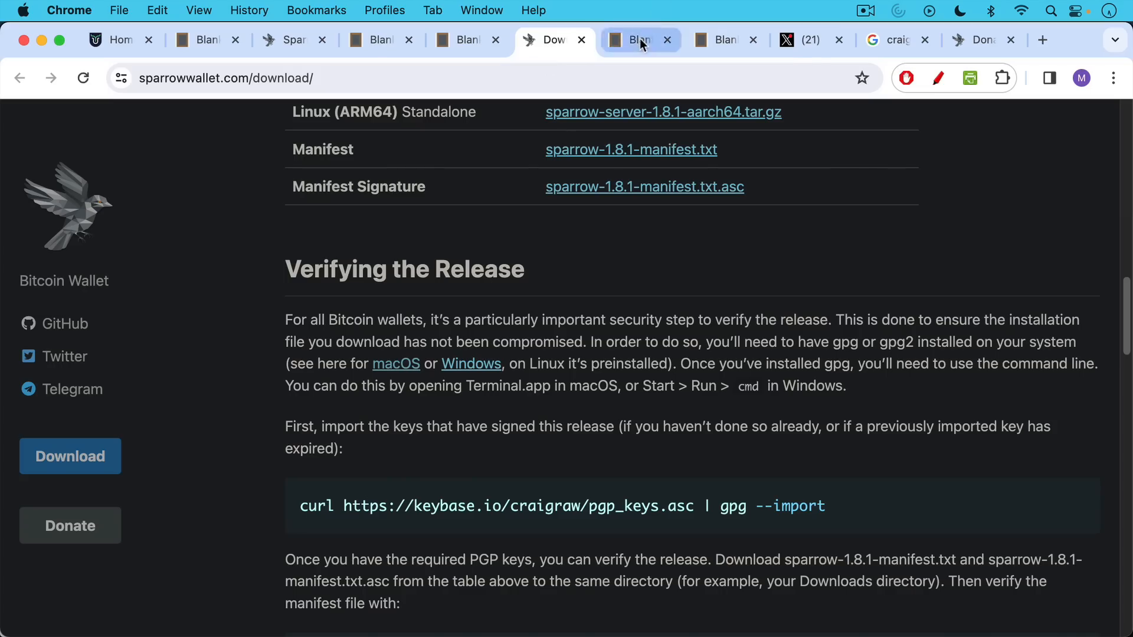
Return to the Blank Slate note about verifying the release and Telegram scammers.
left_click(638, 39)
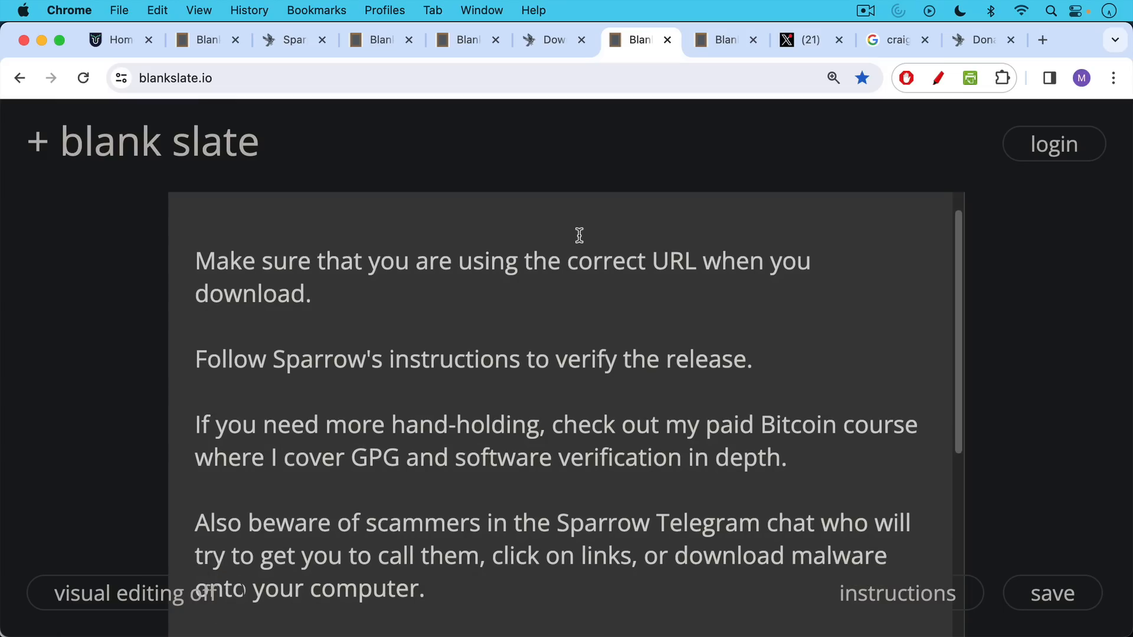
mouse_move(577, 238)
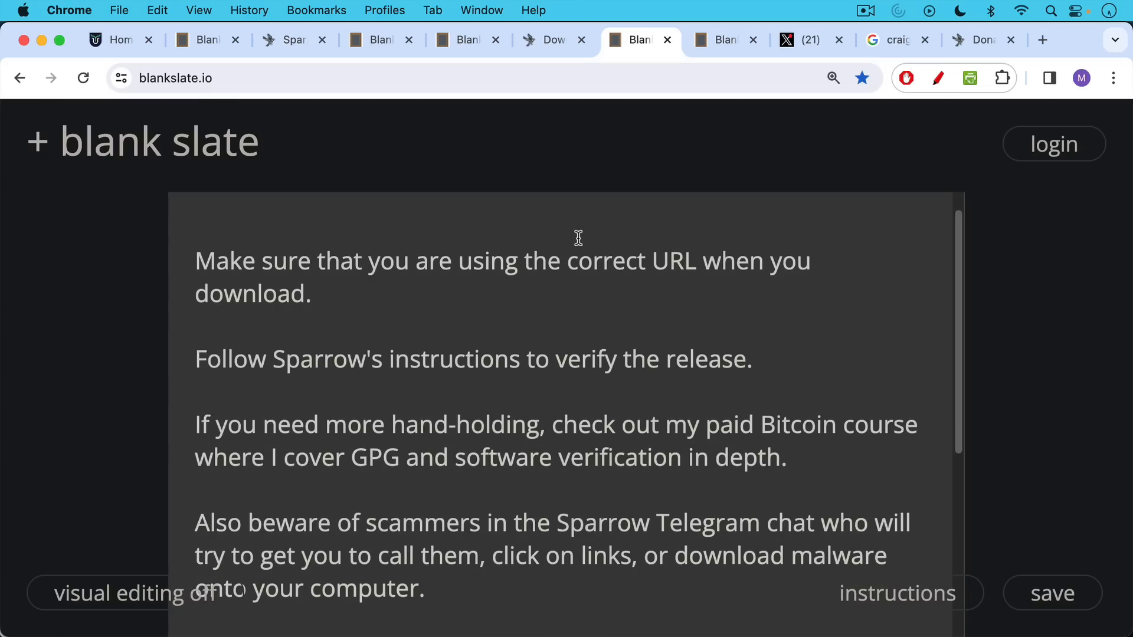
mouse_move(566, 232)
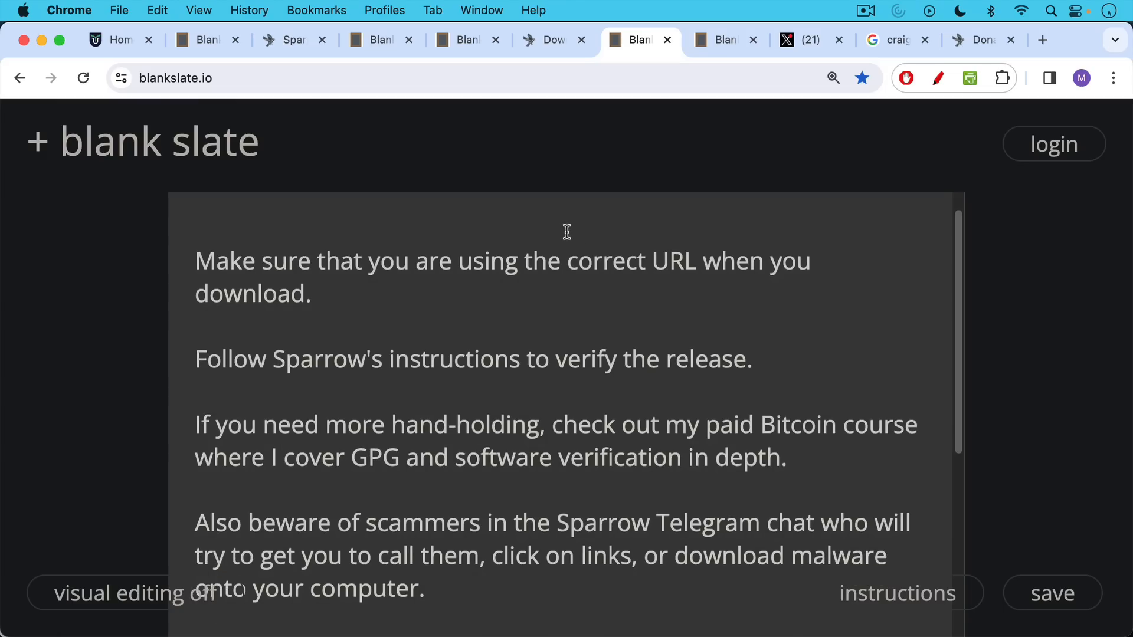
mouse_move(561, 229)
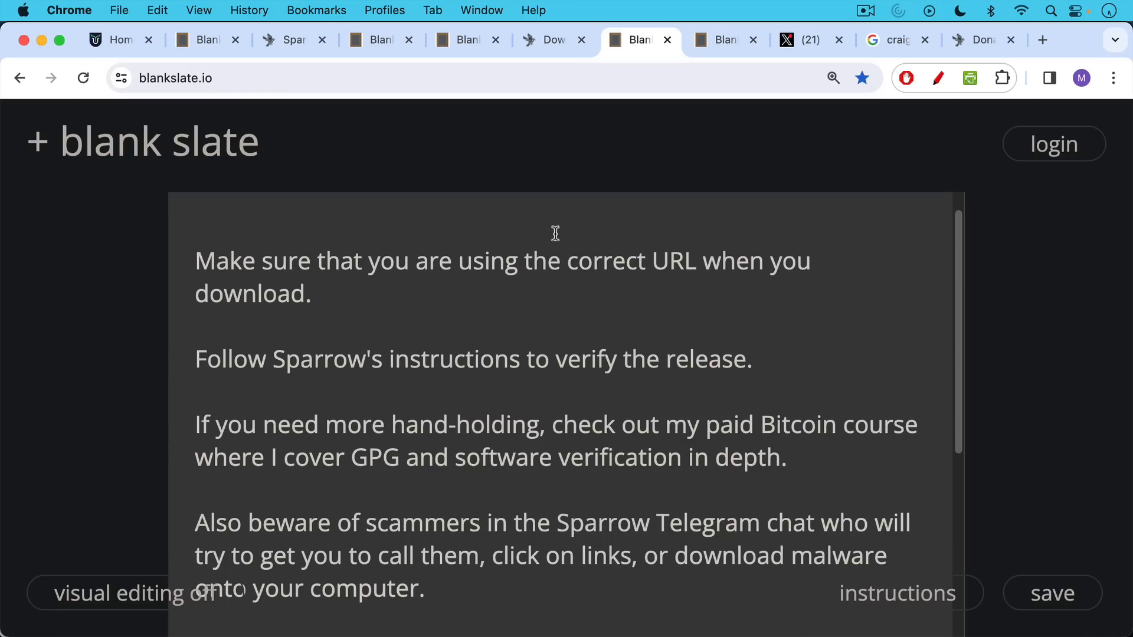
mouse_move(568, 162)
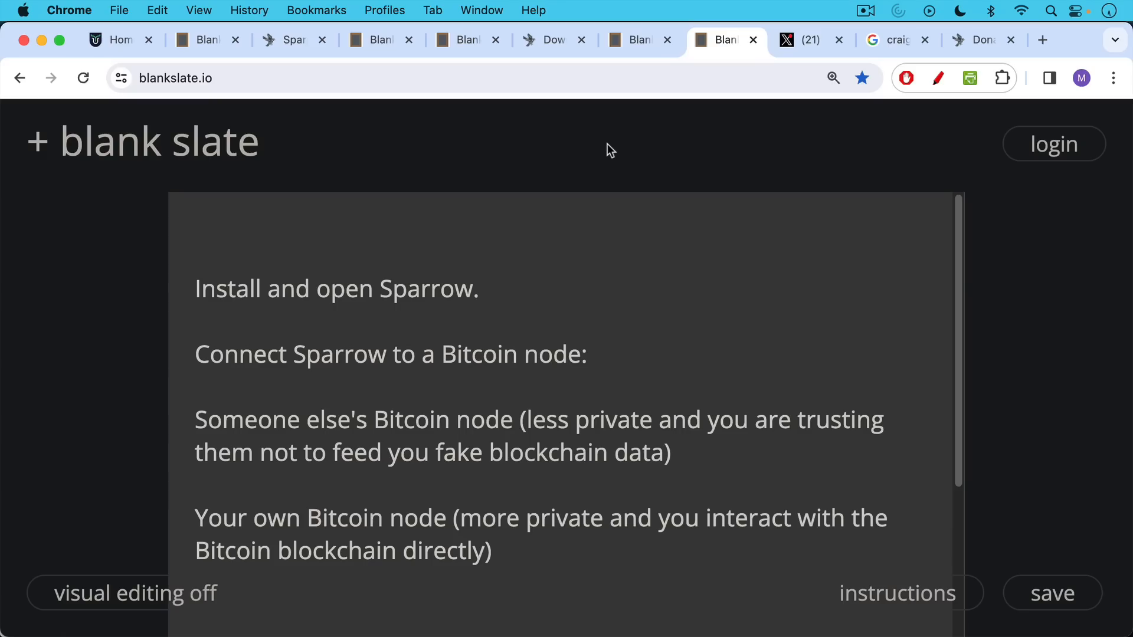
mouse_move(530, 634)
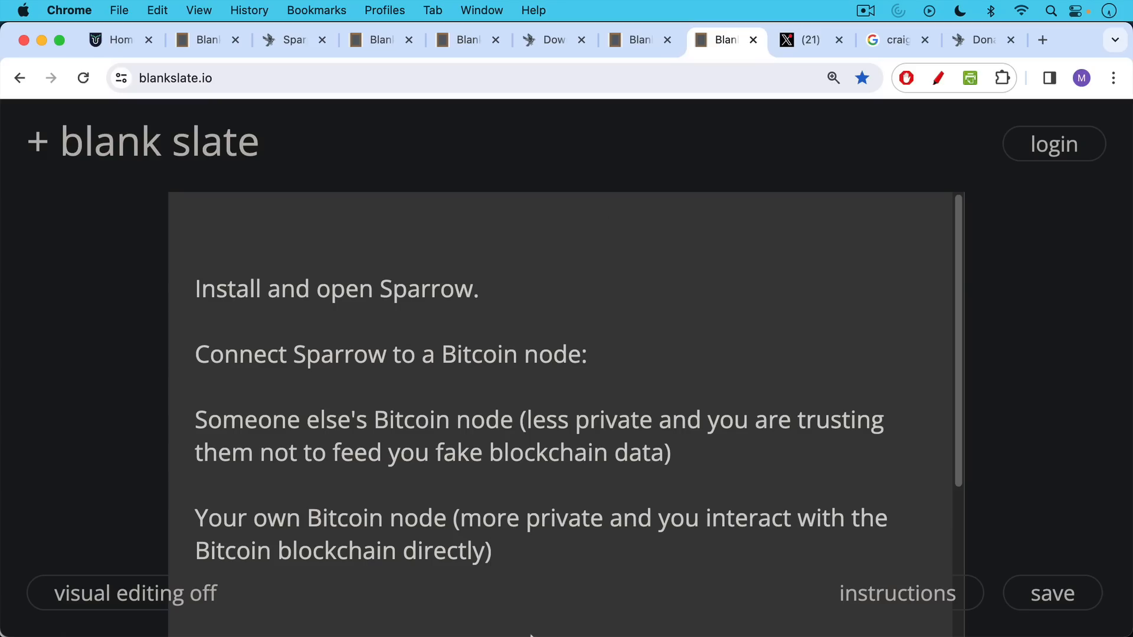
mouse_move(529, 601)
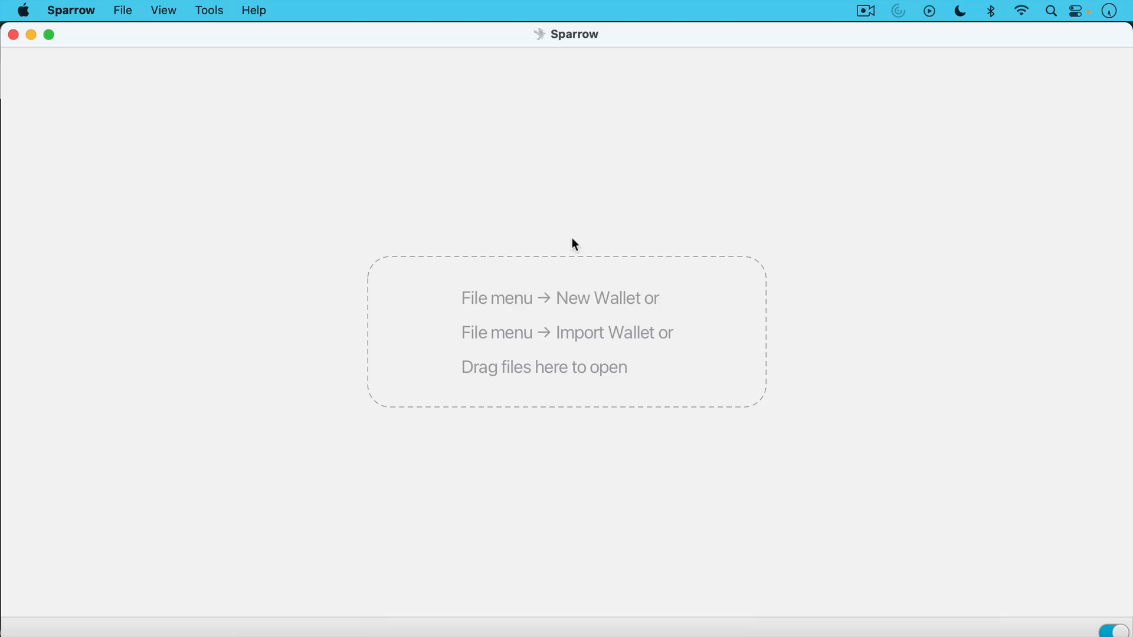
mouse_move(81, 13)
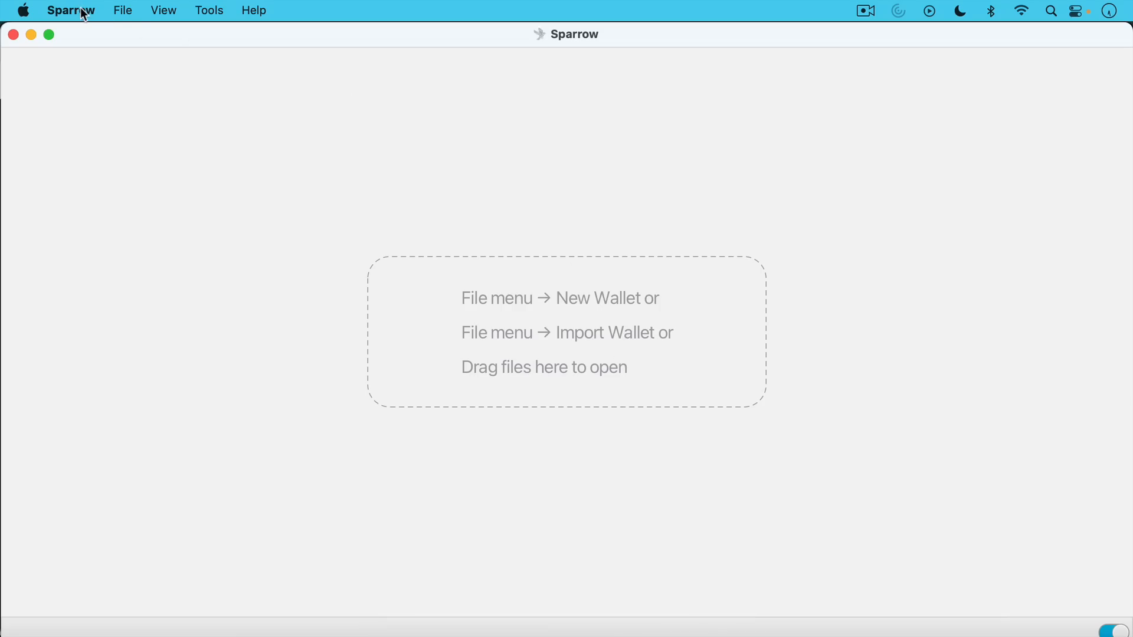
Open Sparrow's Preferences on the Server section showing the umbrel server on port 50001.
left_click(71, 10)
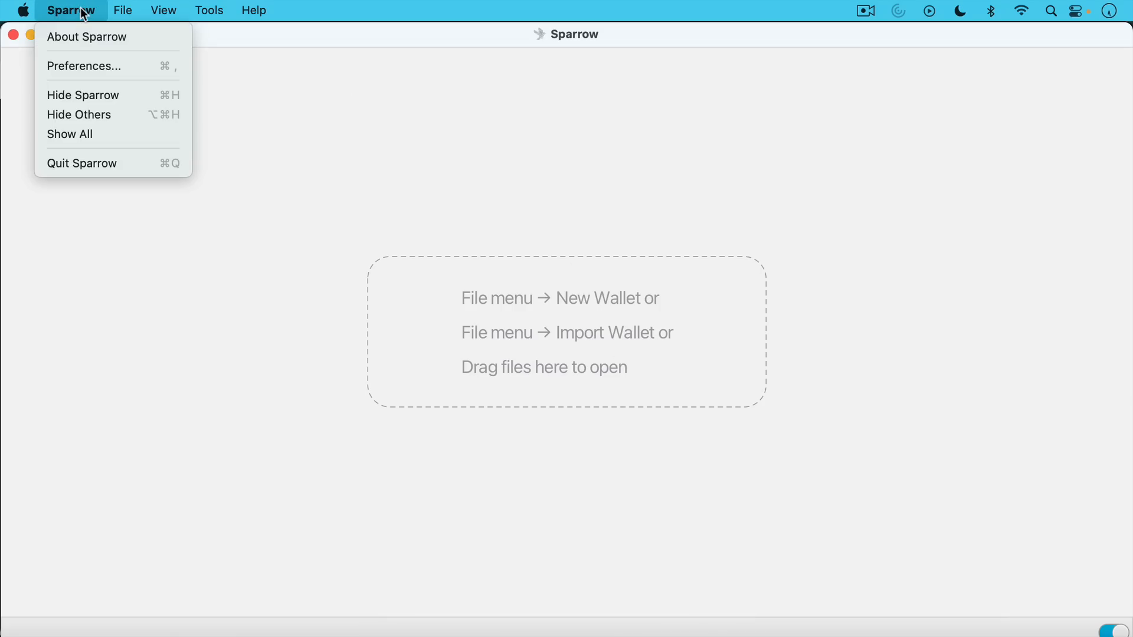
left_click(122, 10)
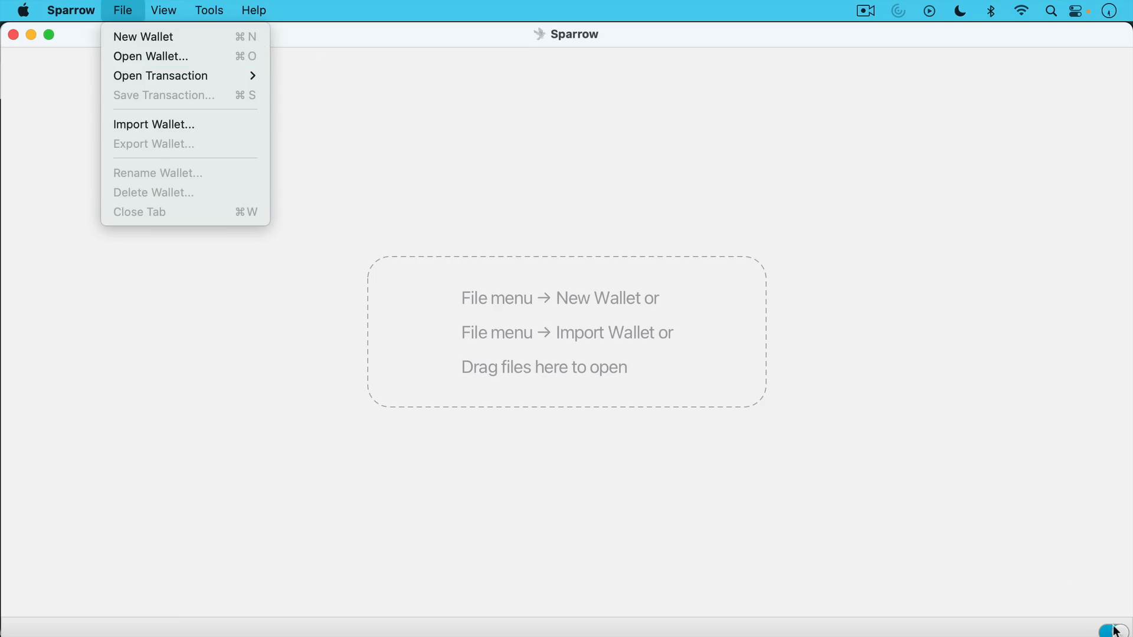
mouse_move(1114, 628)
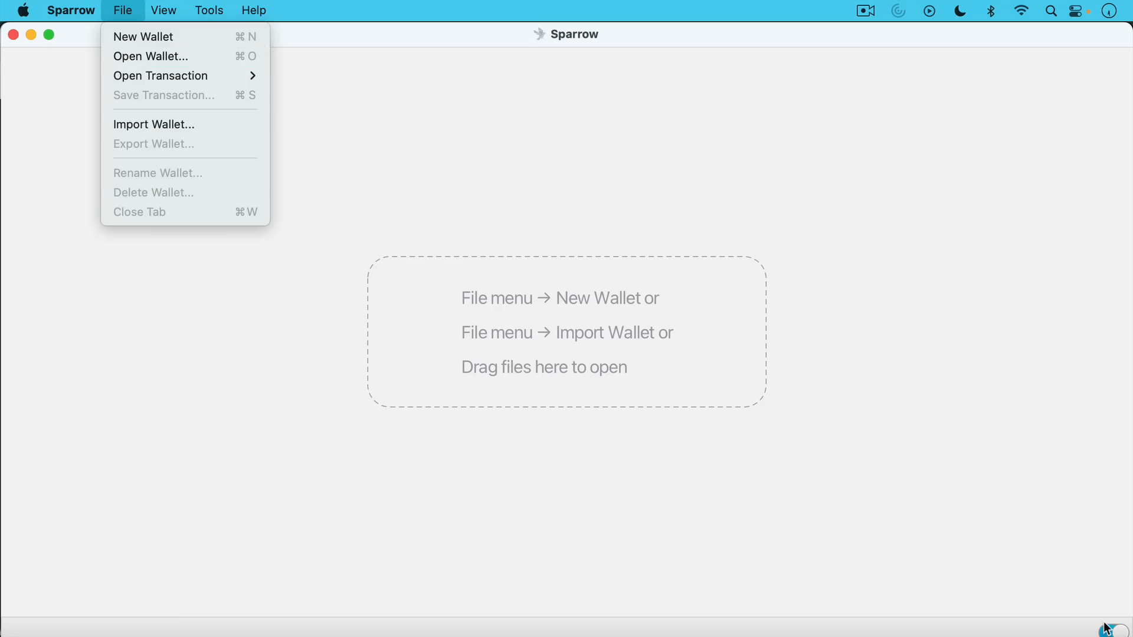
left_click(70, 10)
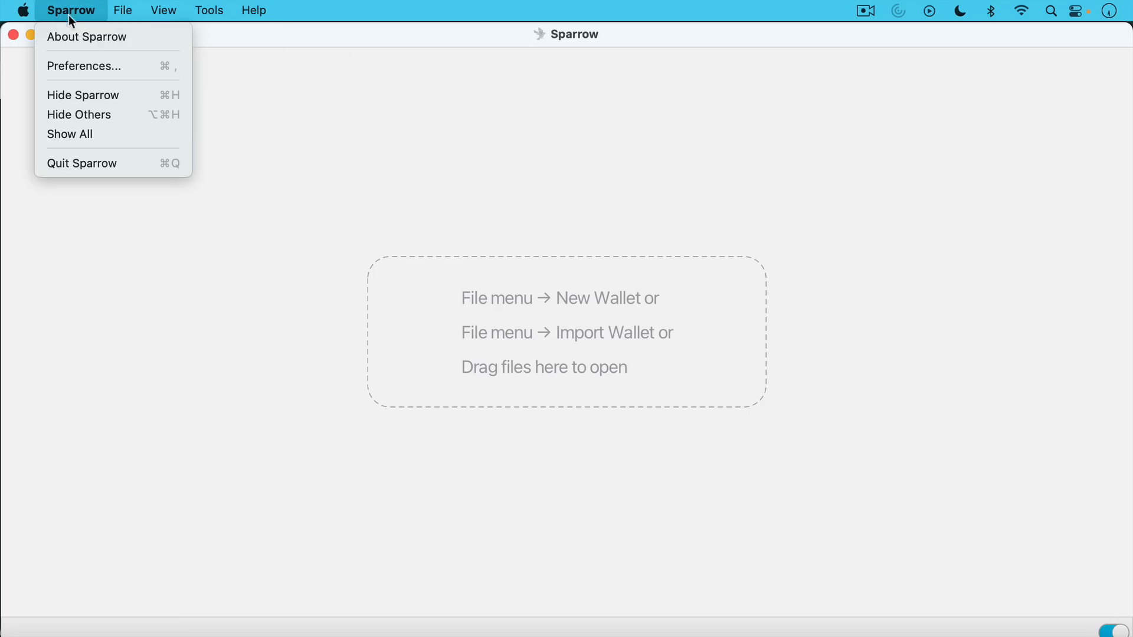
left_click(84, 66)
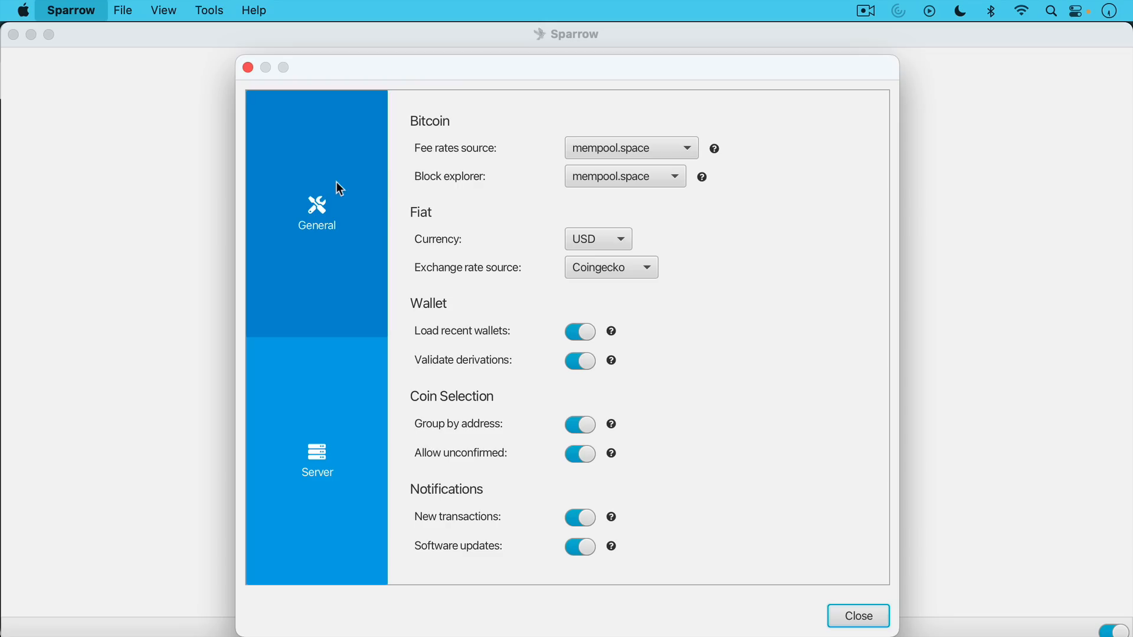
mouse_move(361, 206)
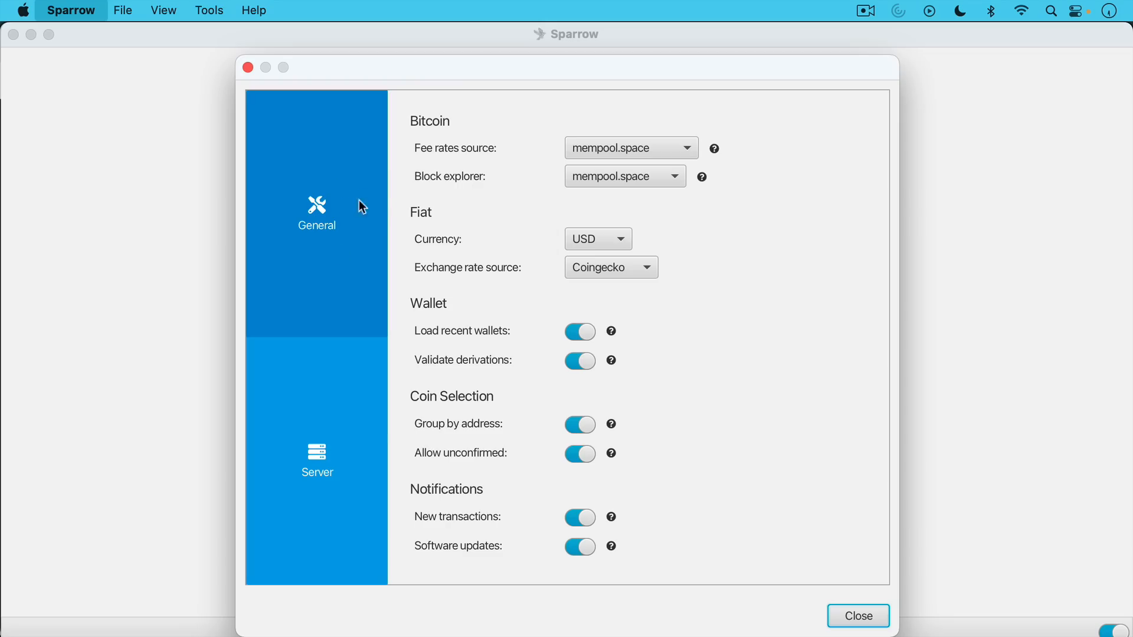
mouse_move(638, 134)
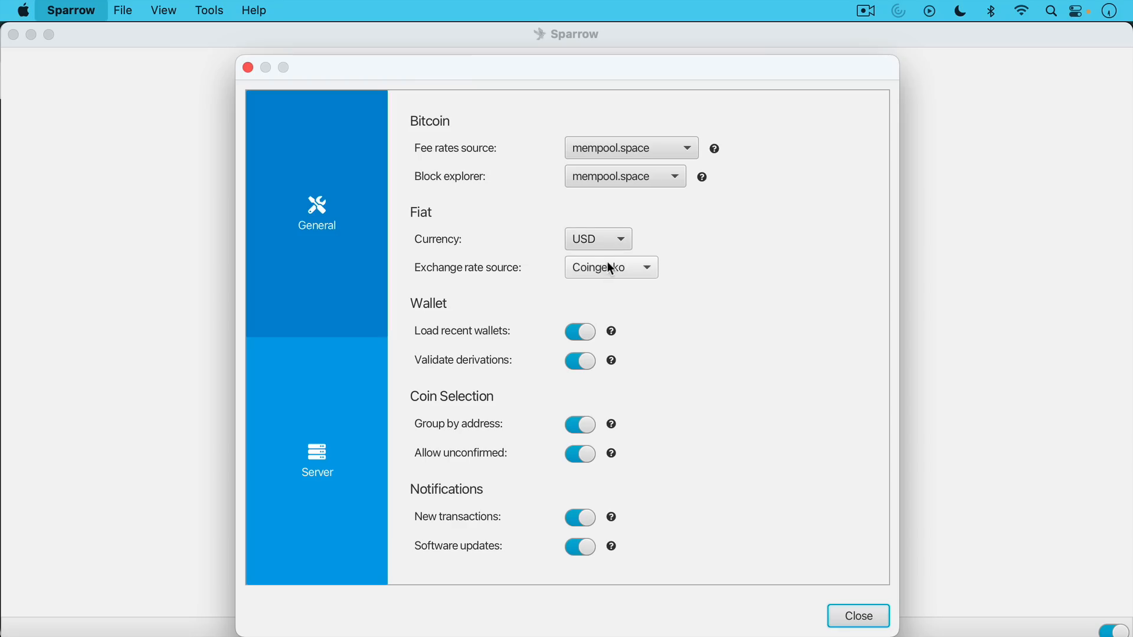
mouse_move(528, 377)
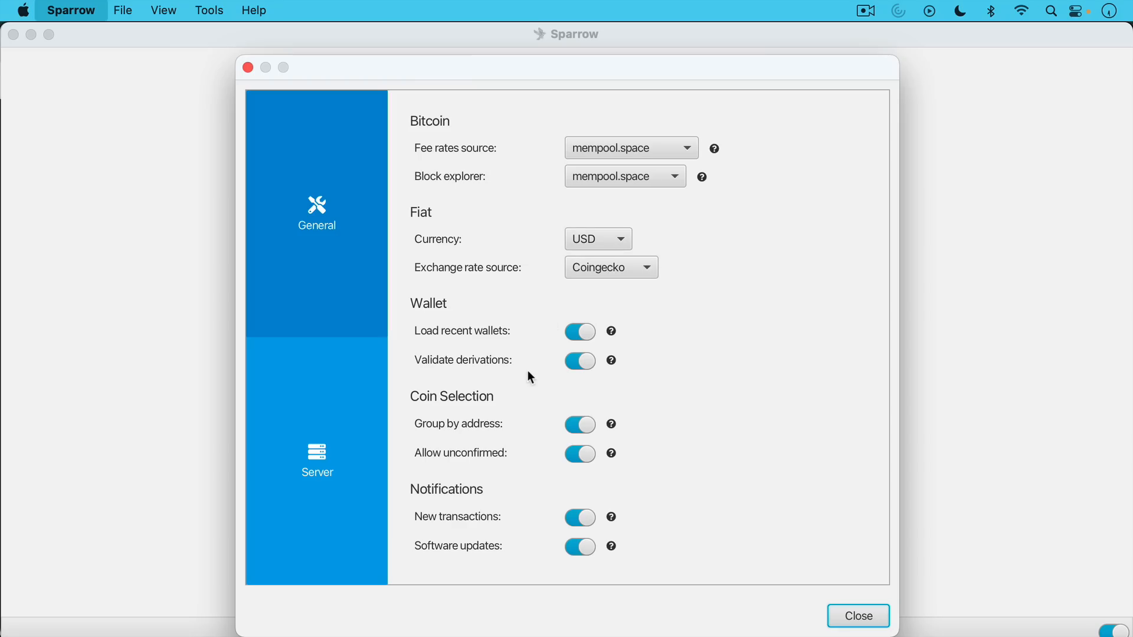
left_click(316, 461)
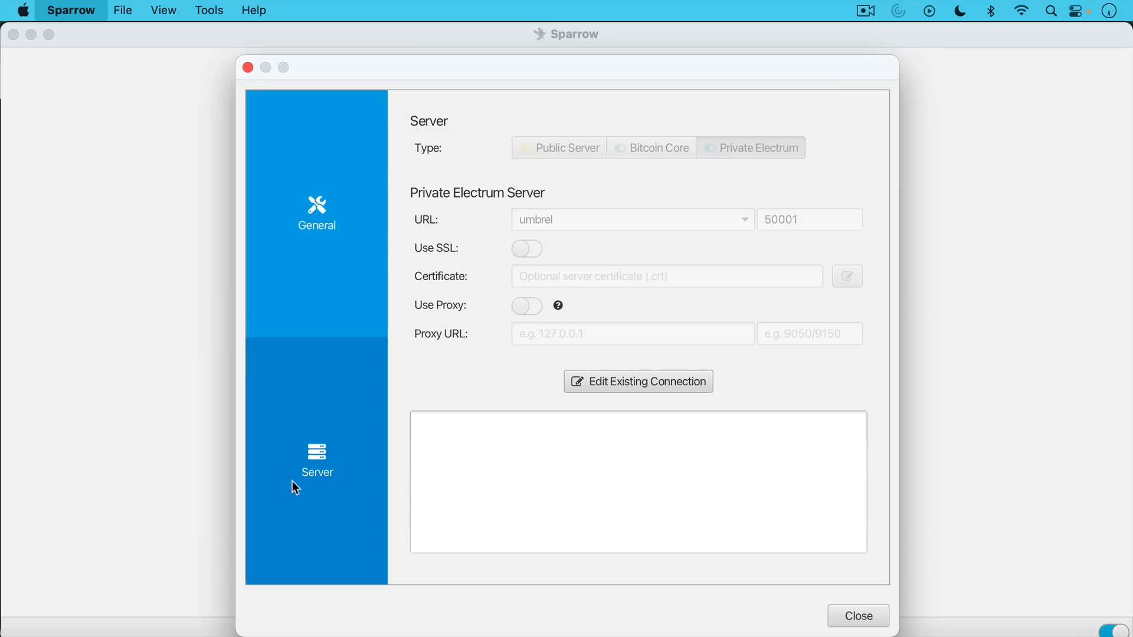
mouse_move(577, 232)
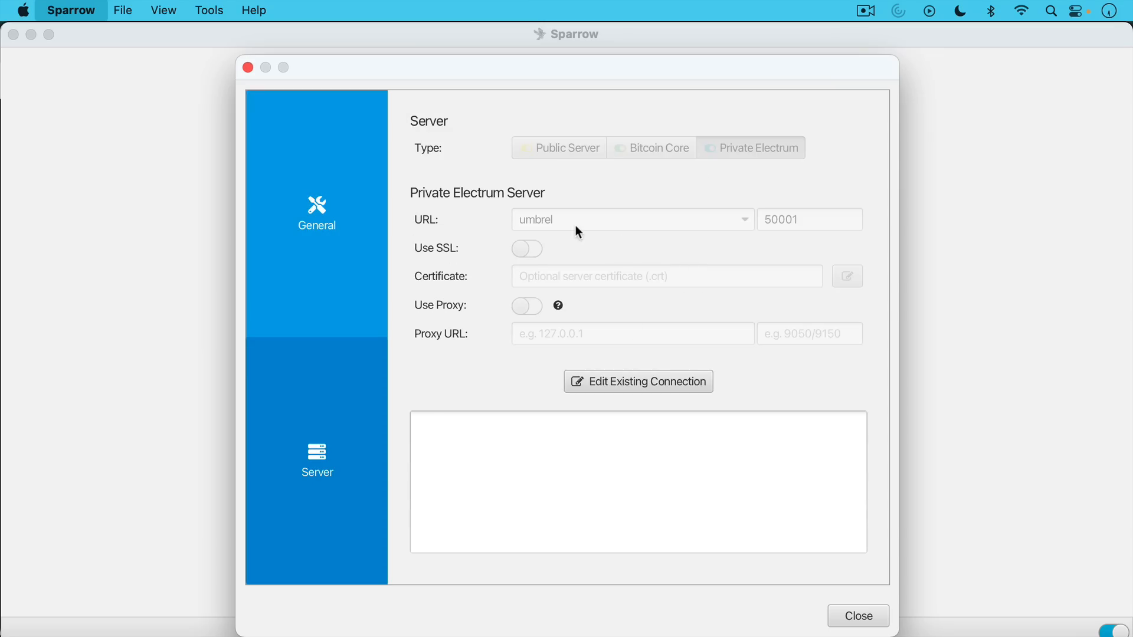
mouse_move(623, 228)
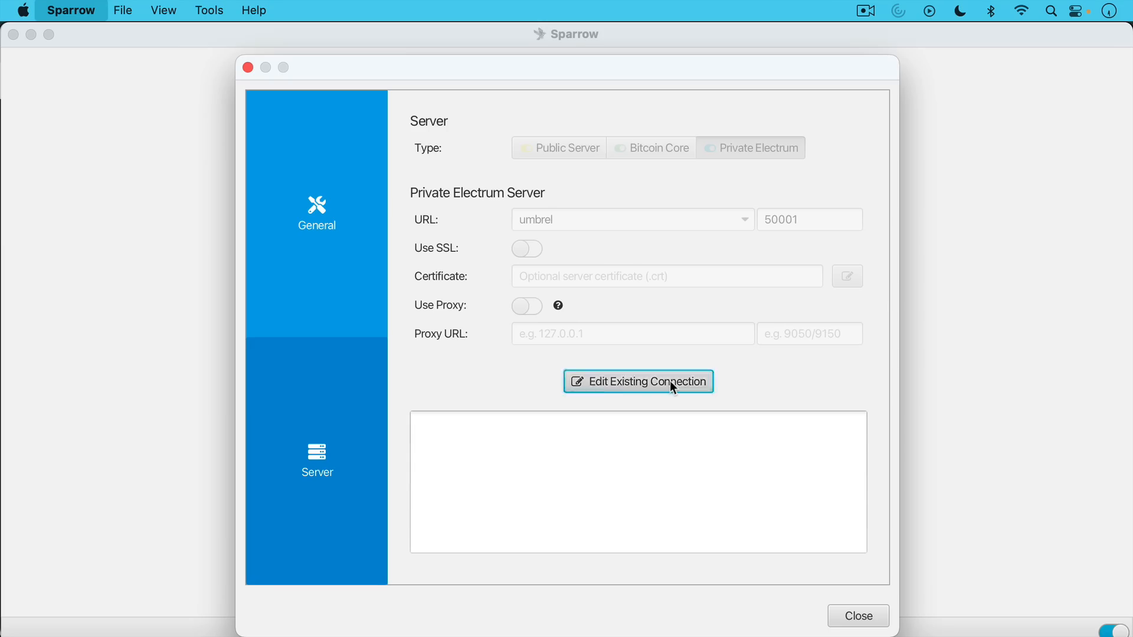
Switch to the public blockstream.info server, test the connection successfully, and close Preferences.
left_click(637, 382)
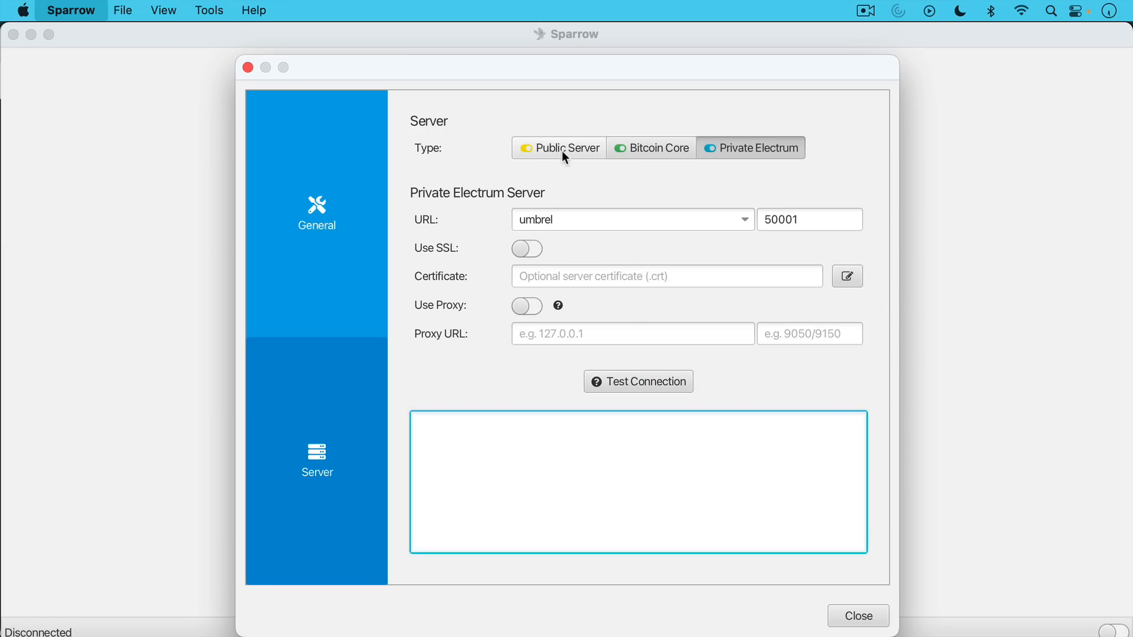
left_click(559, 147)
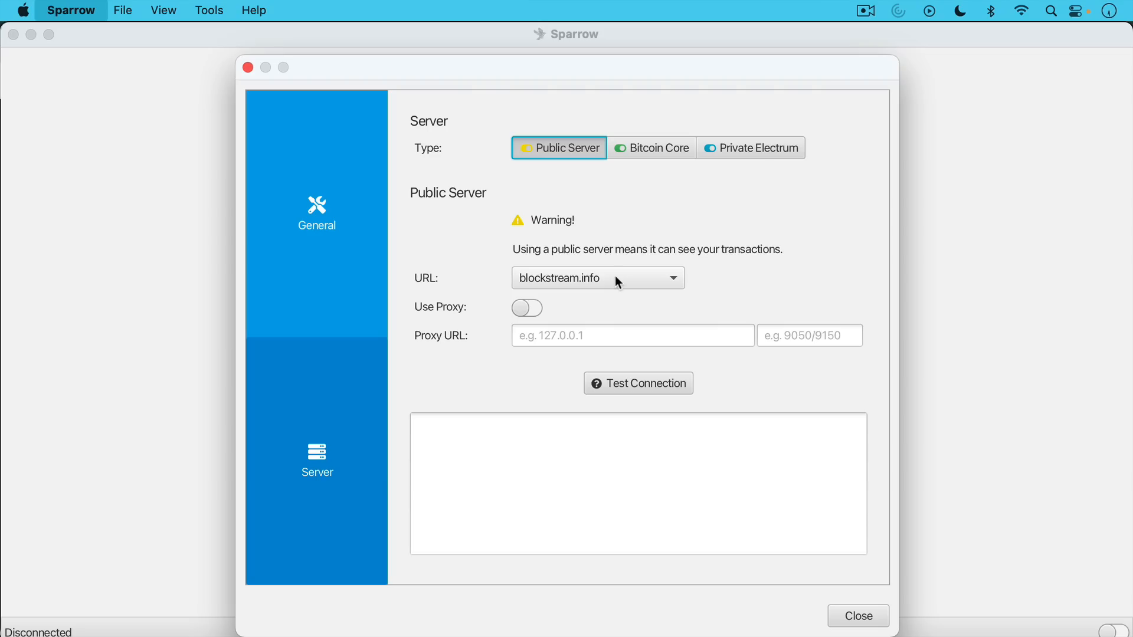
left_click(596, 277)
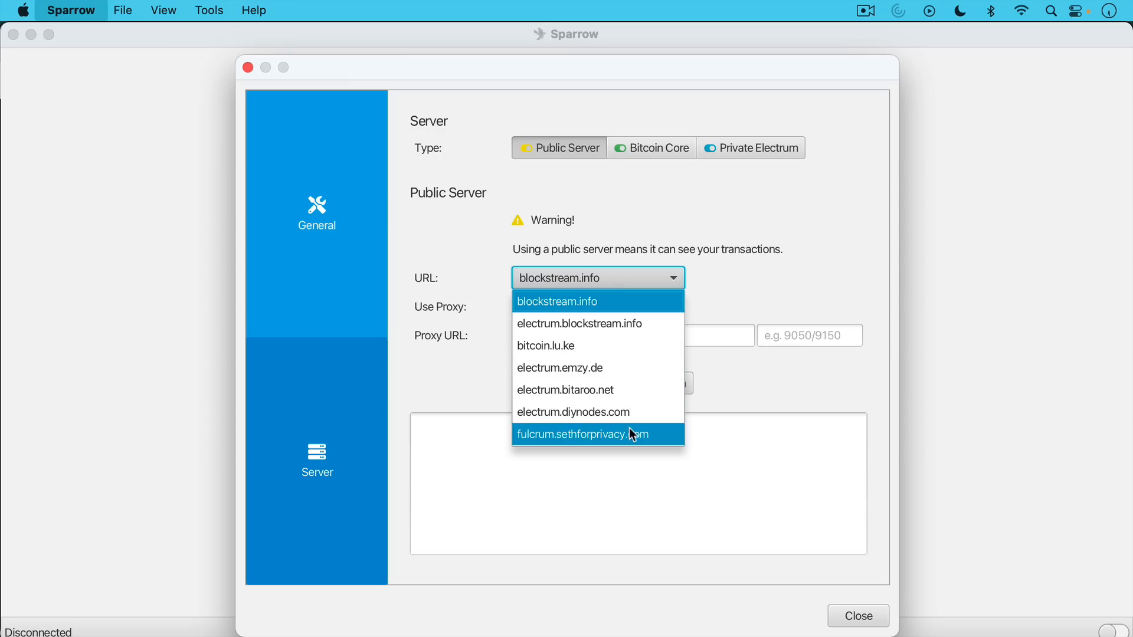
mouse_move(541, 307)
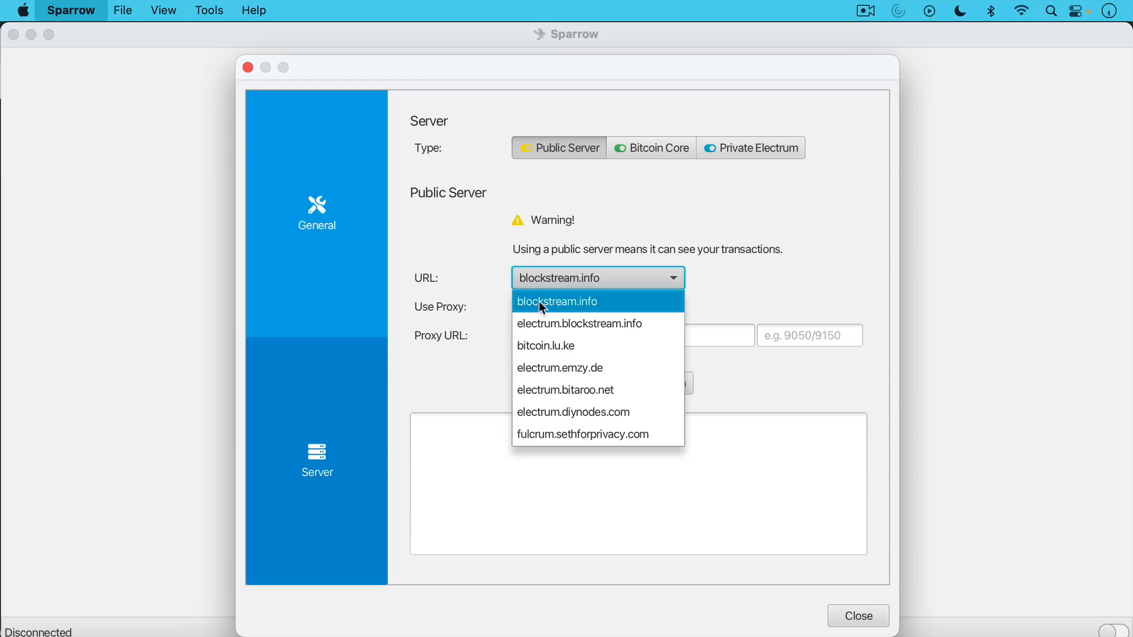
left_click(556, 302)
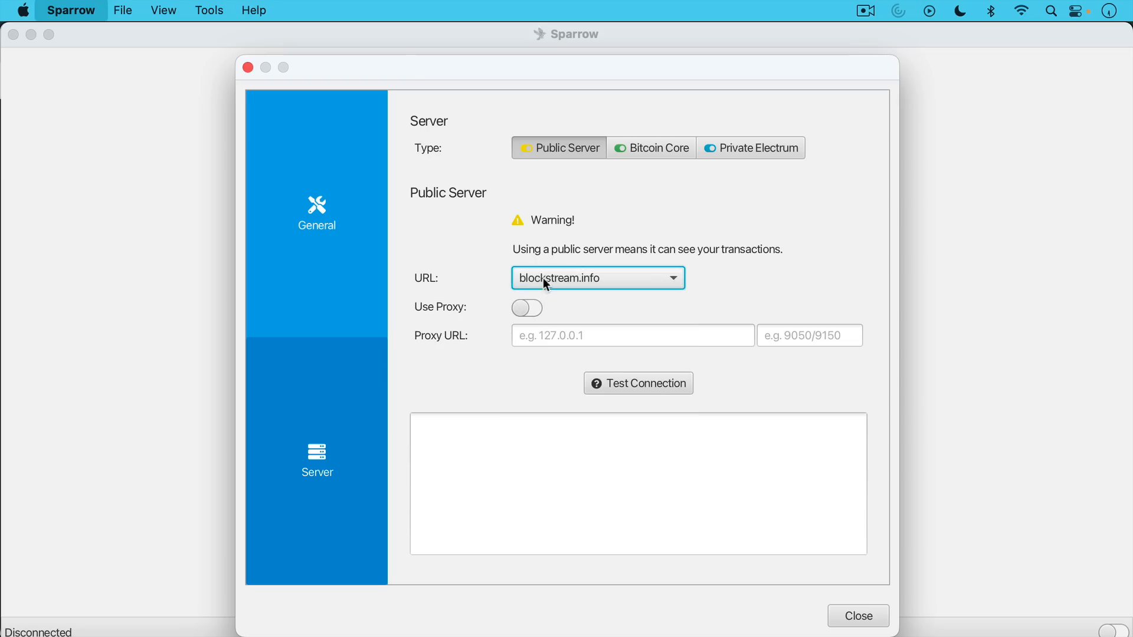
left_click(638, 383)
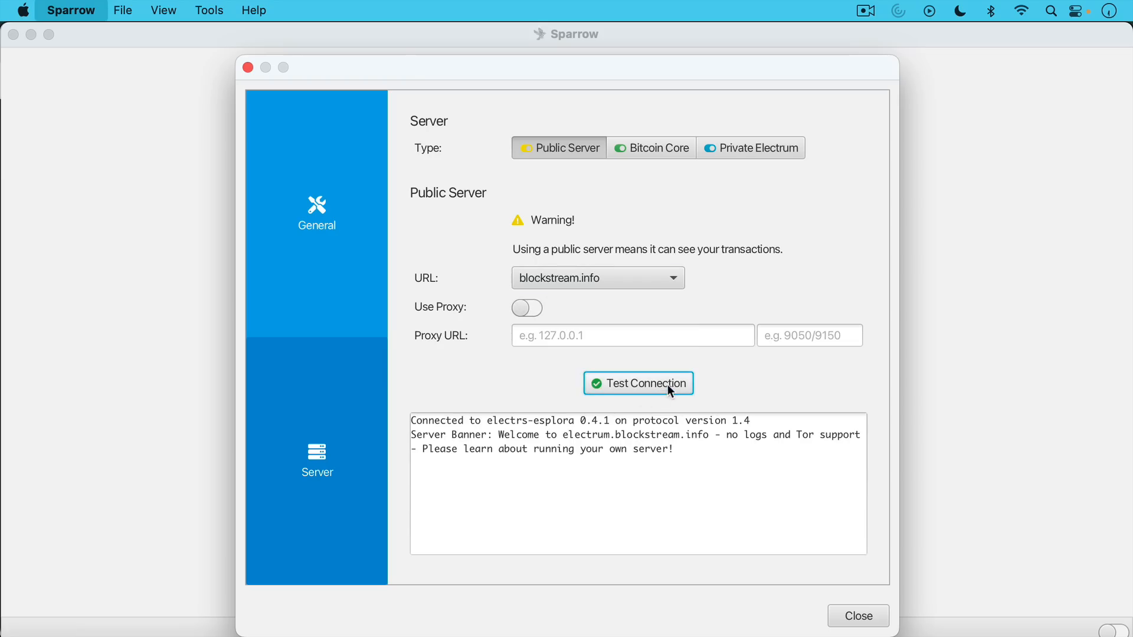
mouse_move(542, 437)
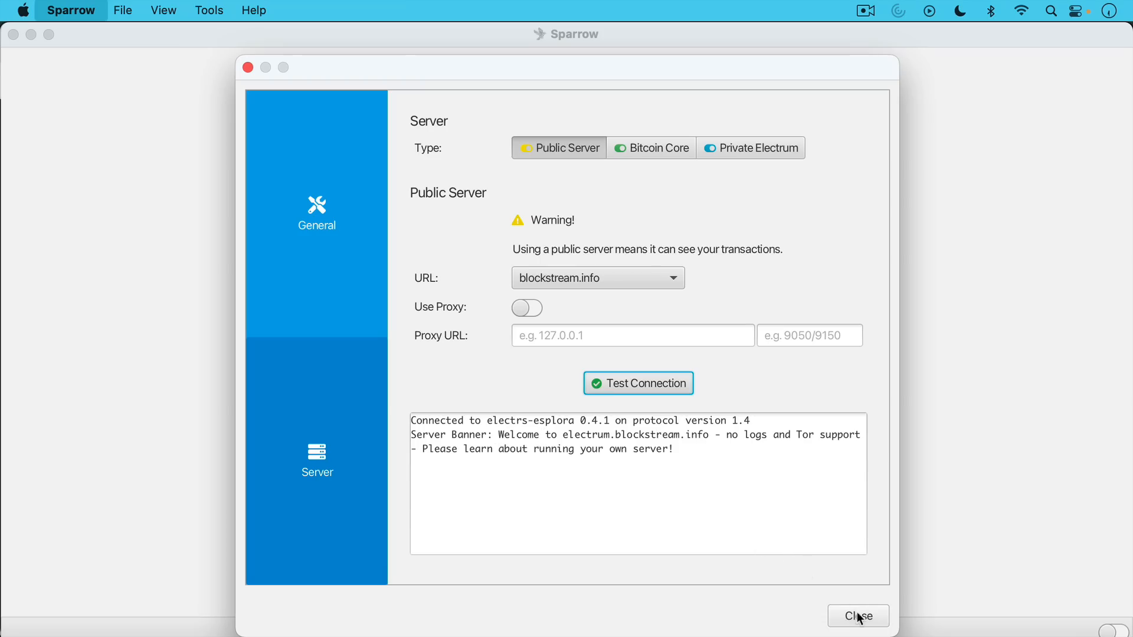
left_click(856, 615)
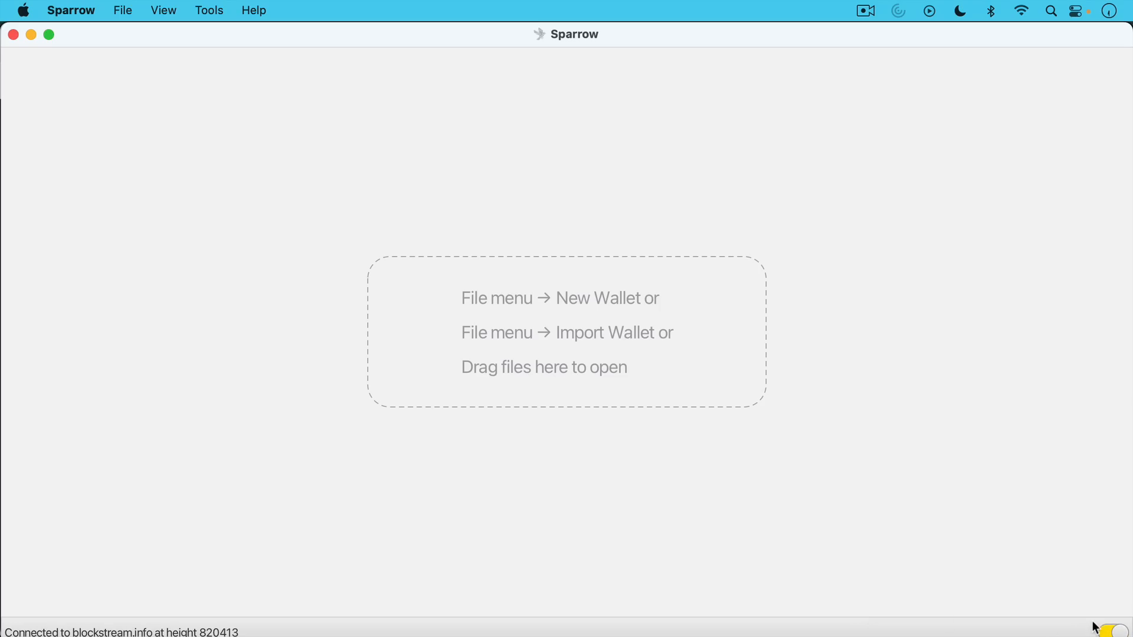
mouse_move(137, 21)
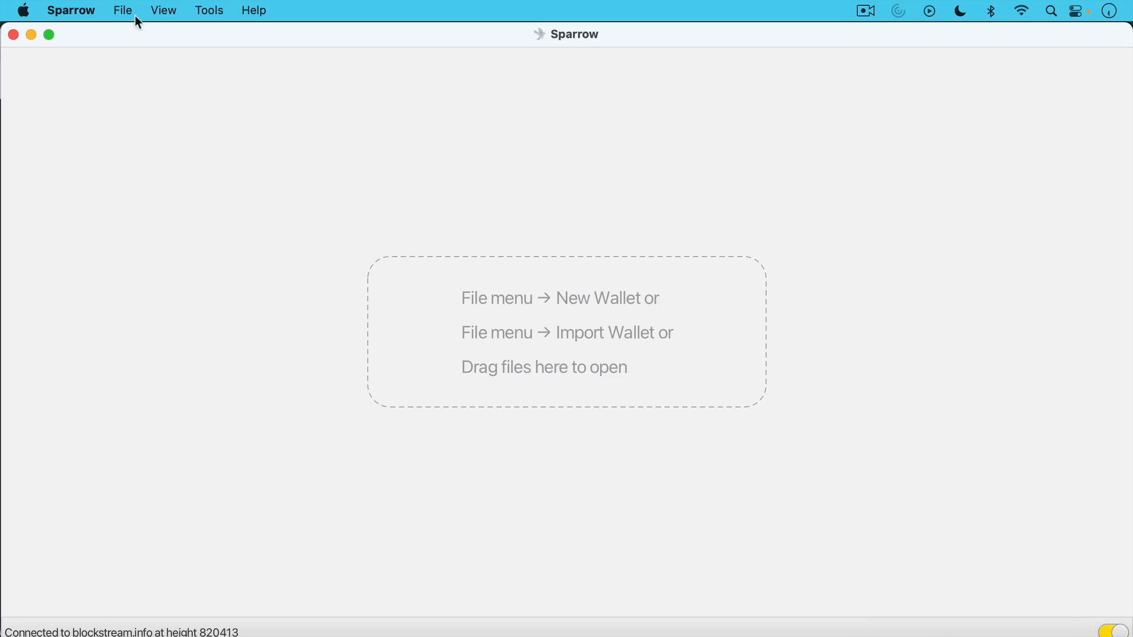
Create a new wallet named 'youtube sparrow demo do not reuse' from the File menu.
left_click(122, 10)
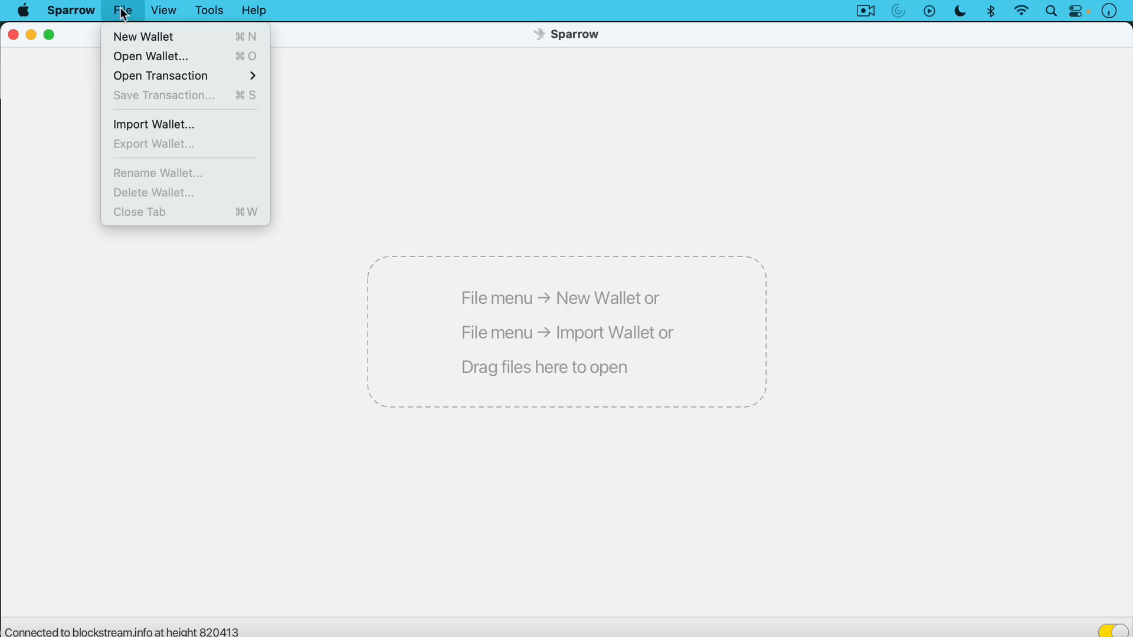
mouse_move(143, 36)
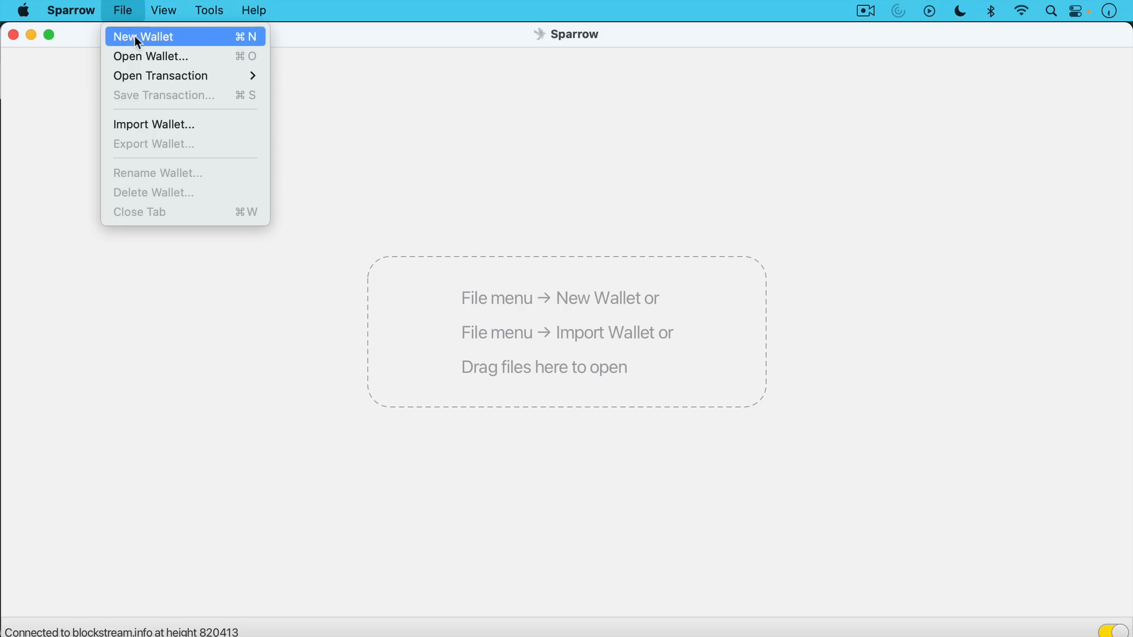
left_click(143, 36)
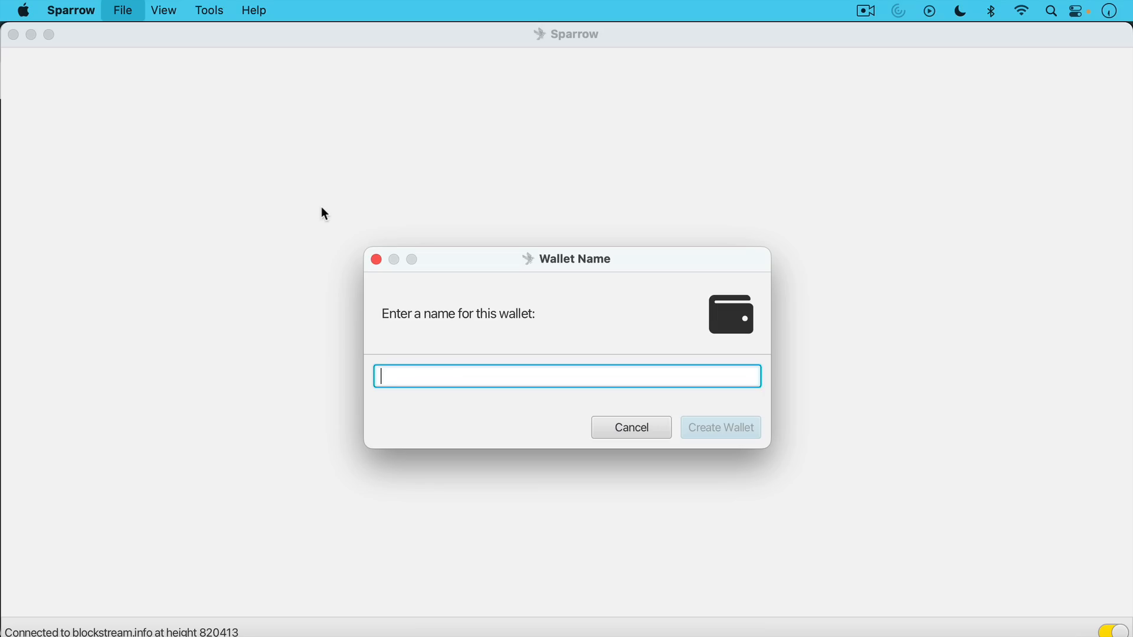
type("youtube sp")
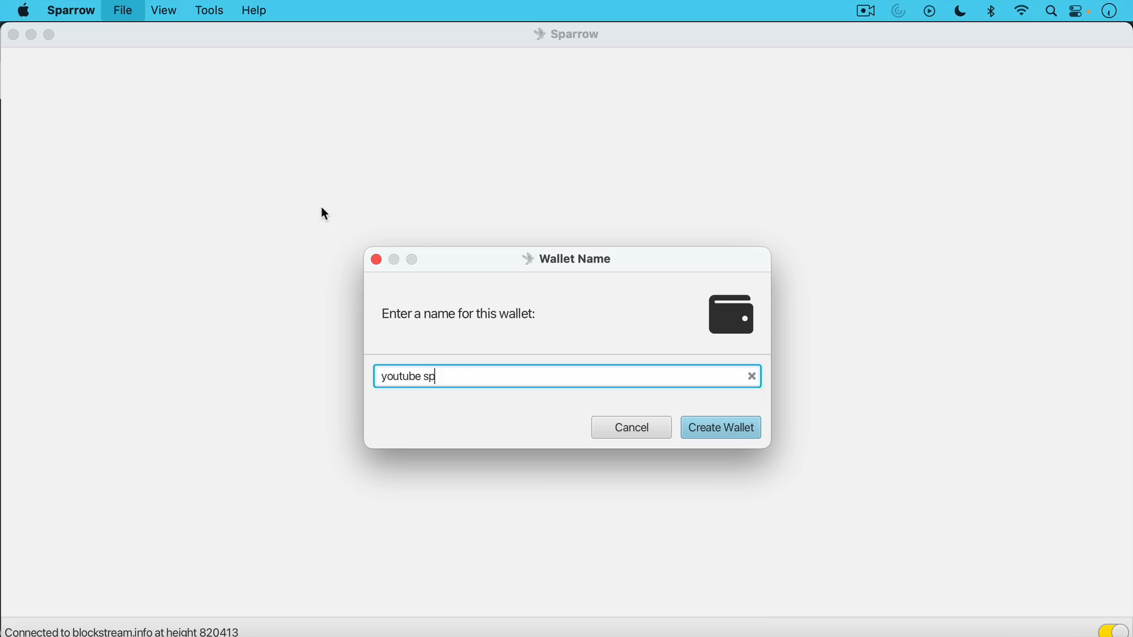
type("arrow de")
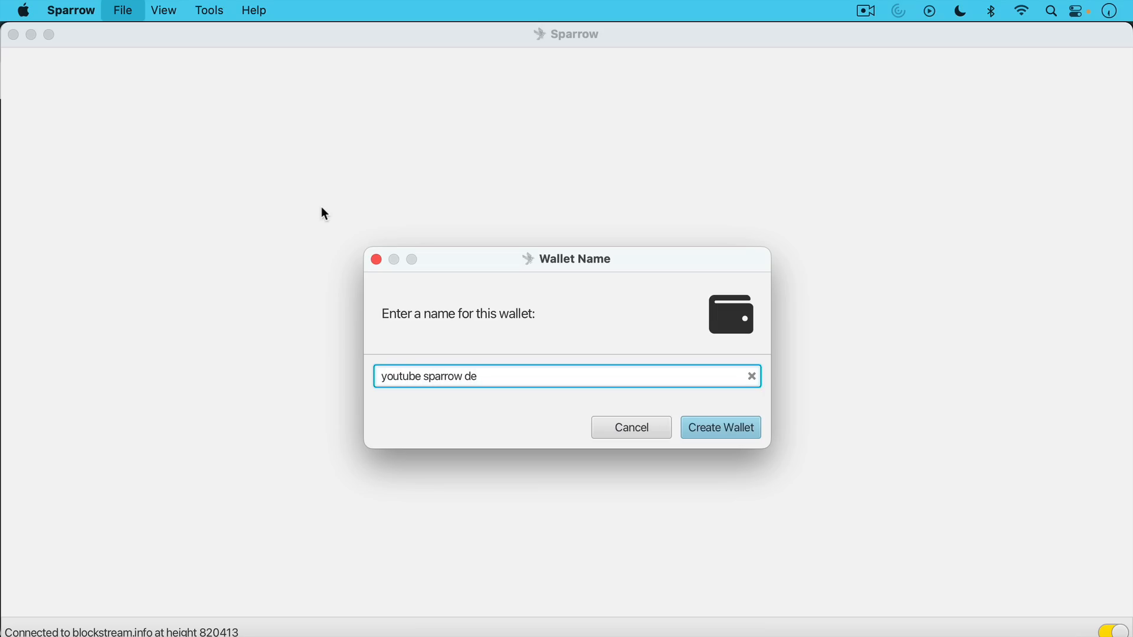
type("mo do not r")
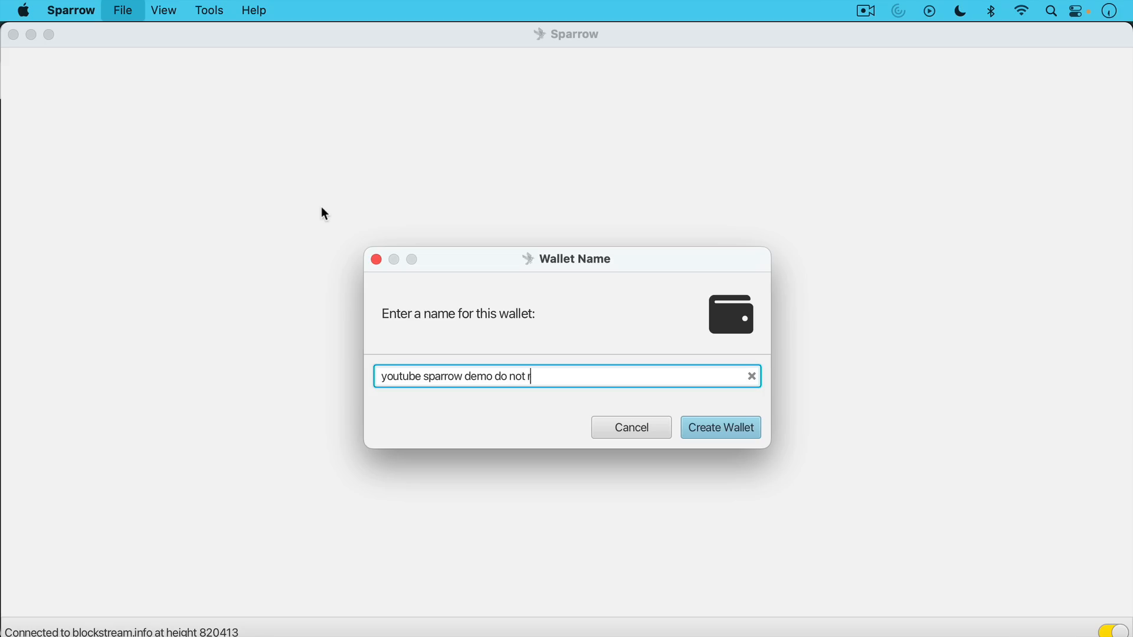
type("euse")
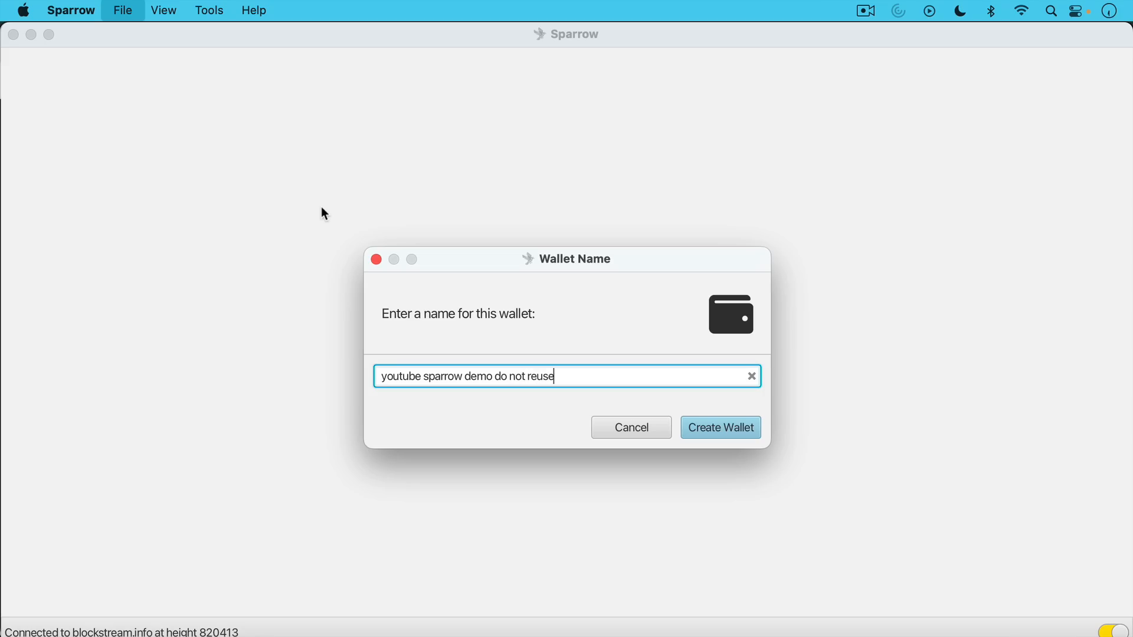
mouse_move(506, 285)
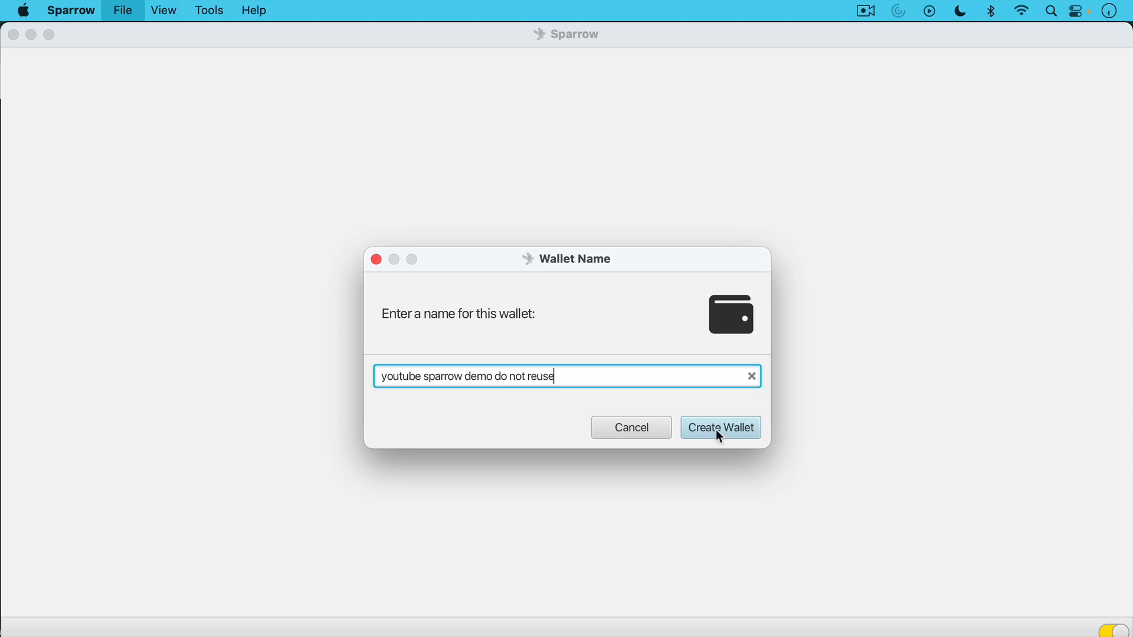
mouse_move(703, 437)
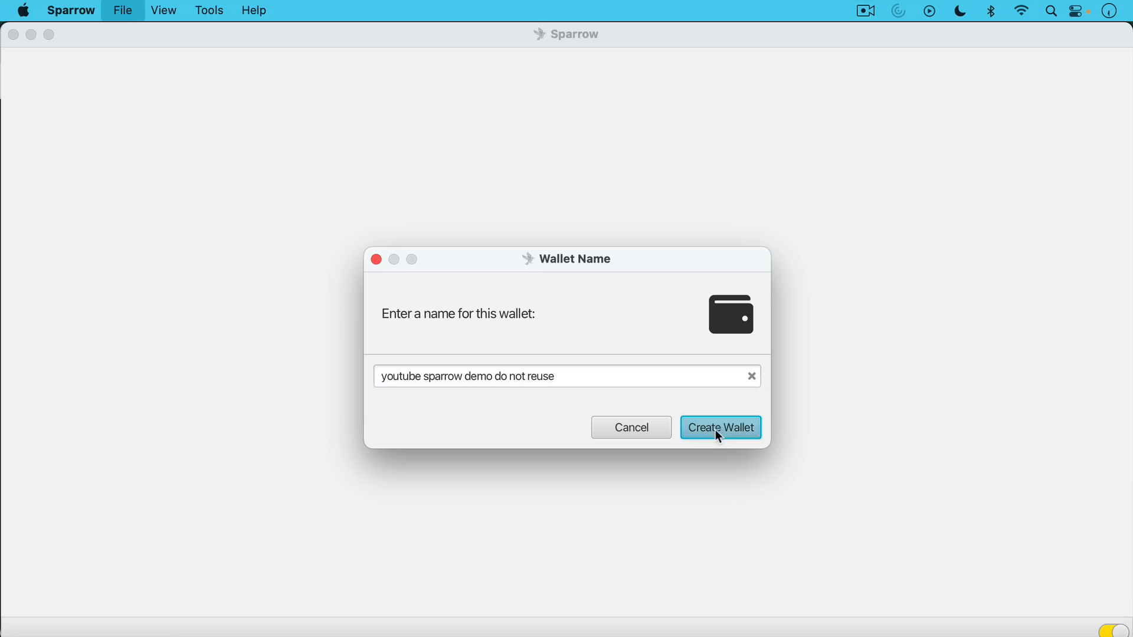
left_click(719, 428)
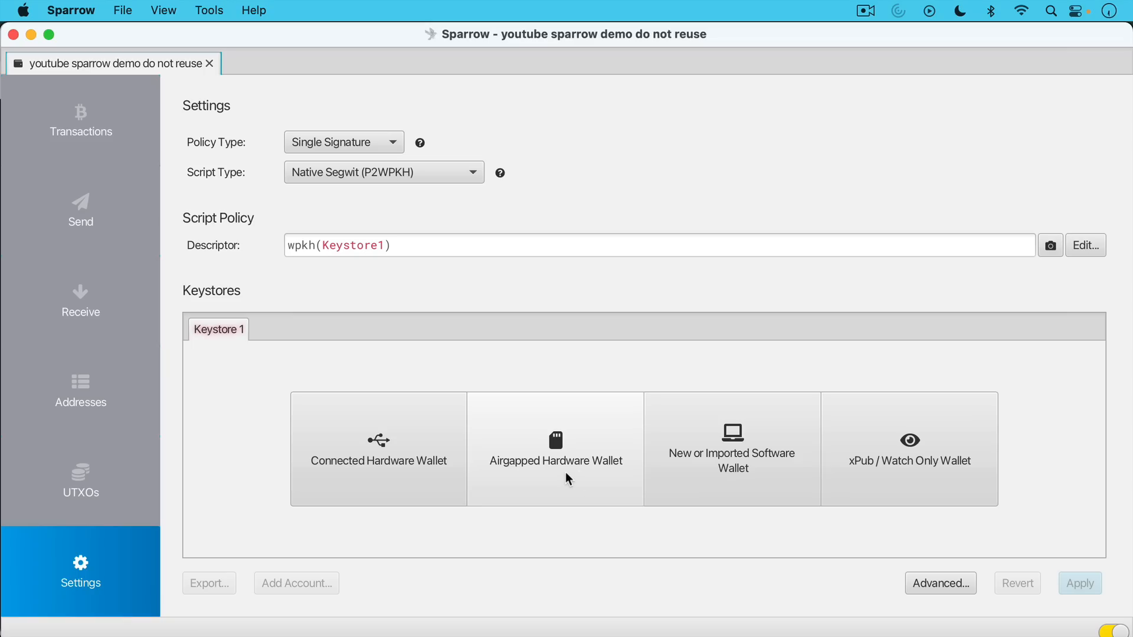
mouse_move(566, 470)
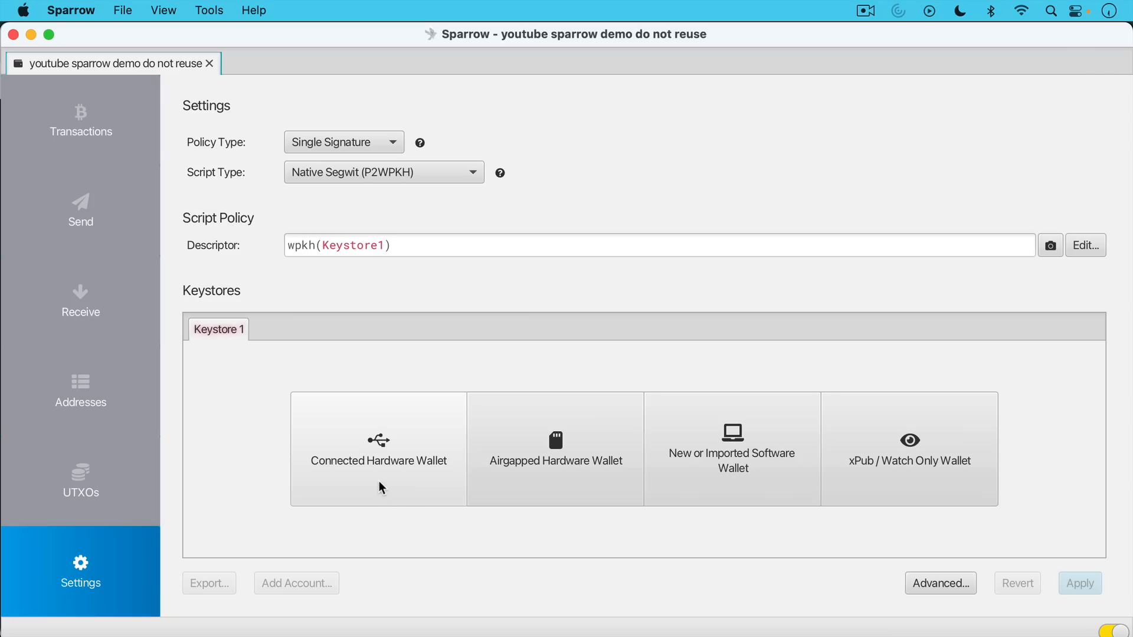
mouse_move(383, 484)
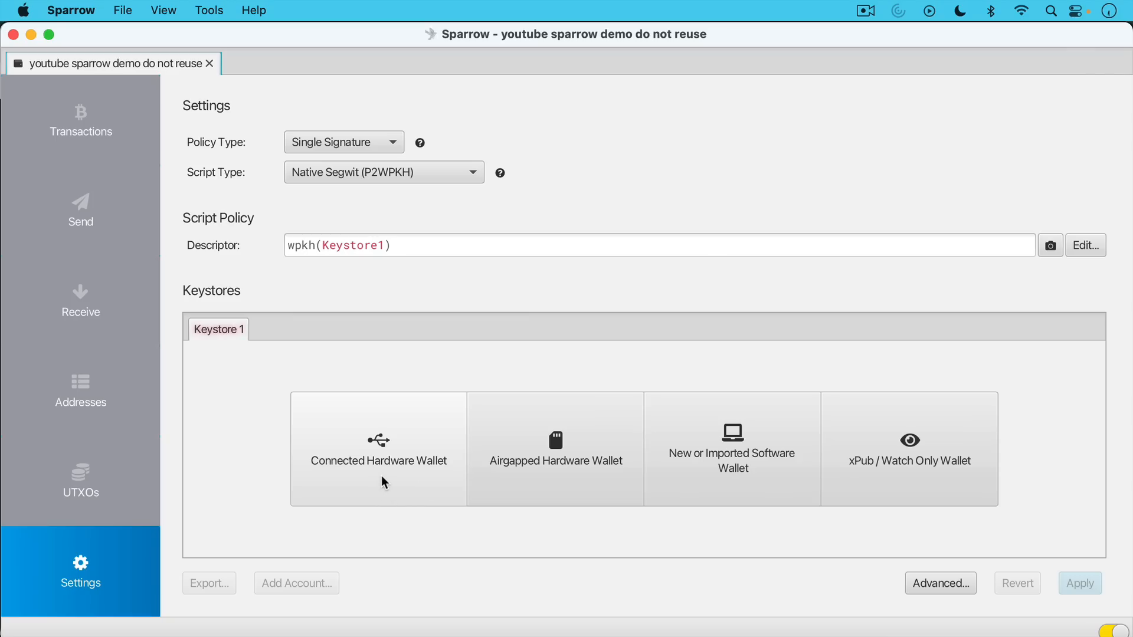
mouse_move(732, 457)
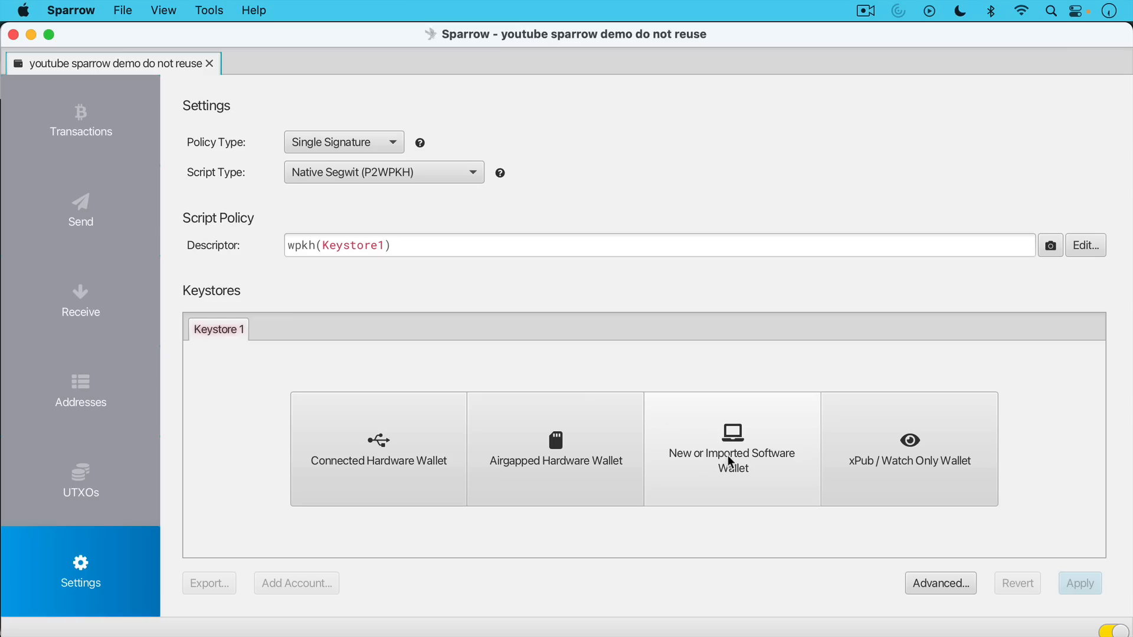
mouse_move(732, 457)
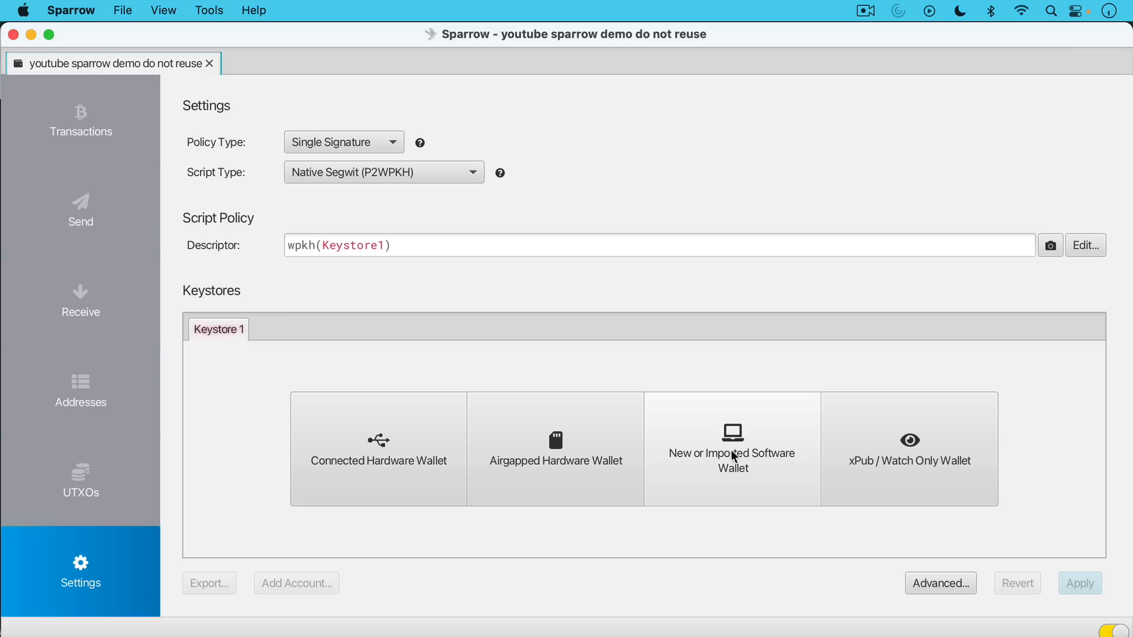
Choose New or Imported Software Wallet as the keystore type.
left_click(732, 448)
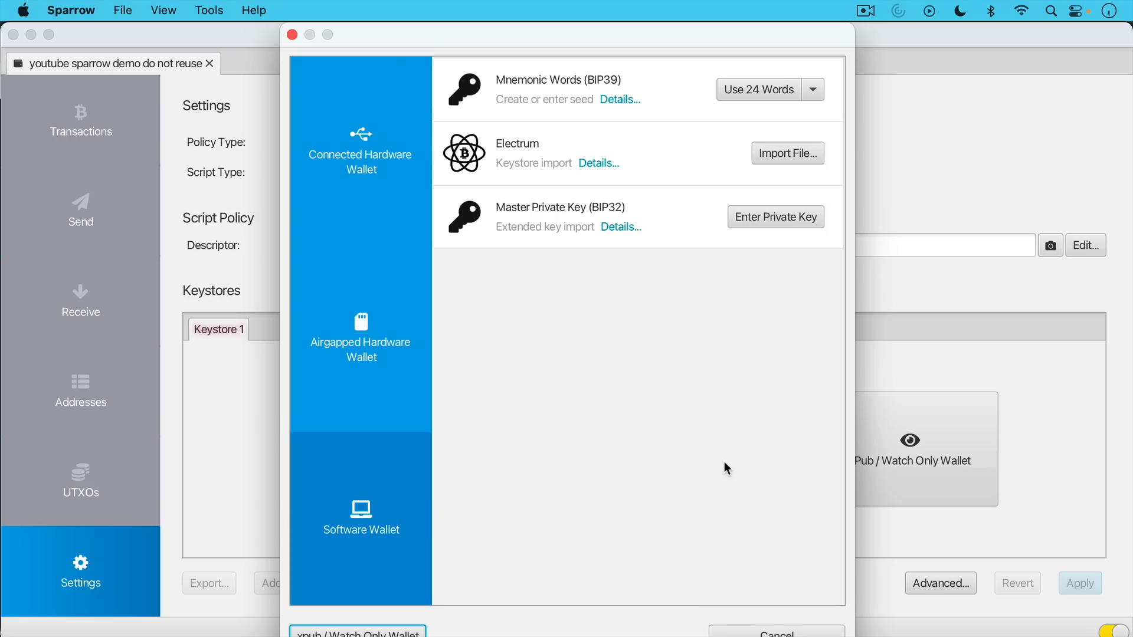
mouse_move(787, 154)
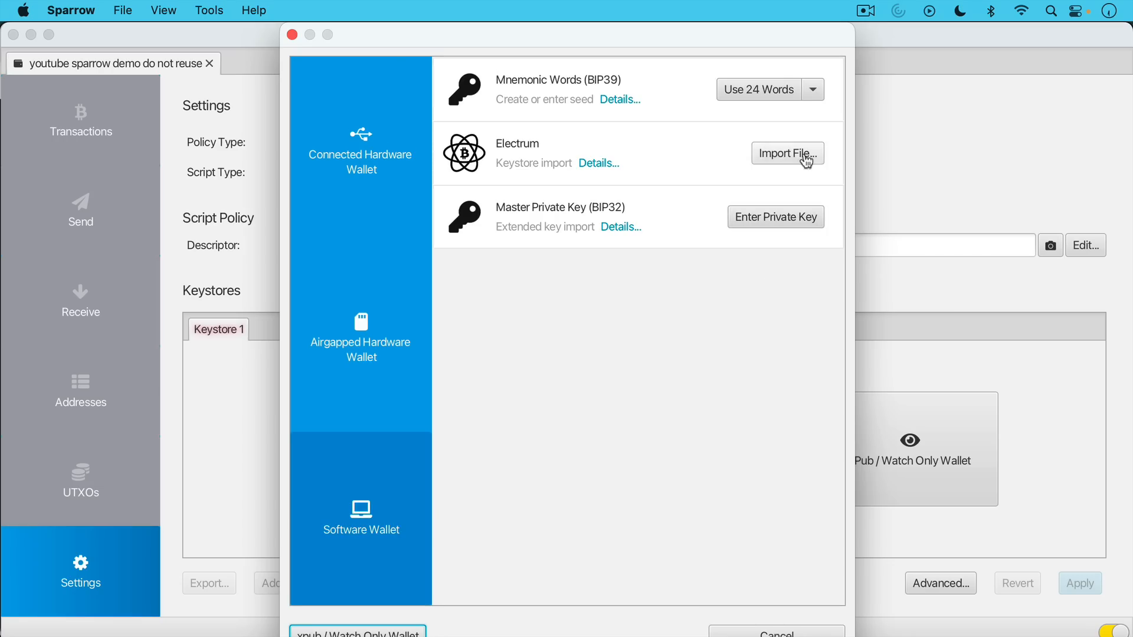
Generate a new 12-word BIP39 mnemonic and confirm it has been written down.
left_click(812, 89)
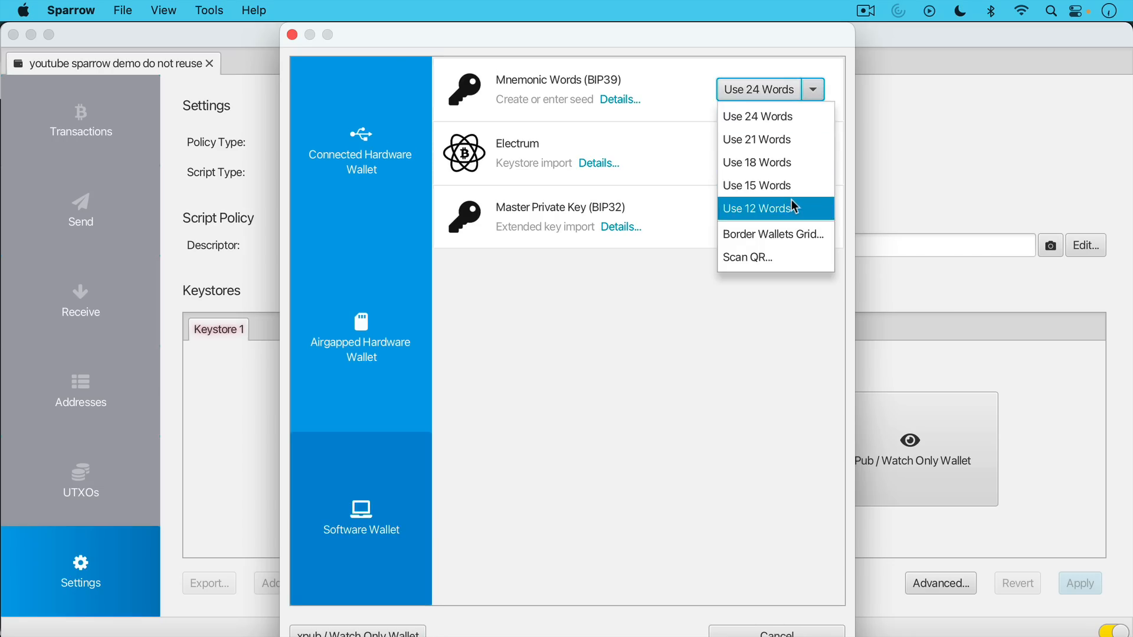
left_click(756, 208)
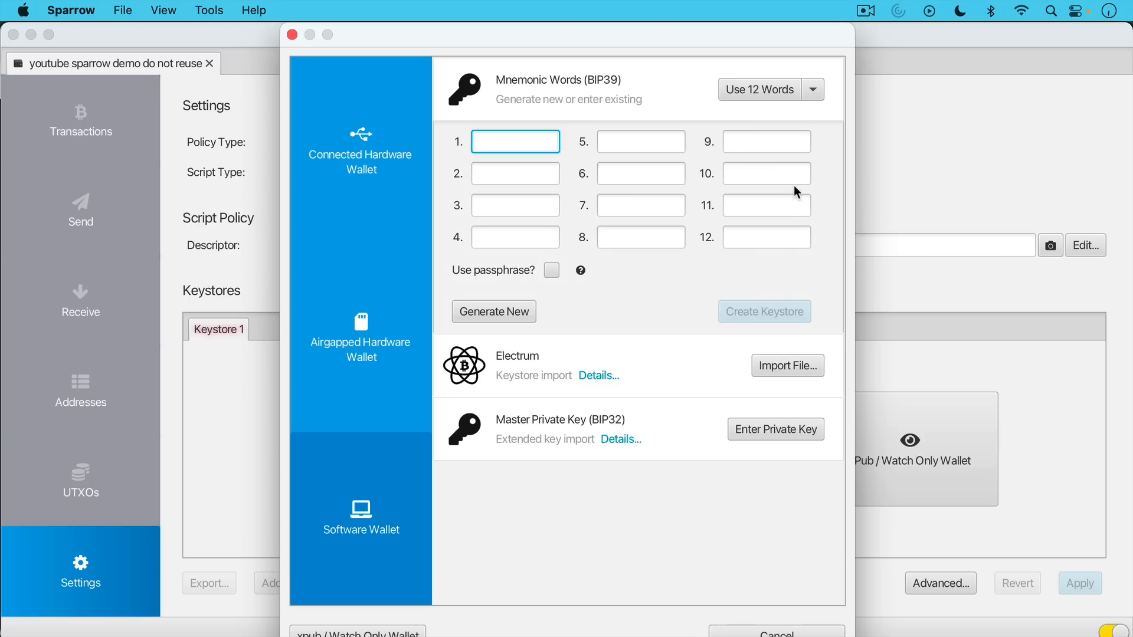
mouse_move(789, 183)
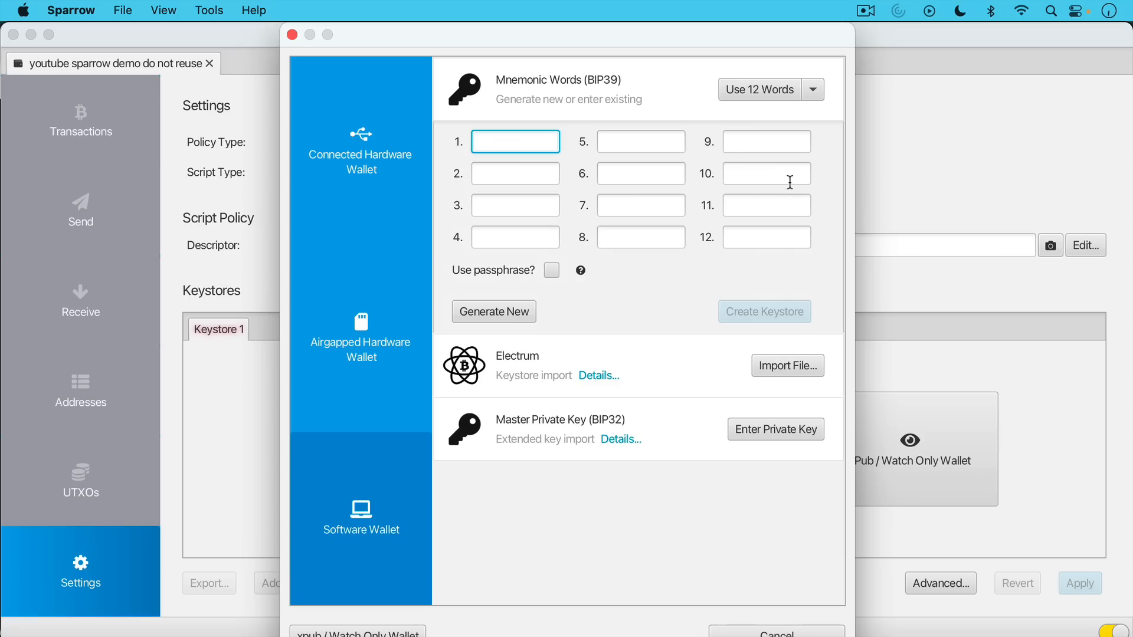
mouse_move(618, 283)
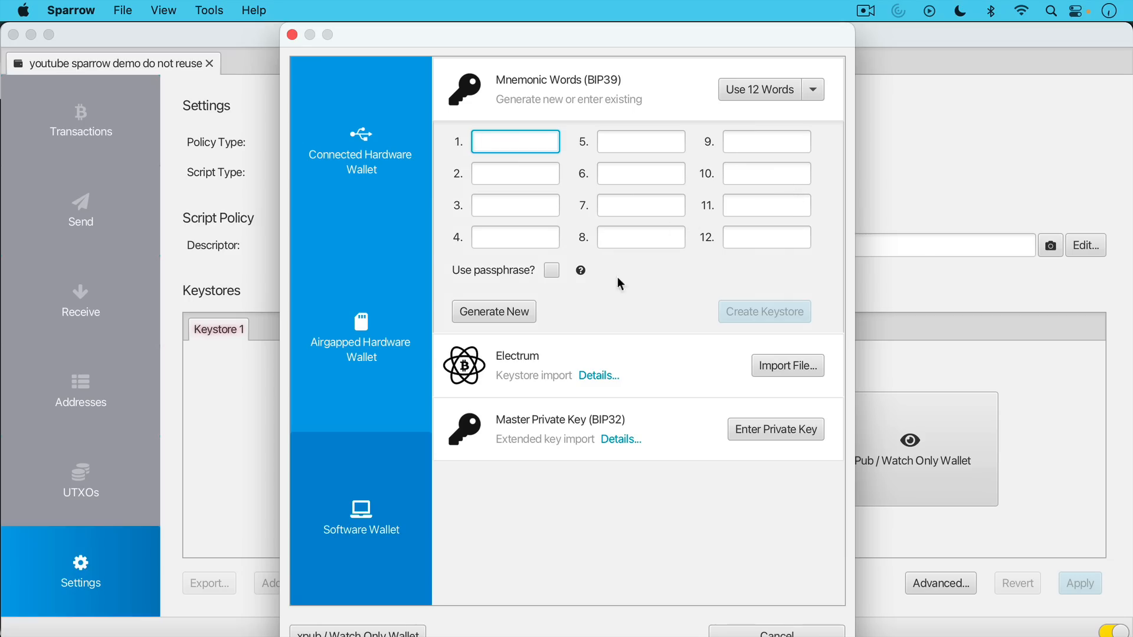
left_click(493, 311)
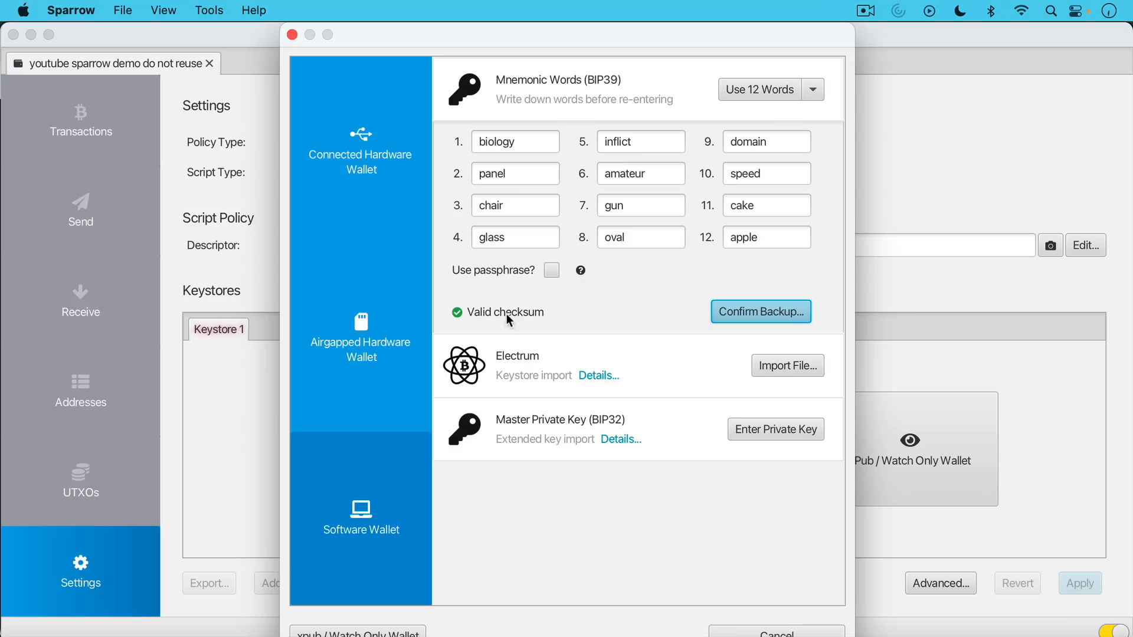
mouse_move(543, 309)
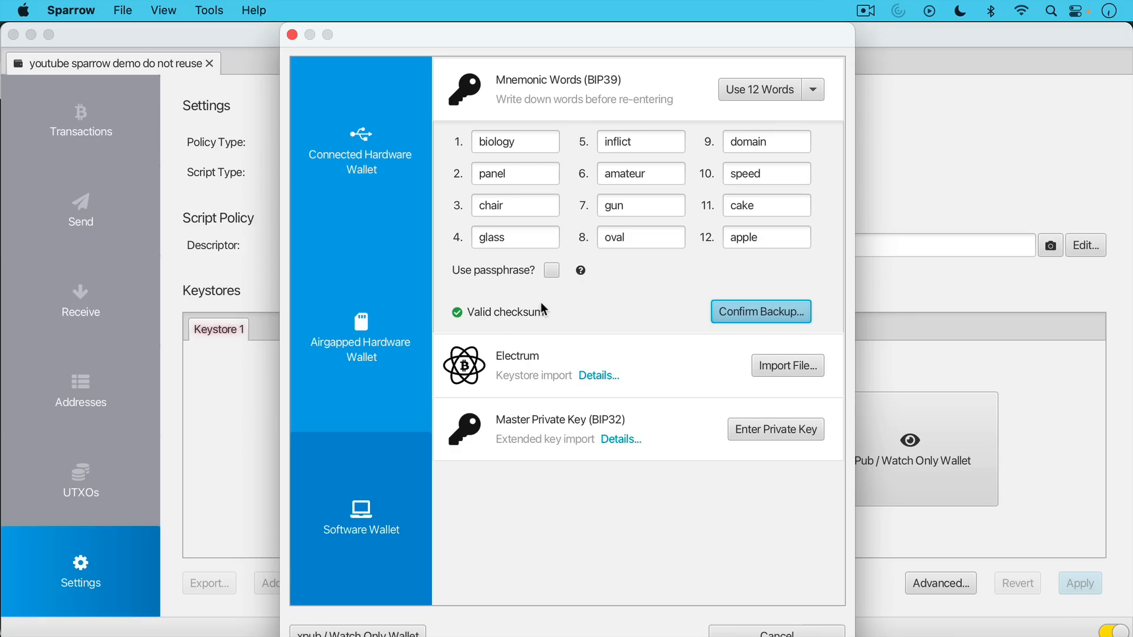
mouse_move(544, 309)
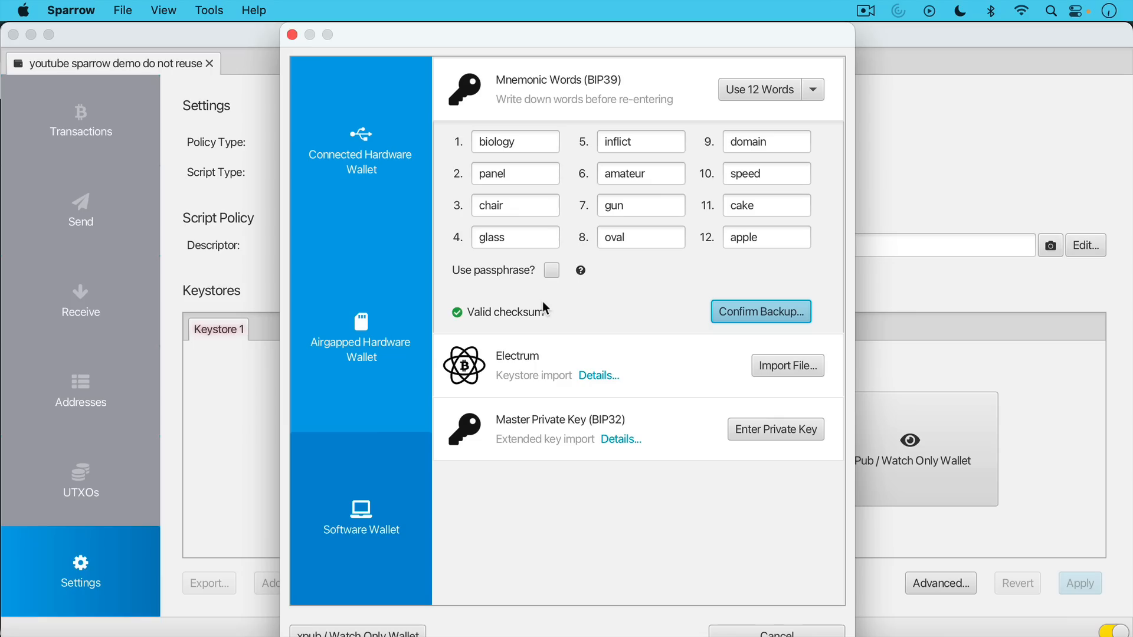
mouse_move(760, 311)
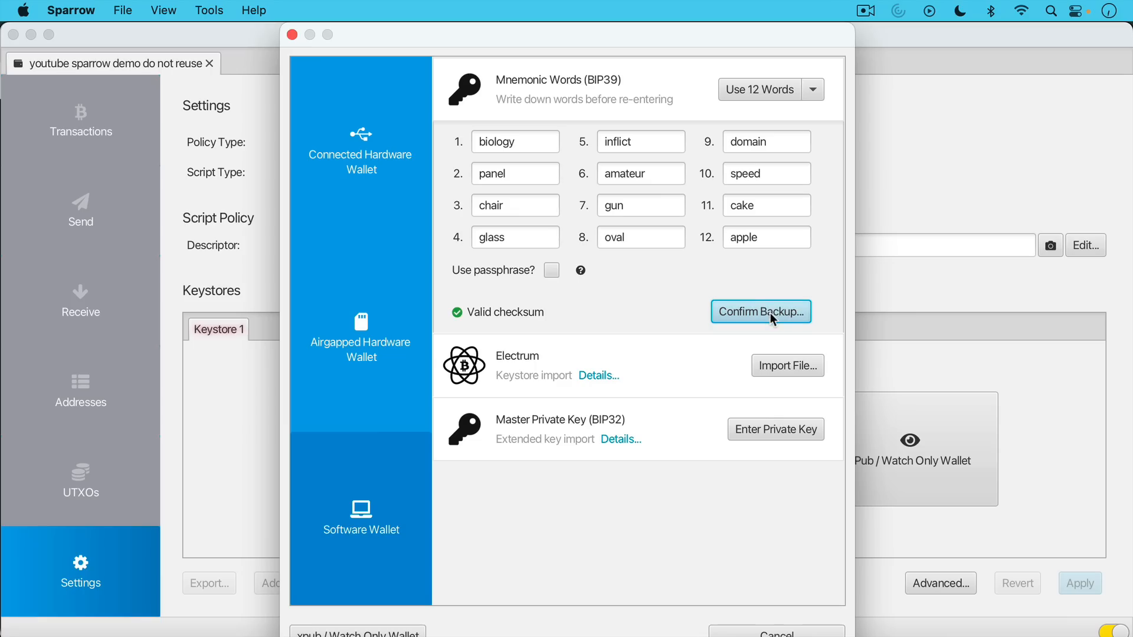
mouse_move(760, 312)
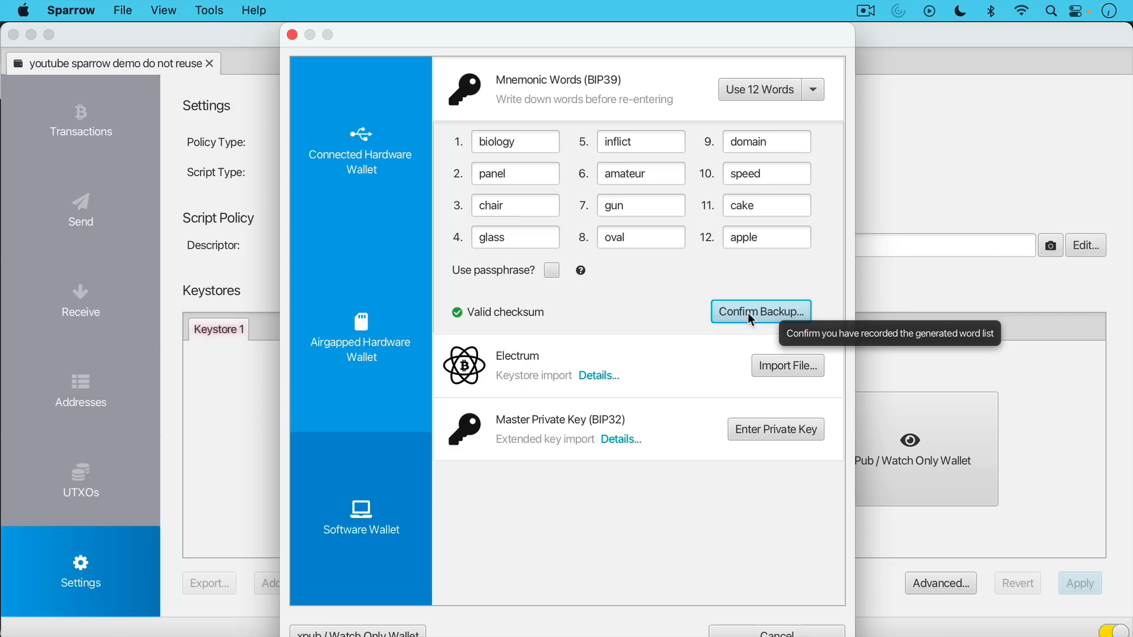
left_click(759, 311)
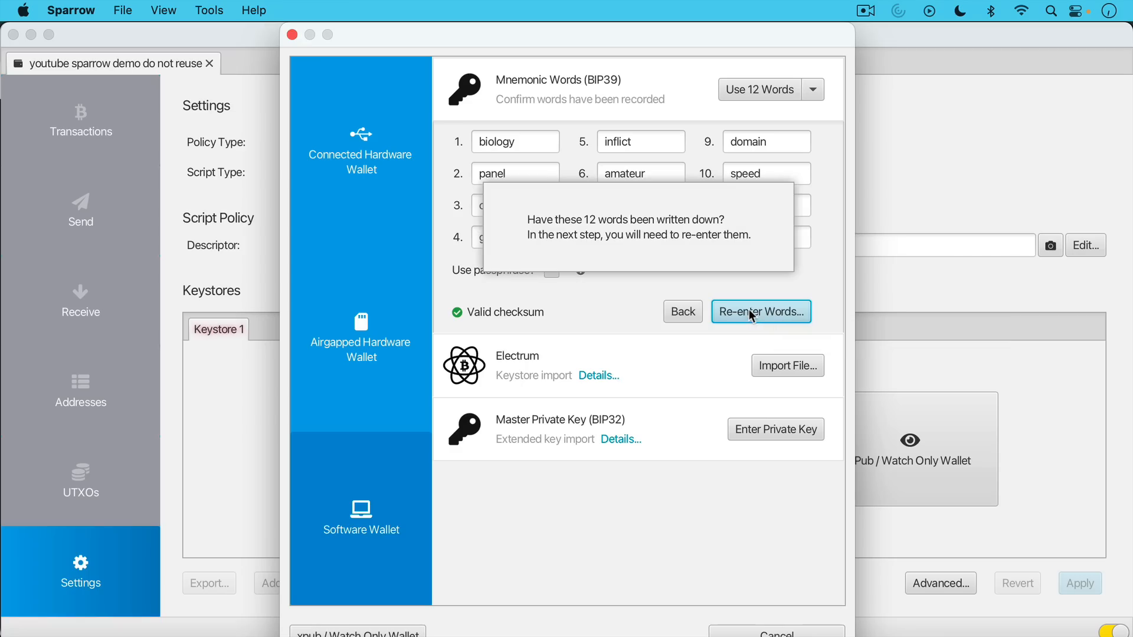
mouse_move(733, 271)
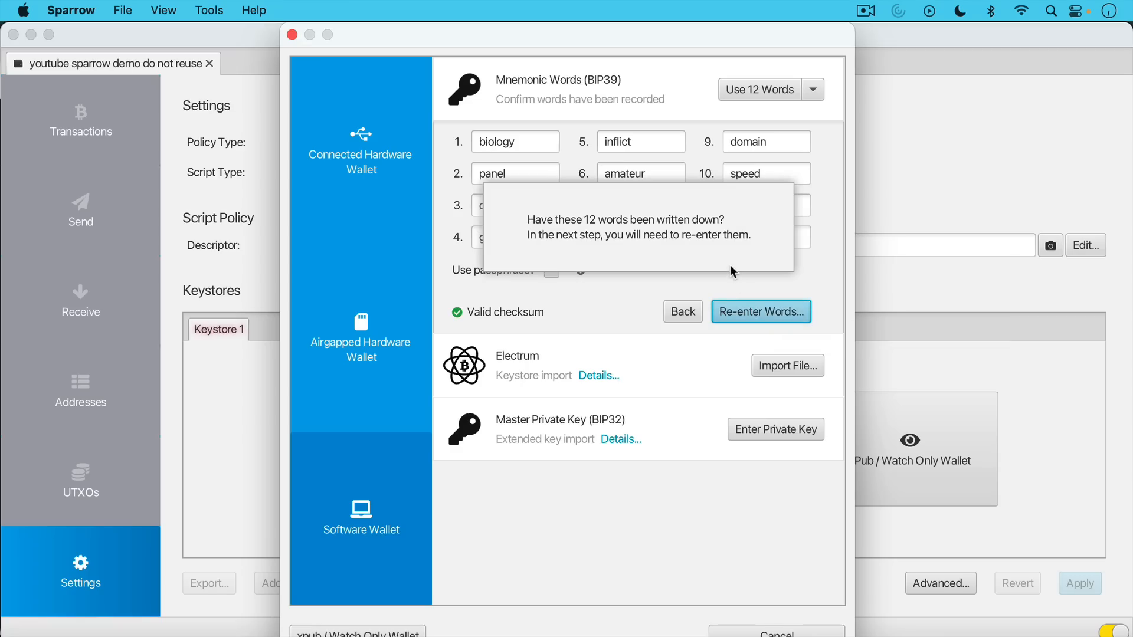
mouse_move(760, 312)
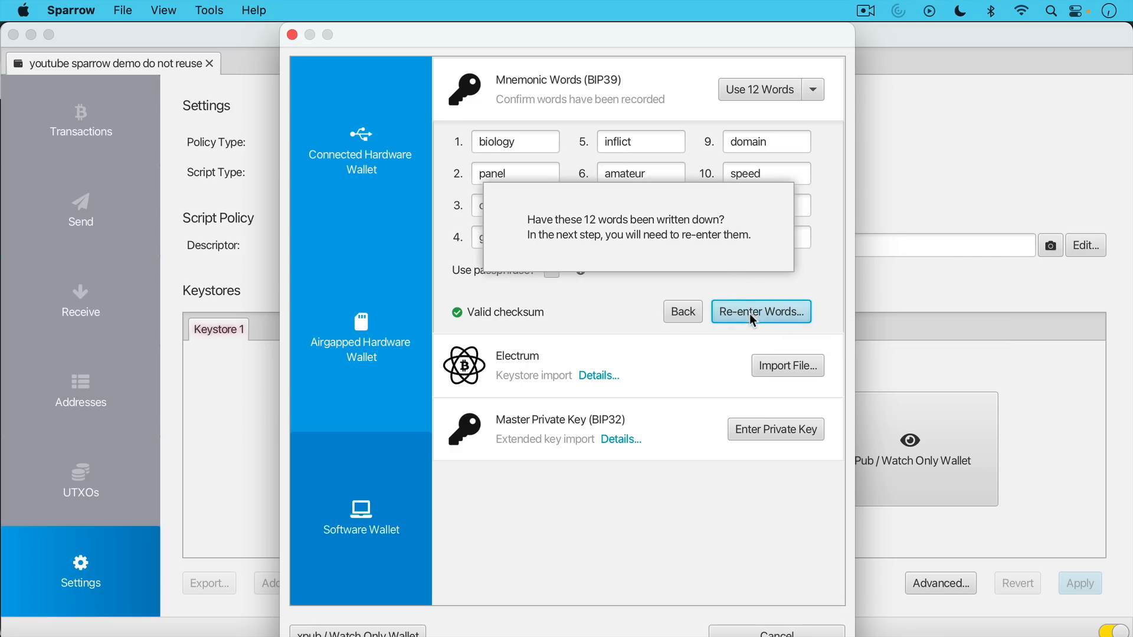
Re-enter the 12 seed words, then create and import the BIP39 keystore.
left_click(759, 311)
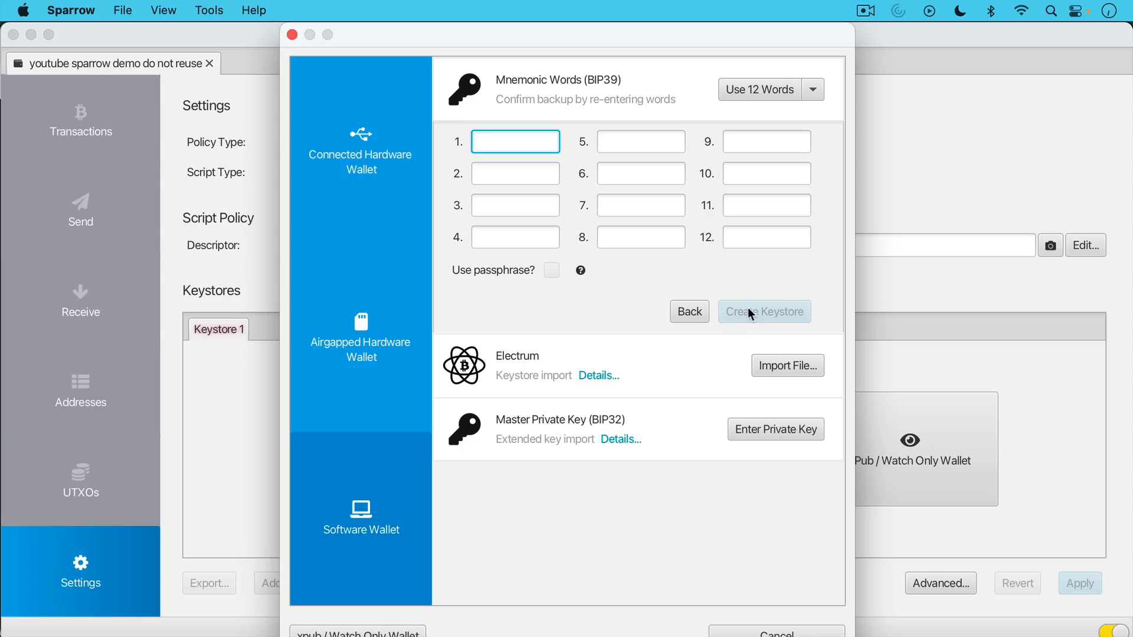
type("bio")
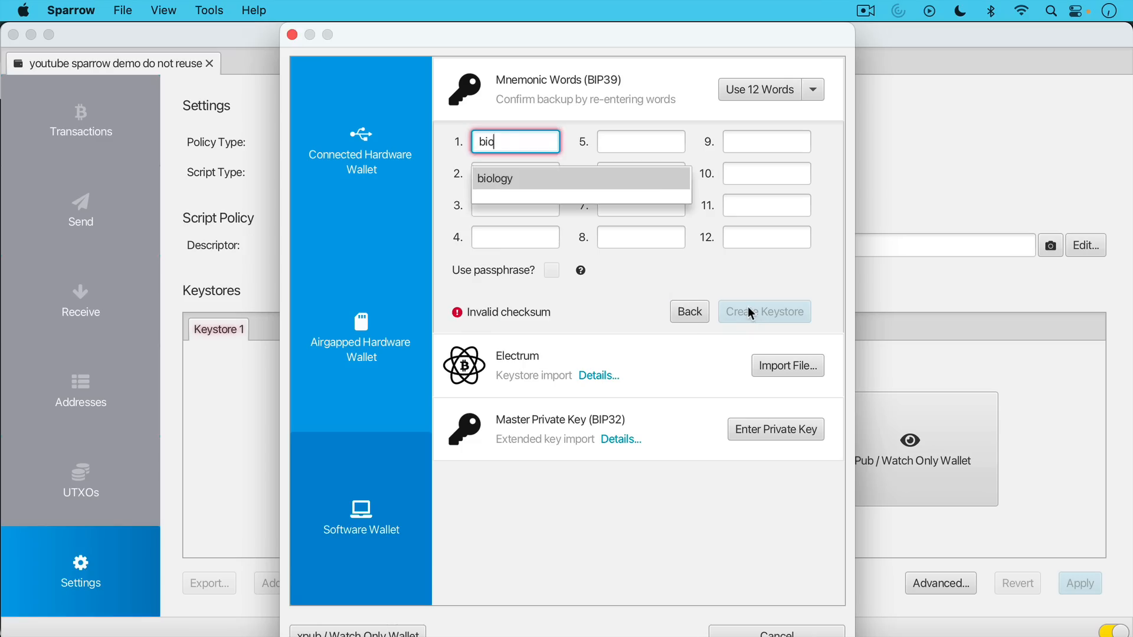
type("apple")
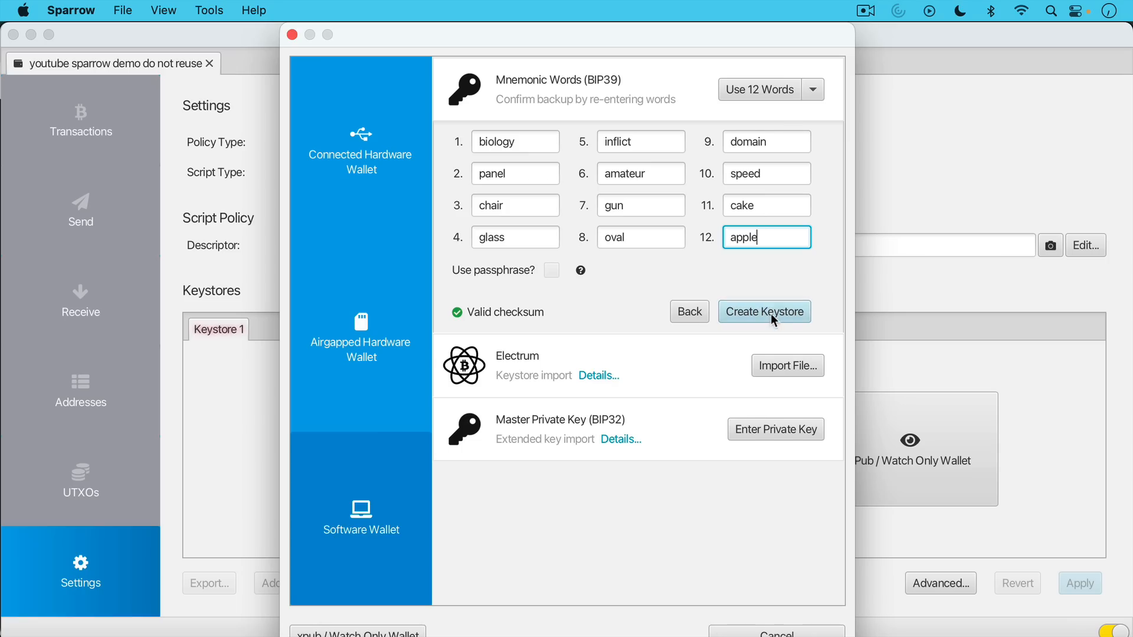
left_click(763, 311)
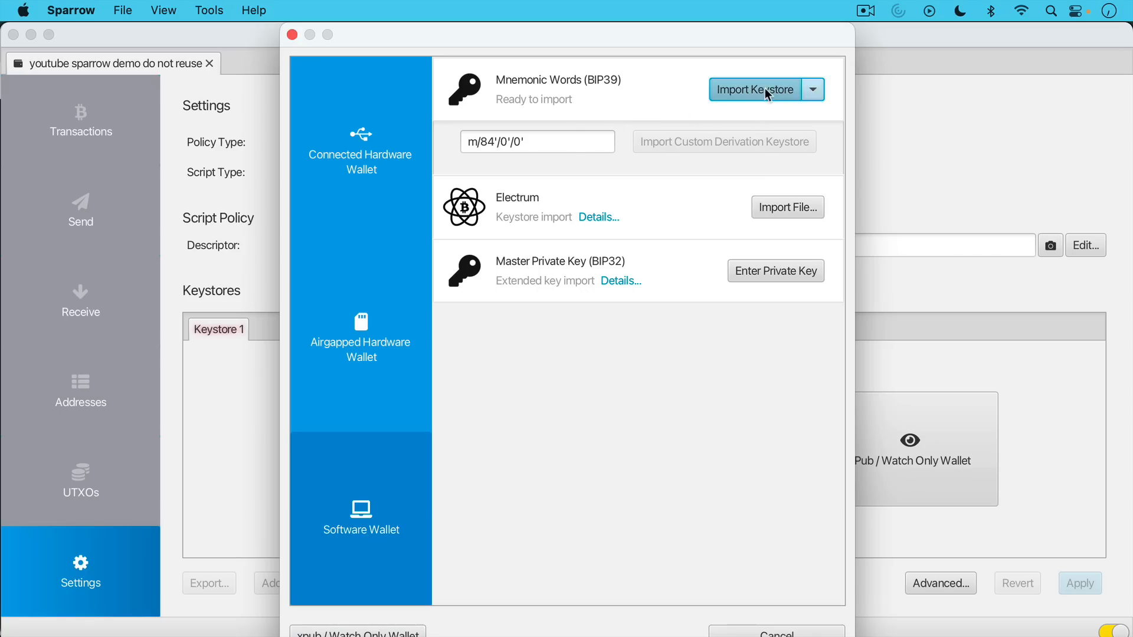
left_click(753, 90)
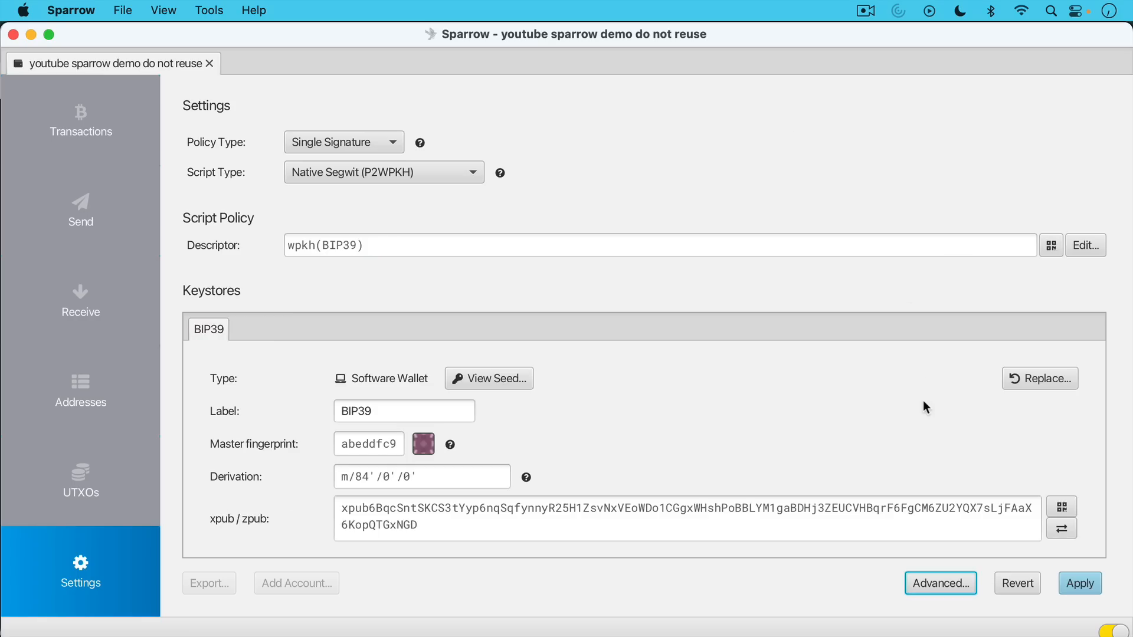
mouse_move(1080, 583)
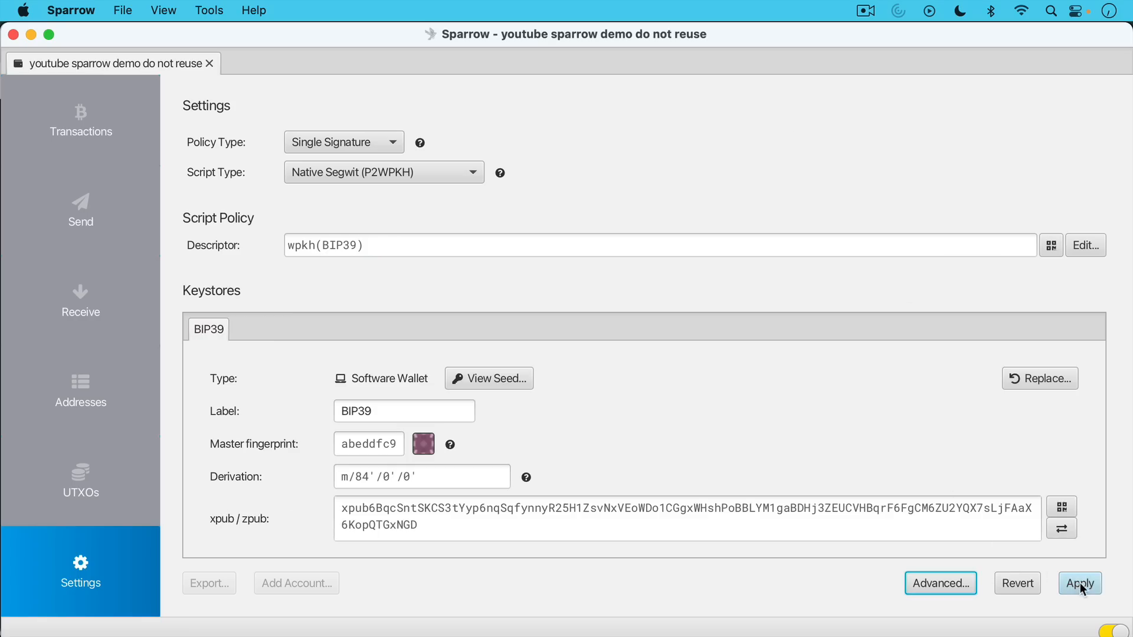
Apply the wallet's new keystore settings, bringing up the Wallet Password prompt.
left_click(1079, 583)
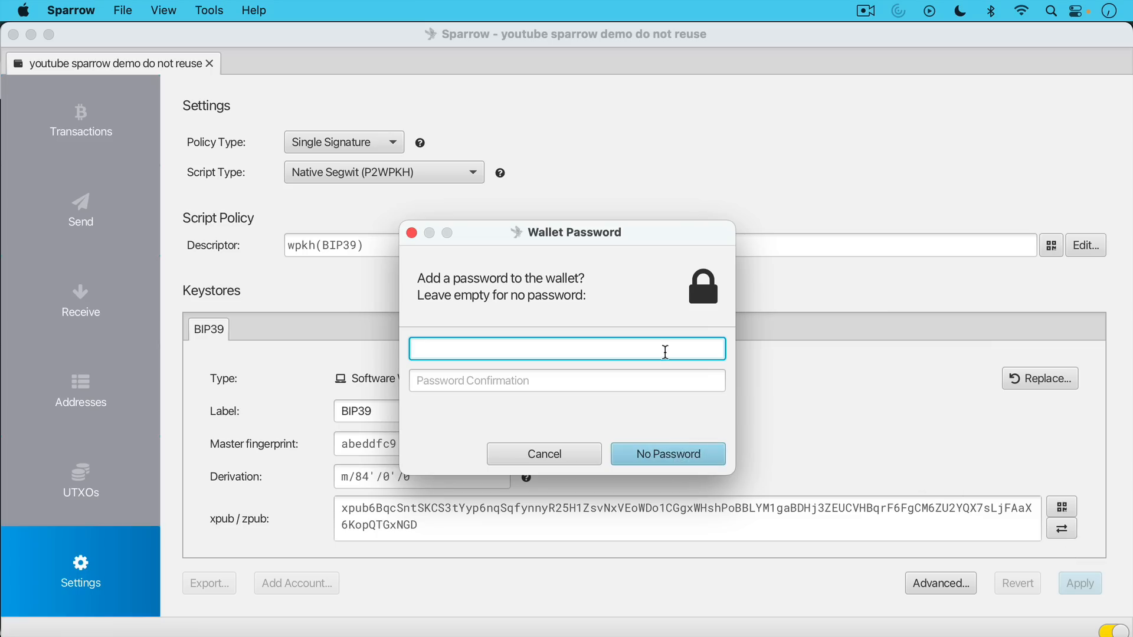
mouse_move(667, 454)
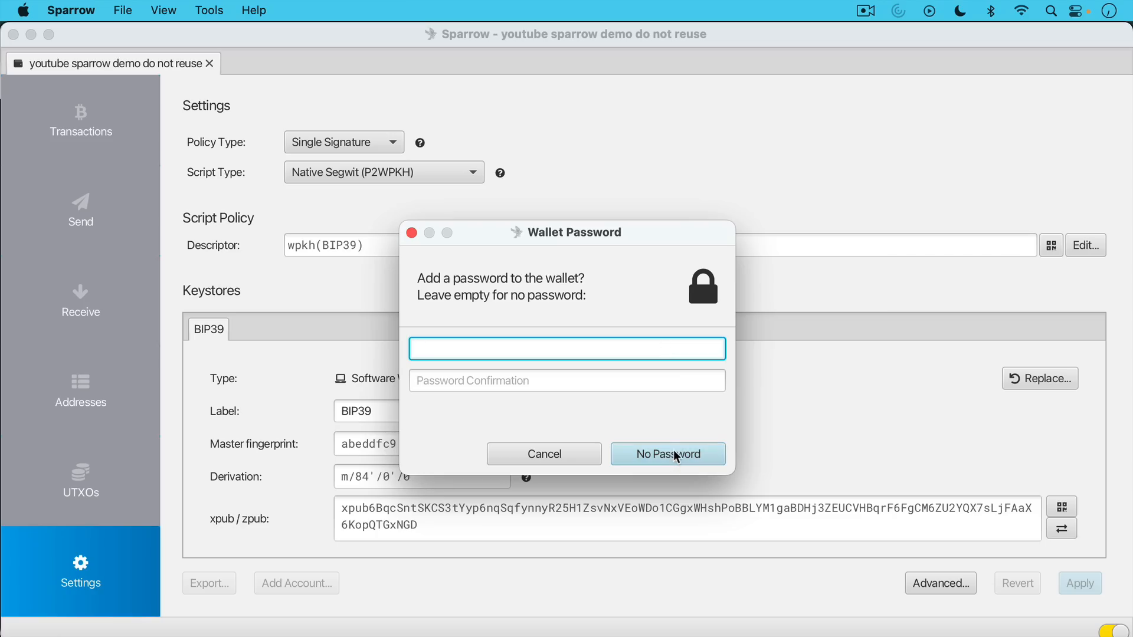
mouse_move(674, 459)
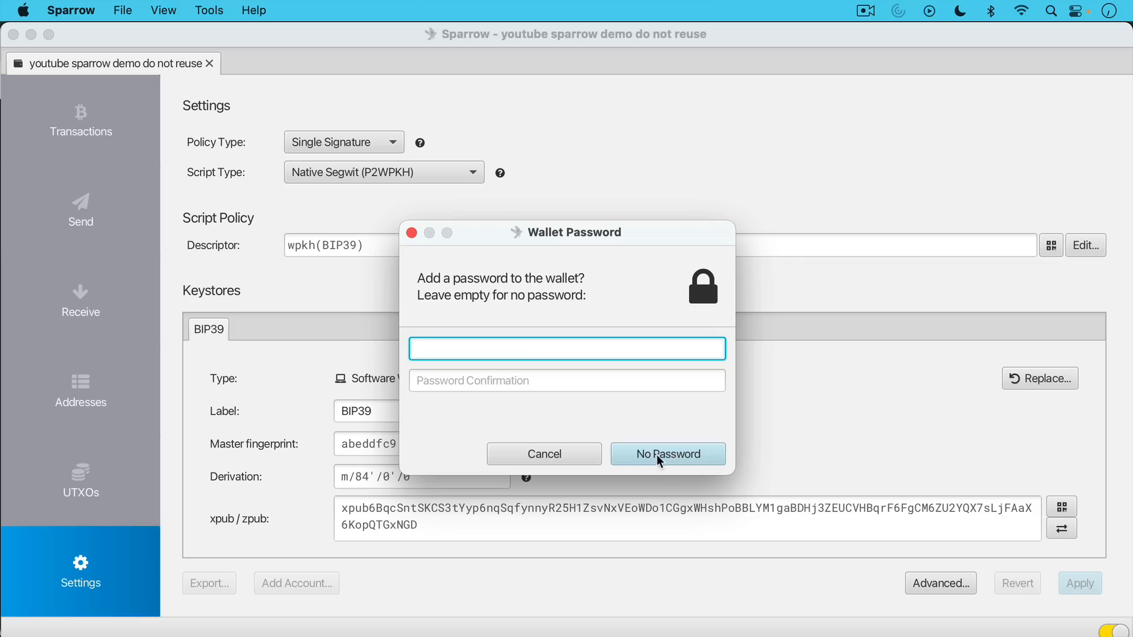
Choose No Password, leaving both password fields empty.
left_click(666, 454)
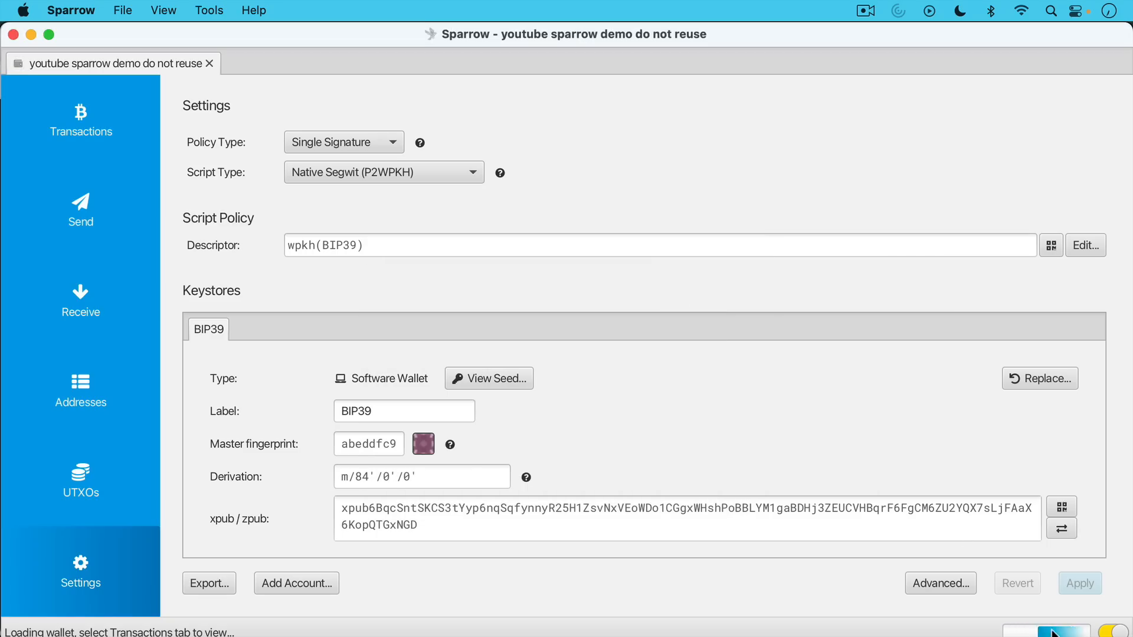
mouse_move(690, 496)
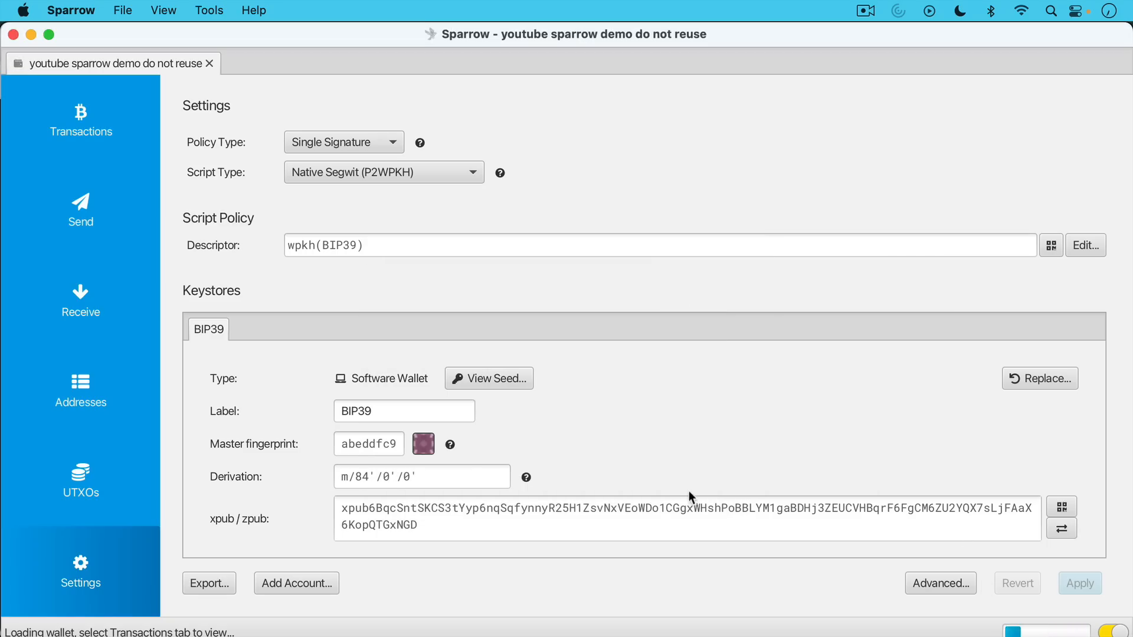
mouse_move(685, 485)
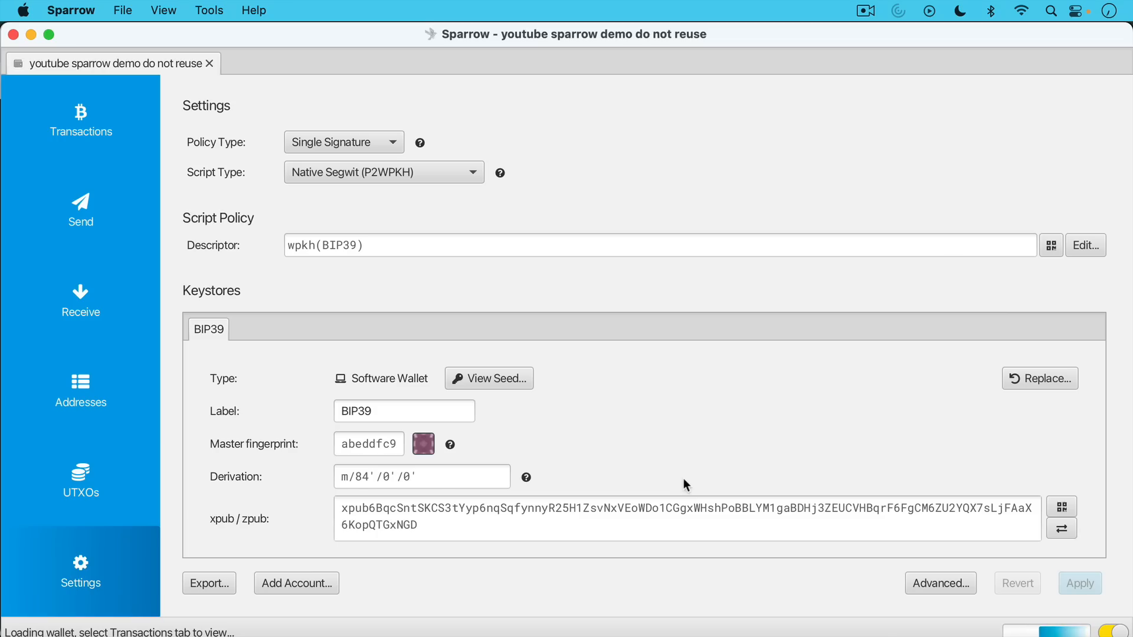
mouse_move(679, 473)
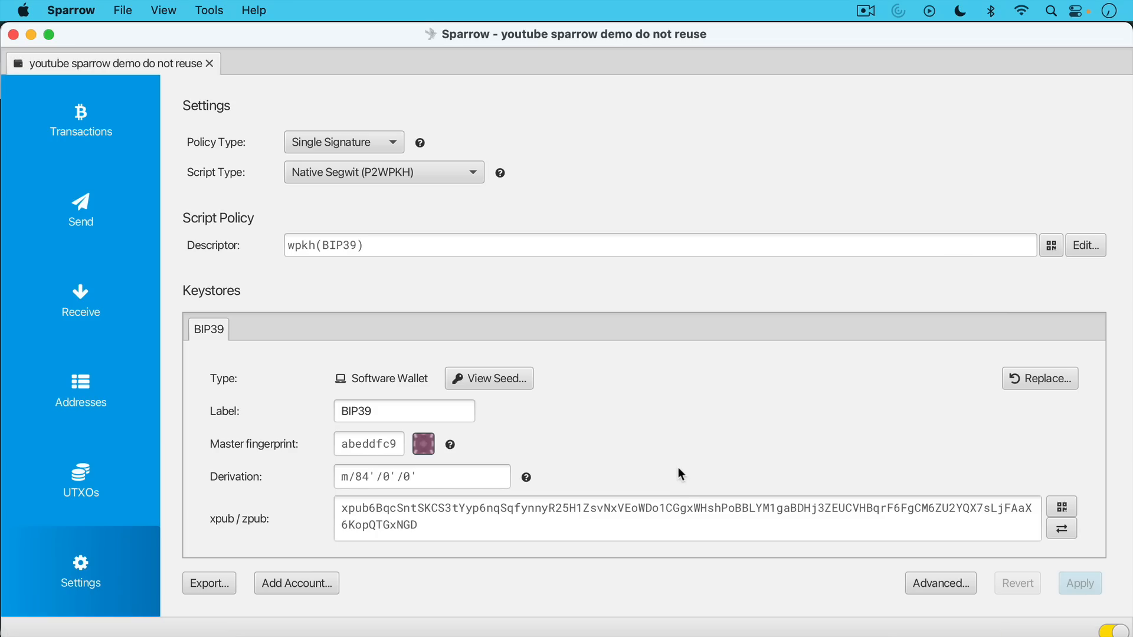
mouse_move(503, 382)
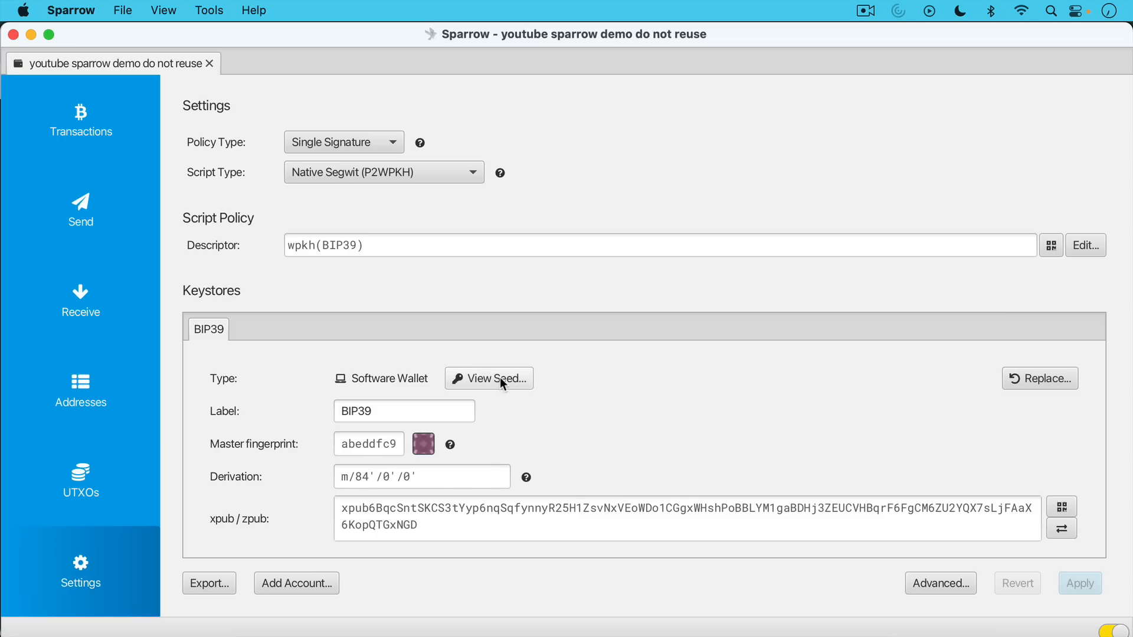
left_click(489, 378)
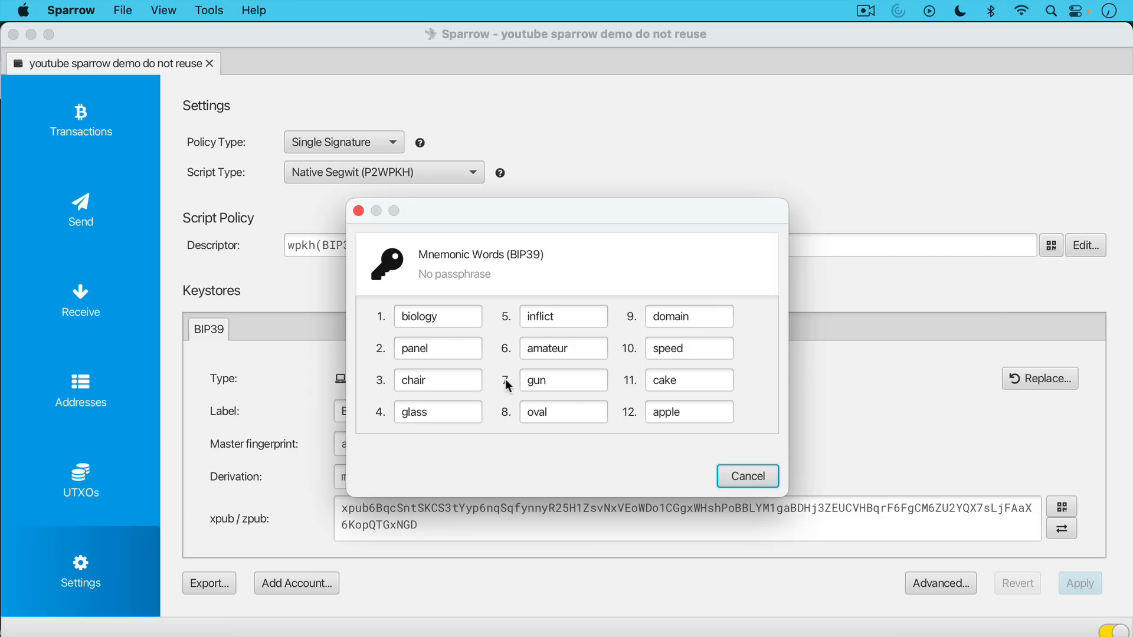
left_click(747, 476)
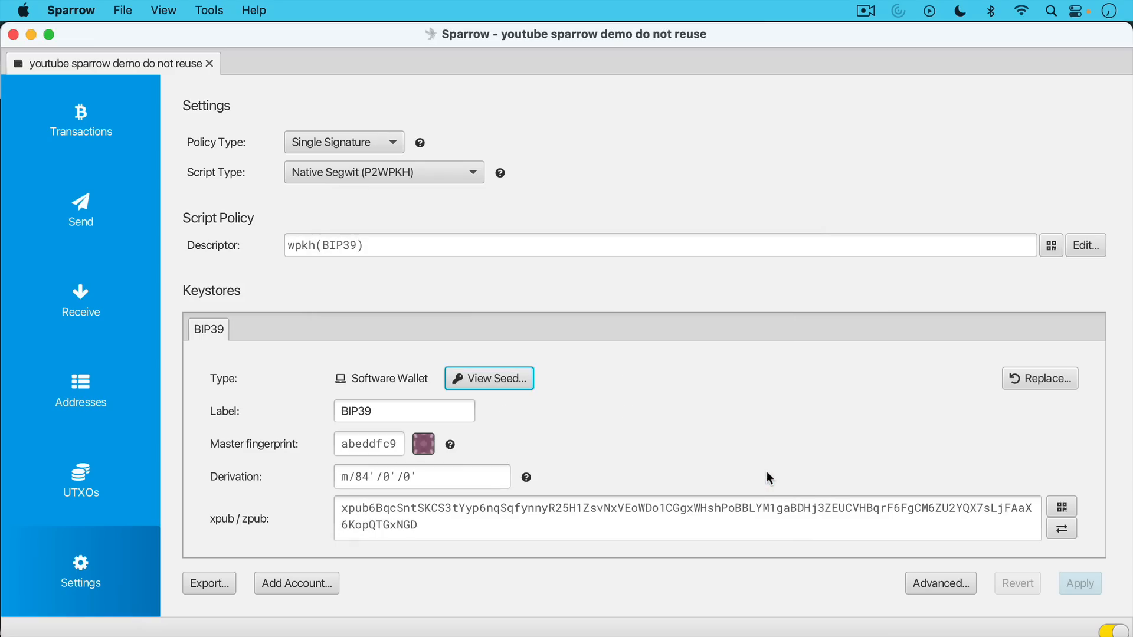
mouse_move(759, 455)
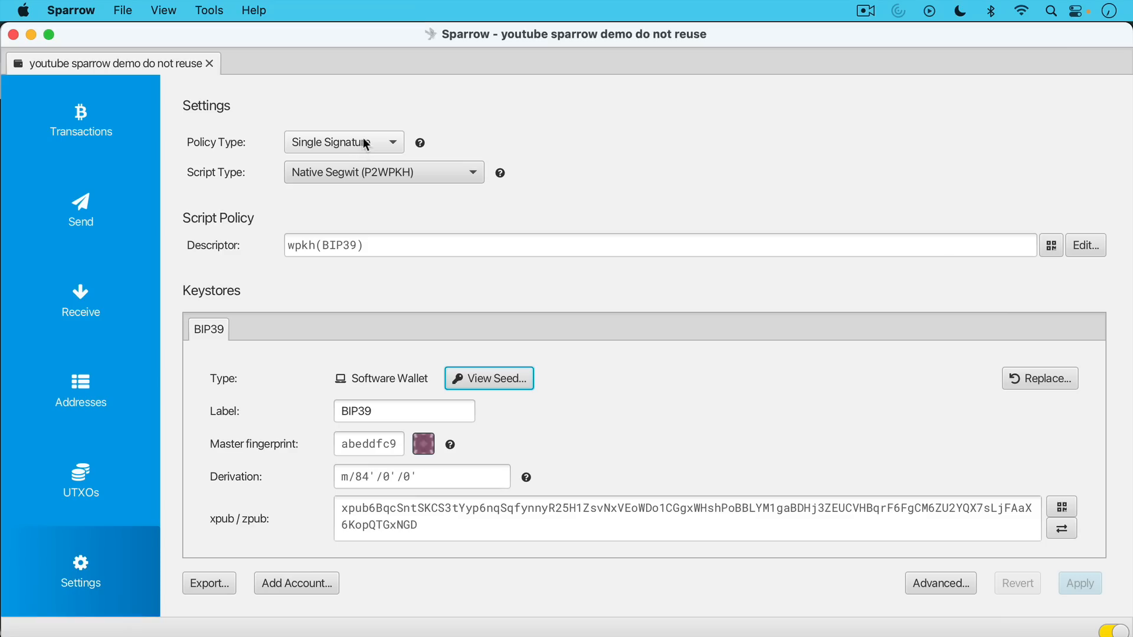
mouse_move(367, 170)
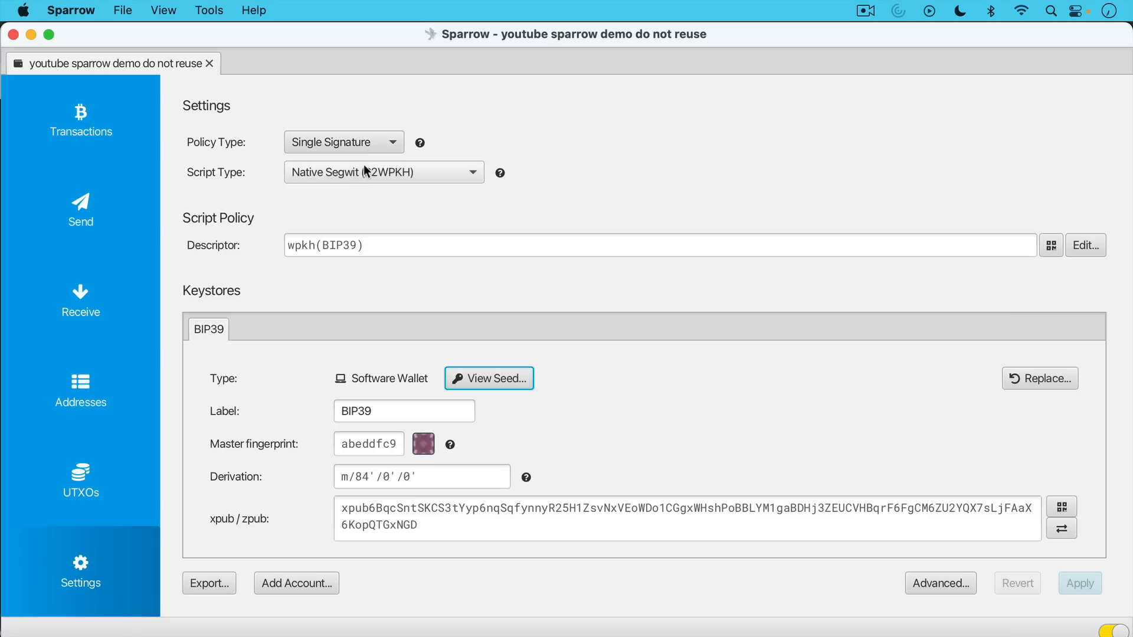
mouse_move(370, 174)
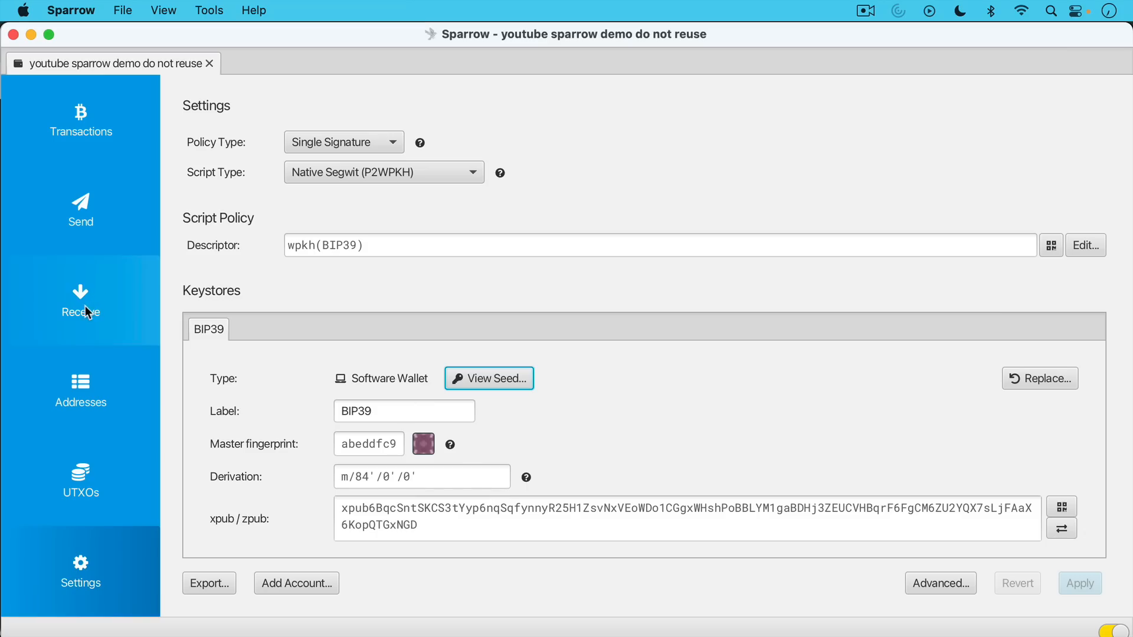
Copy the first receive address, then generate the next address at m/84'/0'/0'/0/1.
left_click(80, 299)
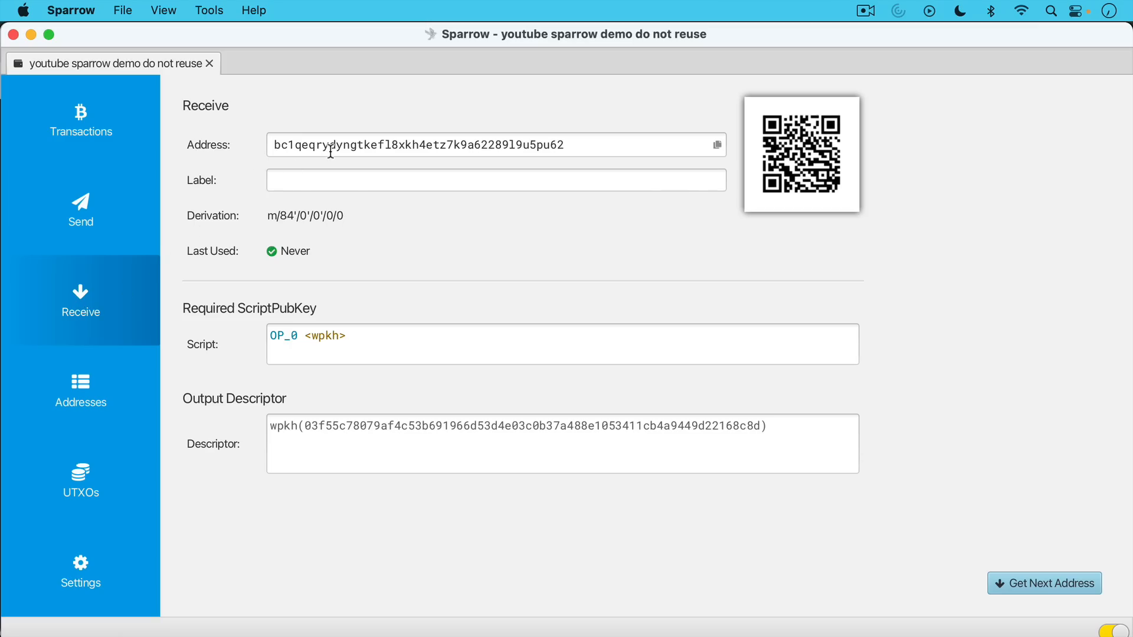
mouse_move(205, 273)
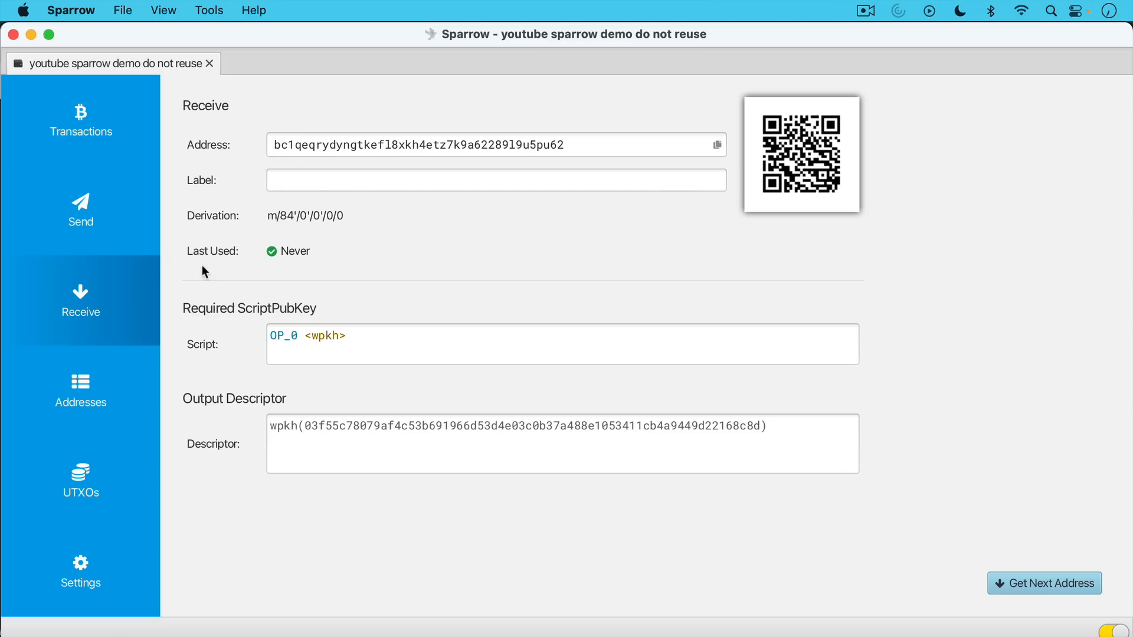
left_click(716, 144)
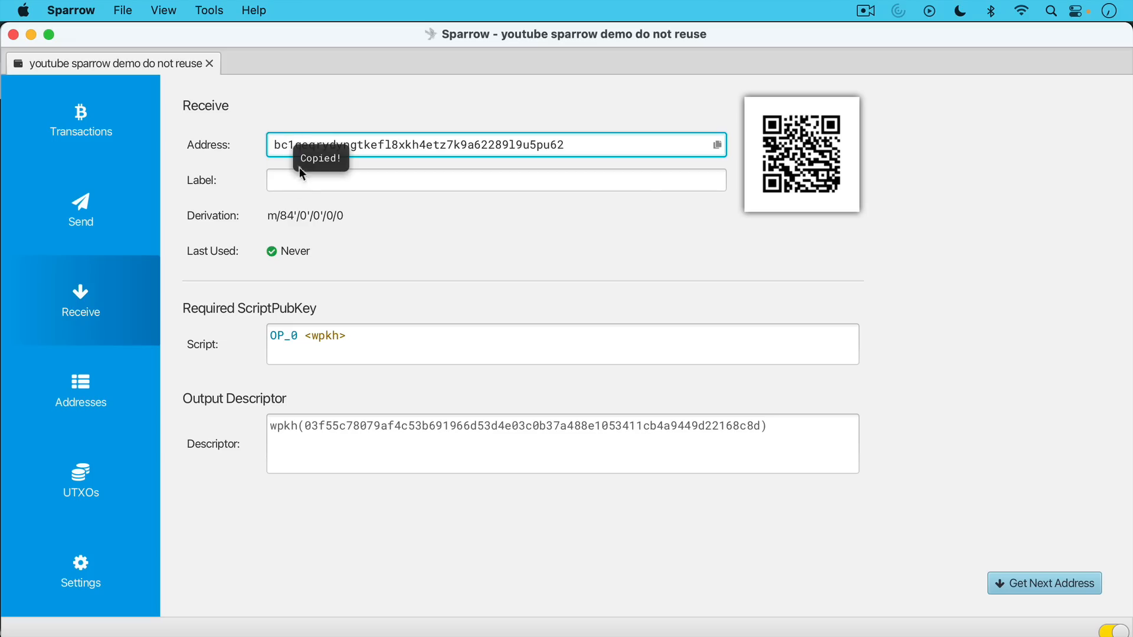
mouse_move(186, 255)
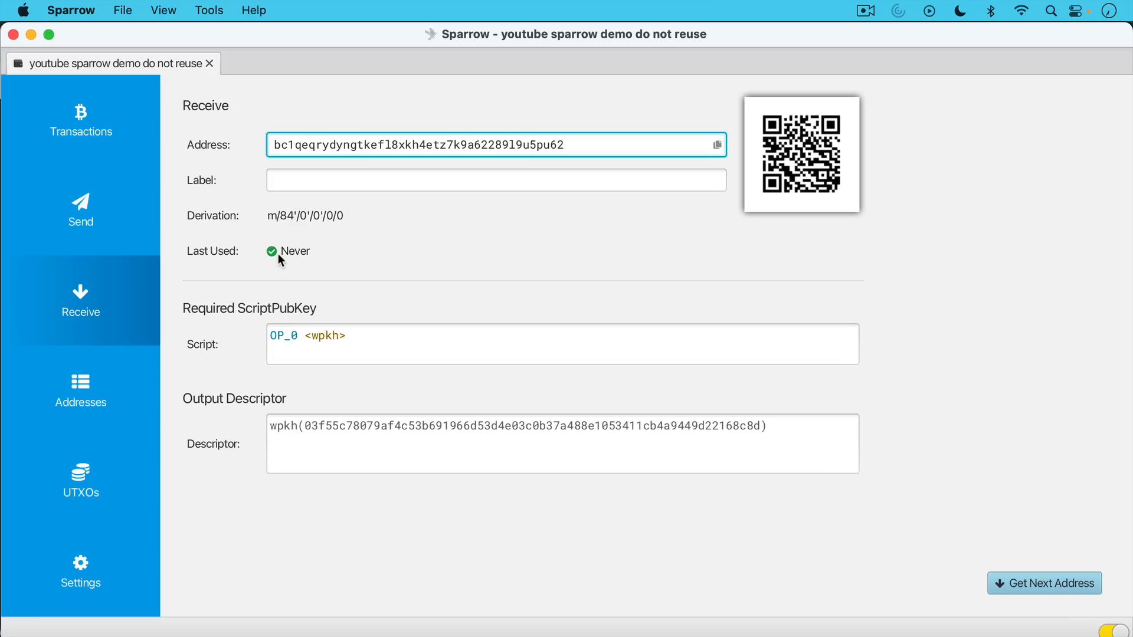
mouse_move(264, 245)
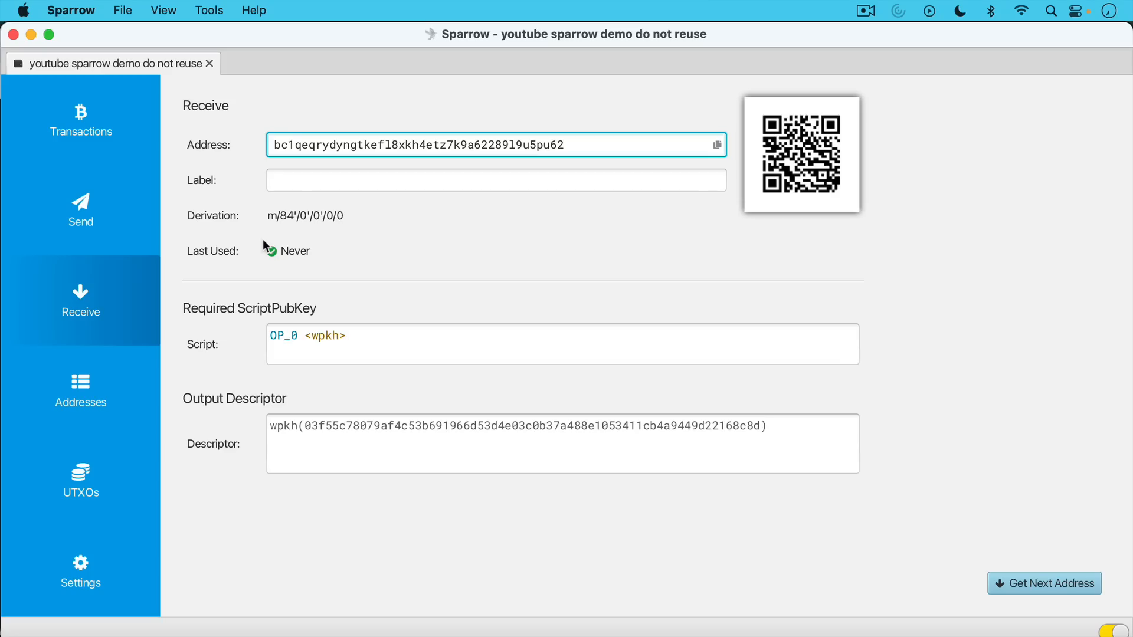
left_click(1044, 583)
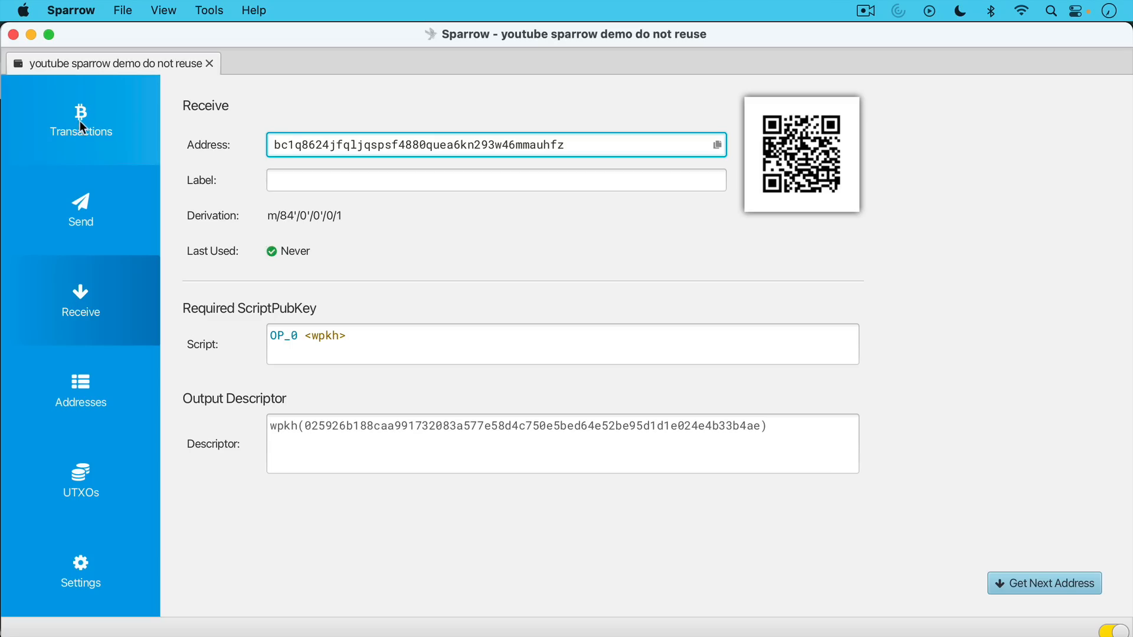
Open the Transactions tab to check the incoming 50,000-sat deposit.
left_click(81, 119)
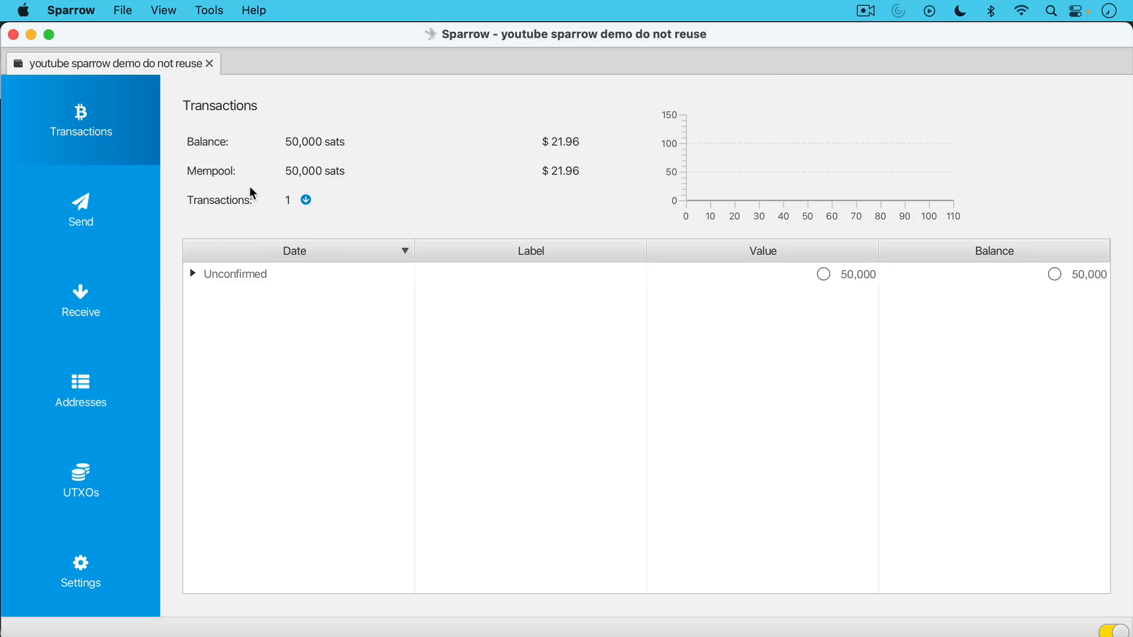
mouse_move(274, 190)
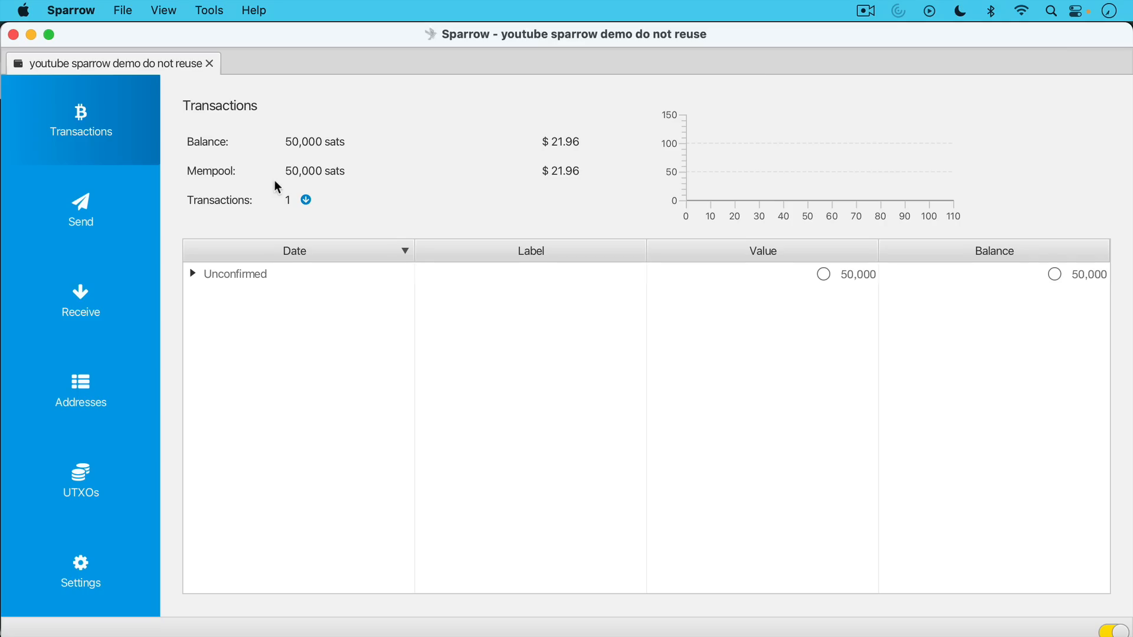
mouse_move(826, 282)
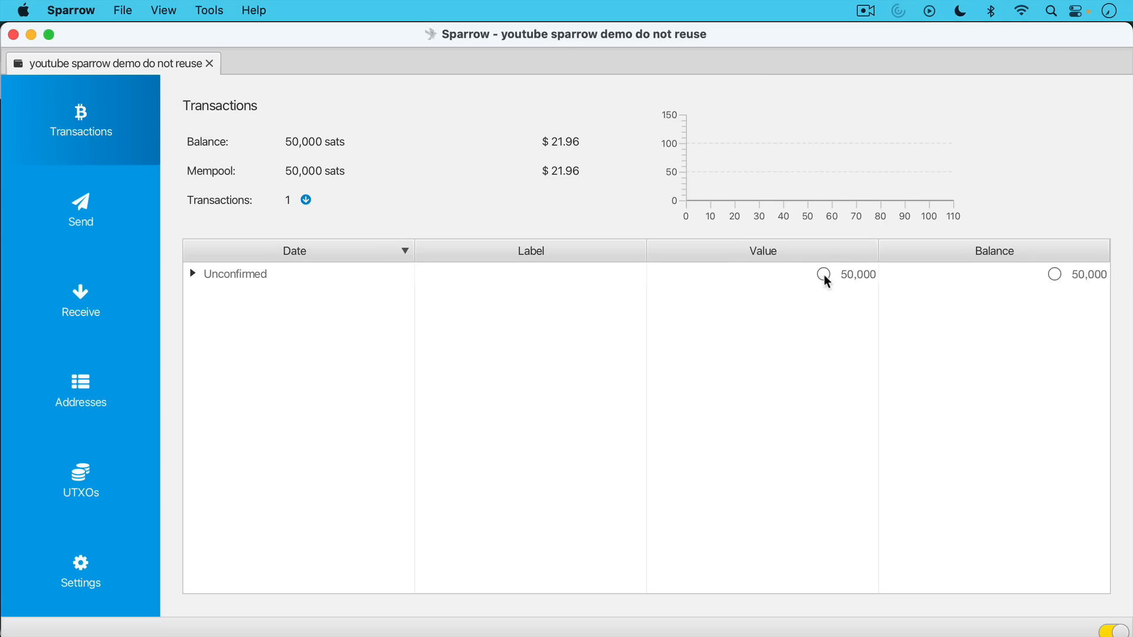
mouse_move(823, 274)
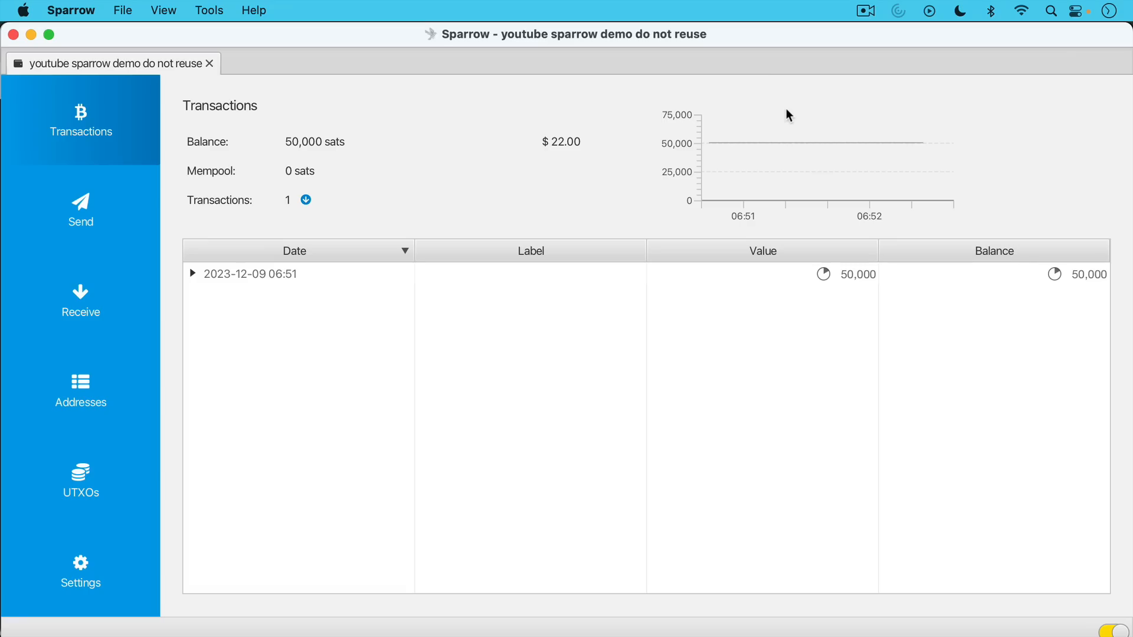
mouse_move(846, 265)
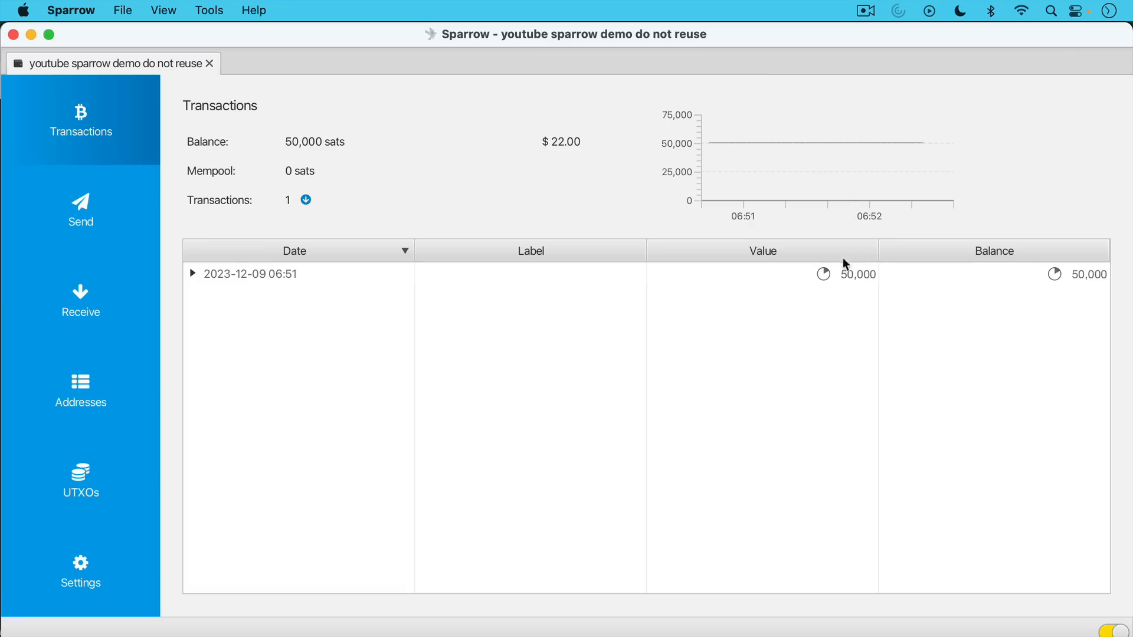
mouse_move(822, 277)
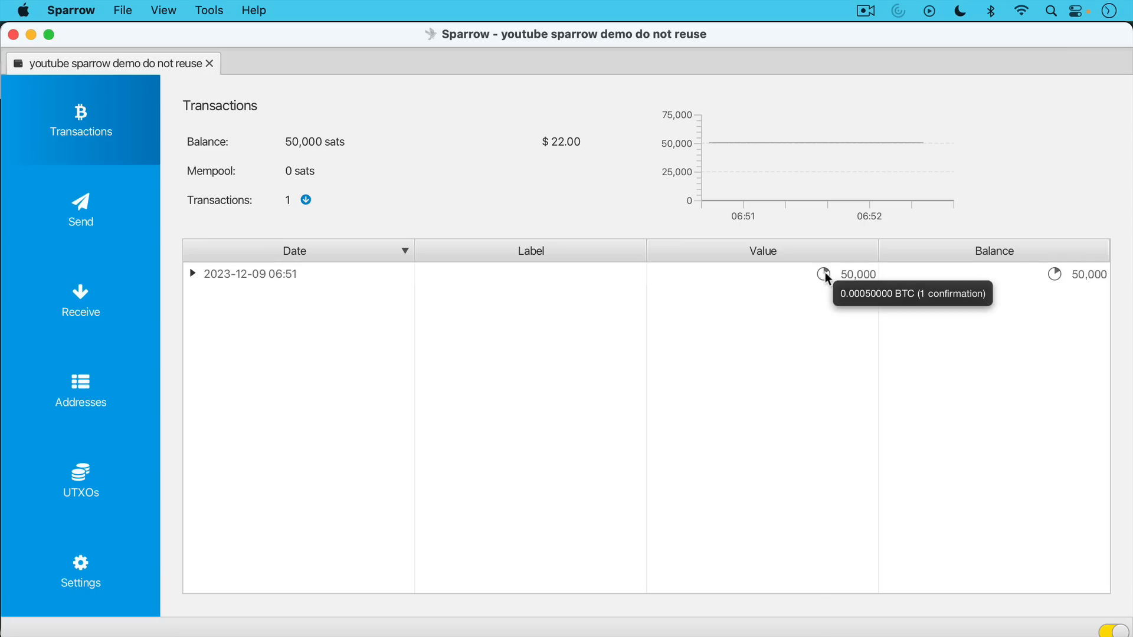
mouse_move(389, 211)
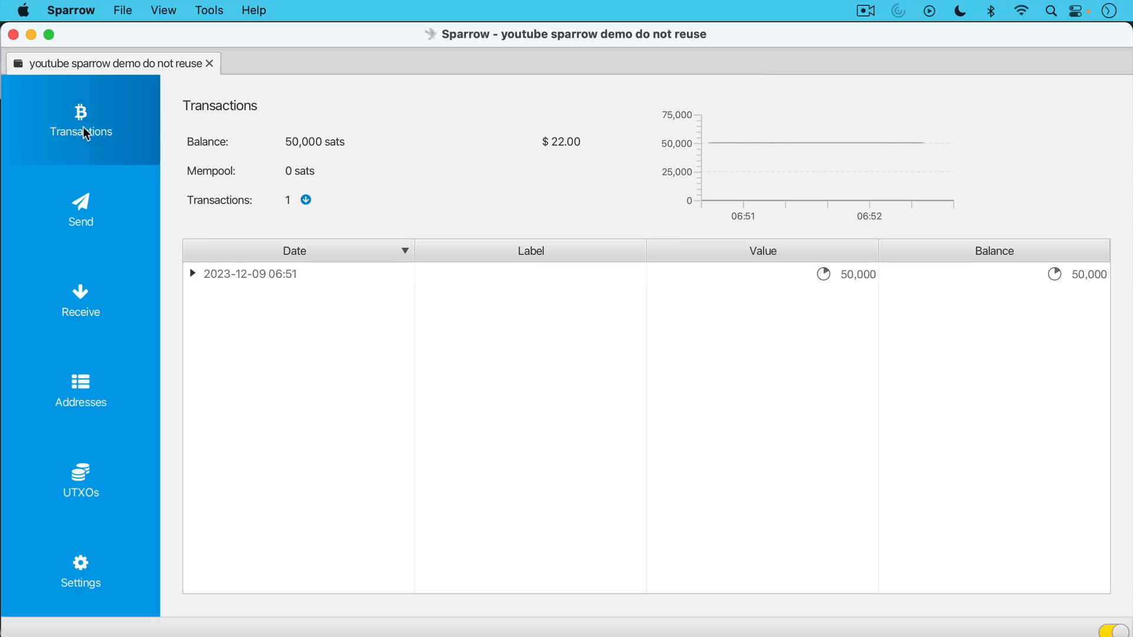
mouse_move(94, 265)
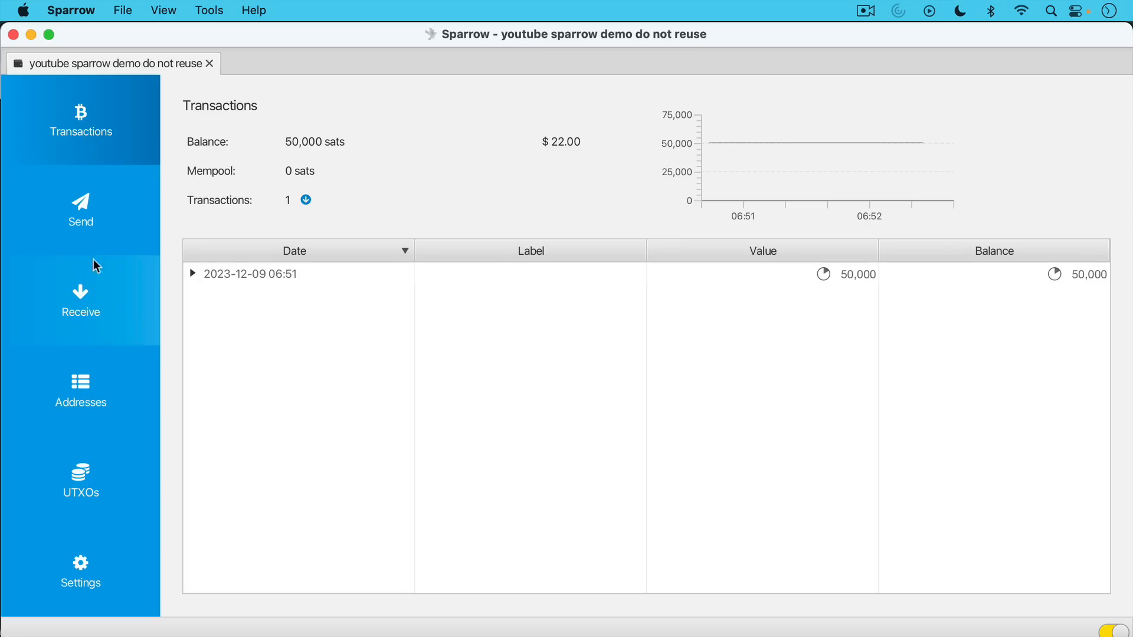
Switch to the Send tab's empty payment form.
left_click(81, 210)
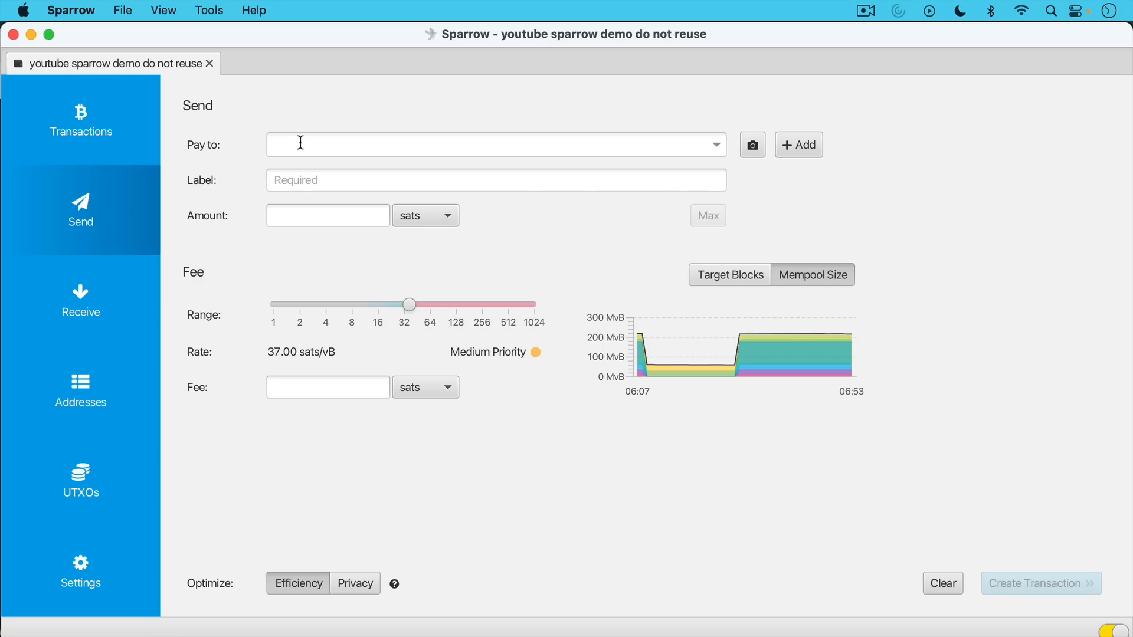
mouse_move(405, 312)
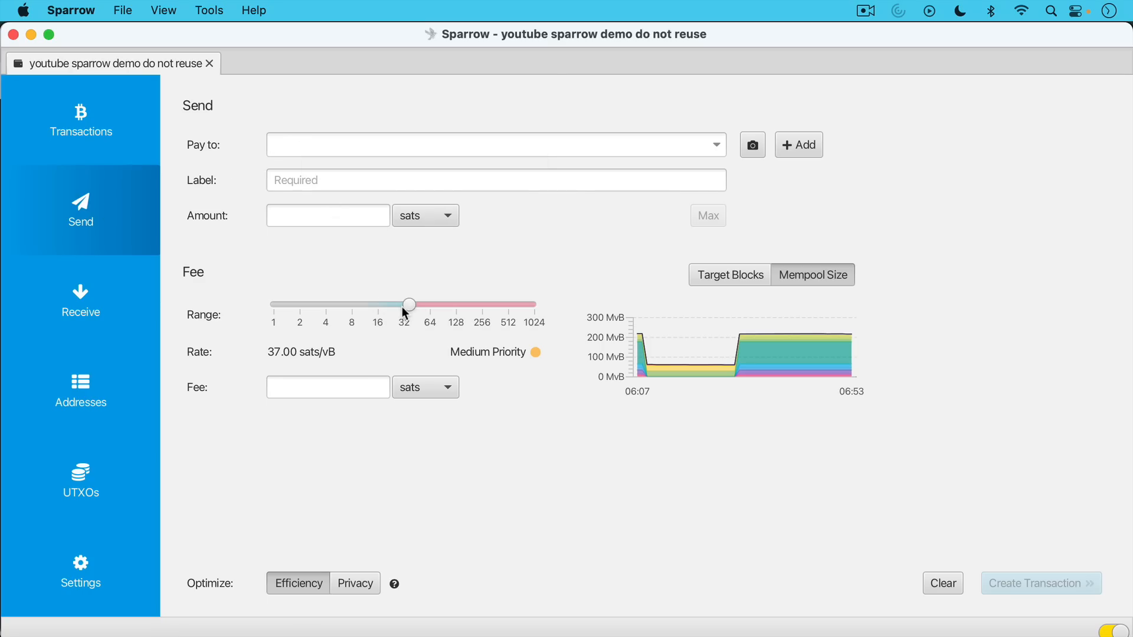
mouse_move(404, 300)
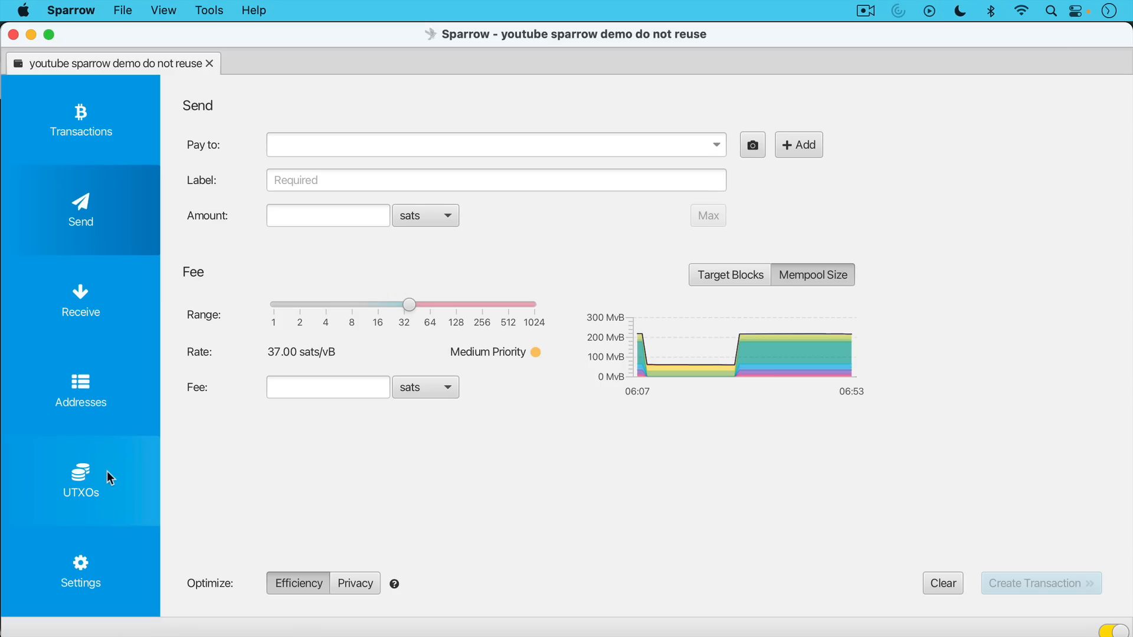
Open the UTXOs tab listing the single 50,000-sat unspent output.
left_click(80, 480)
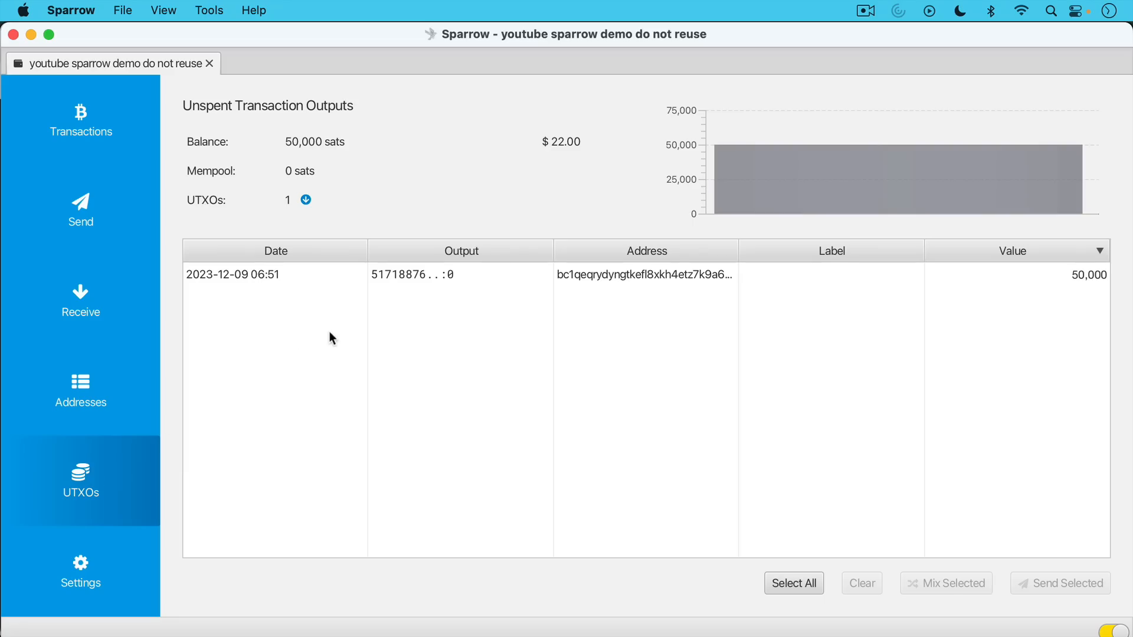
mouse_move(1079, 290)
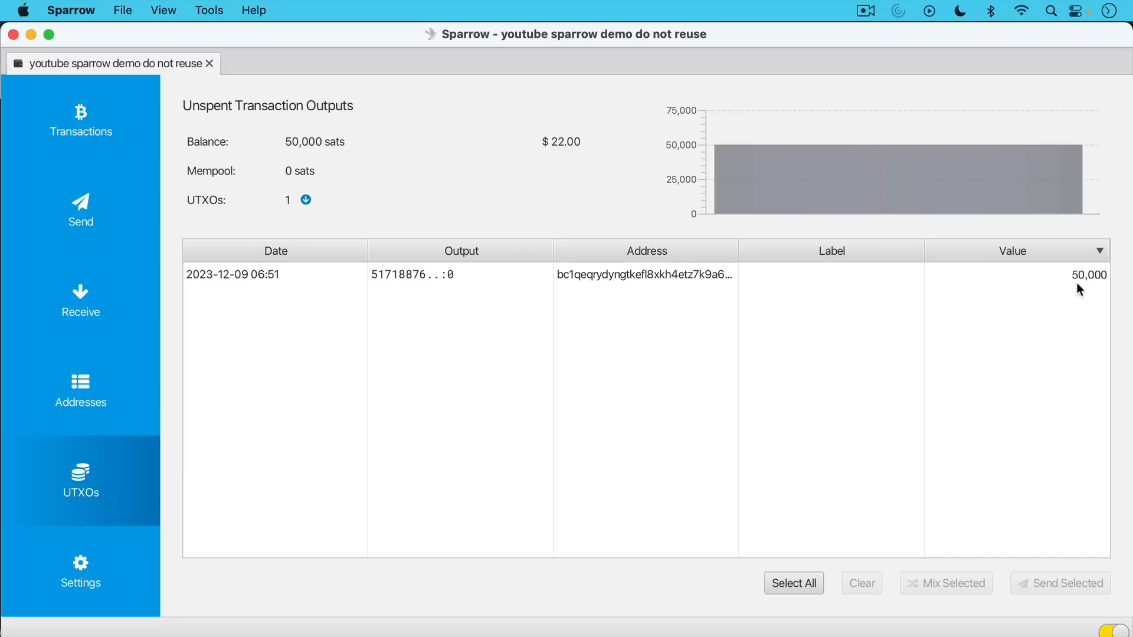
mouse_move(603, 282)
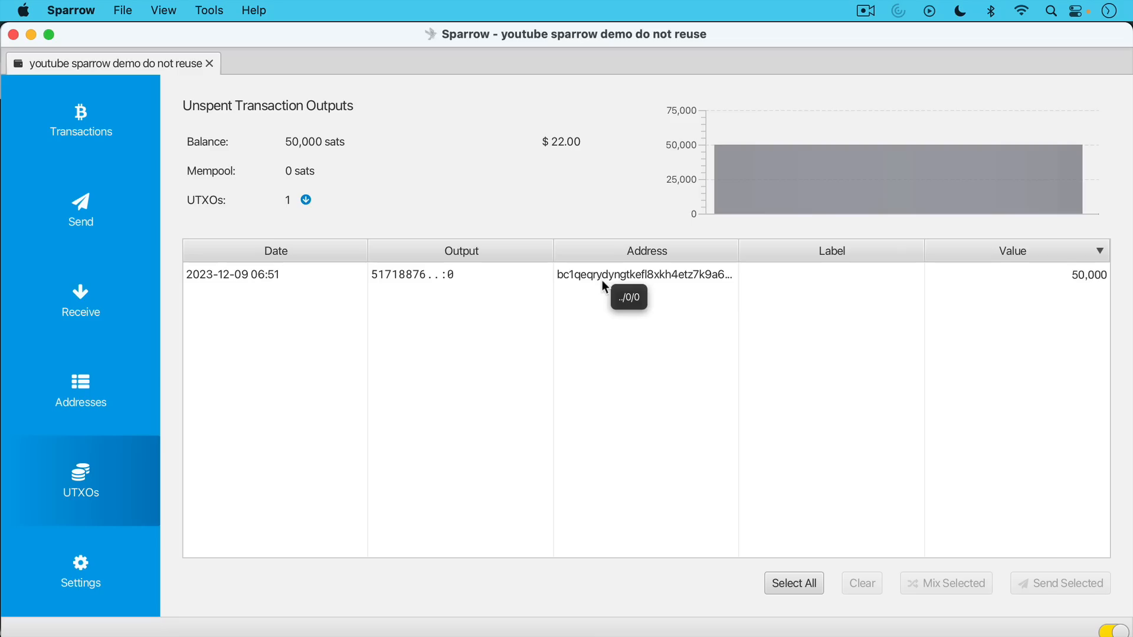
mouse_move(568, 142)
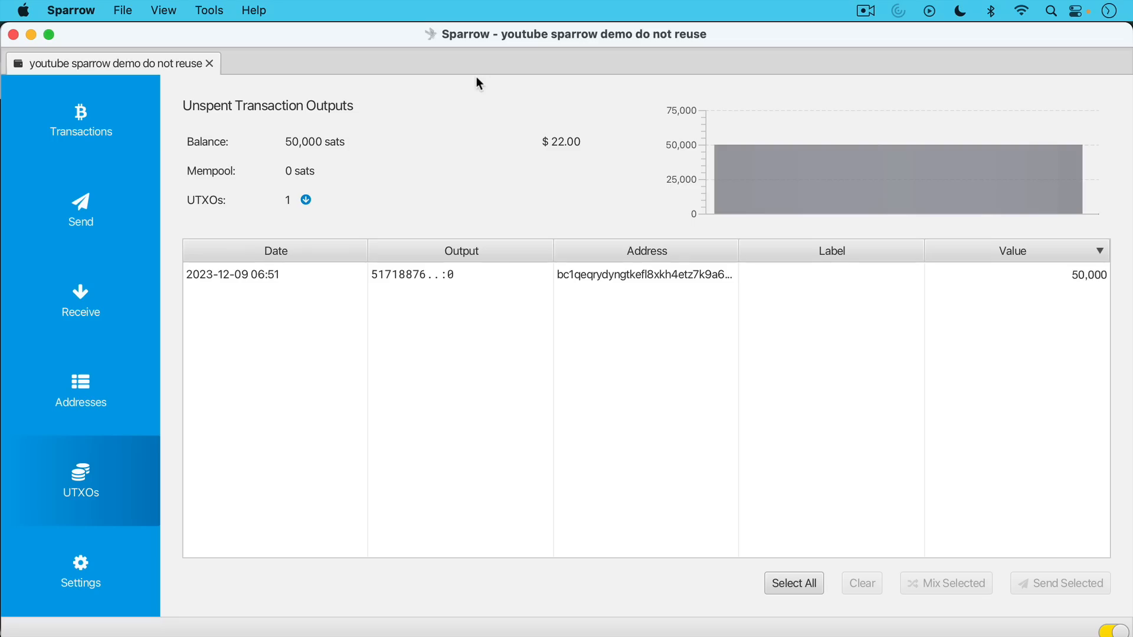
mouse_move(508, 627)
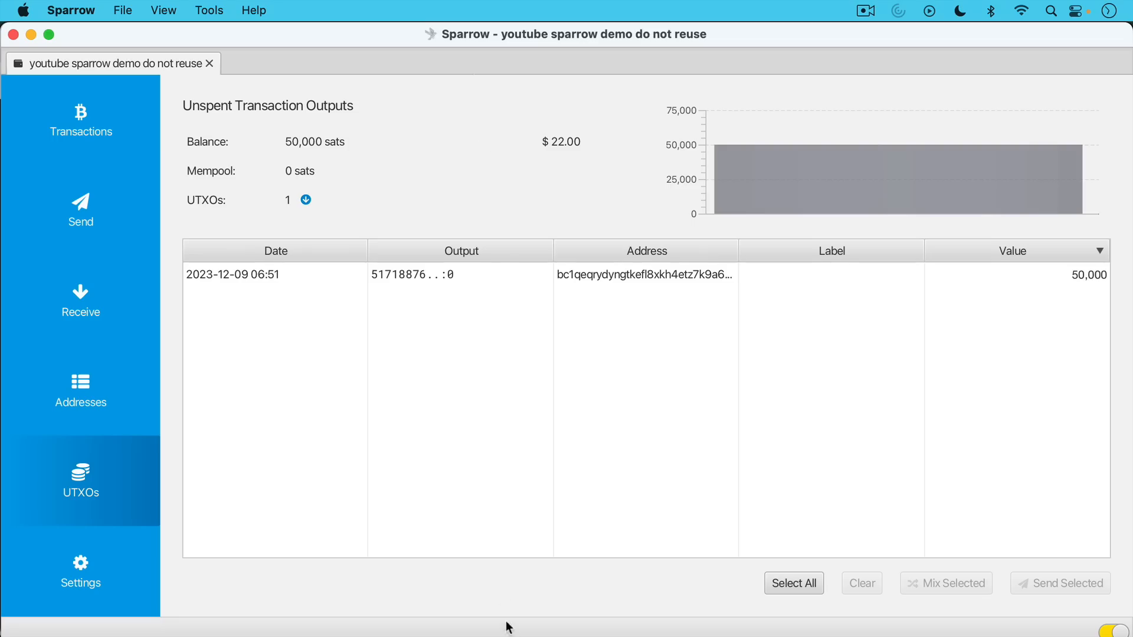
mouse_move(529, 601)
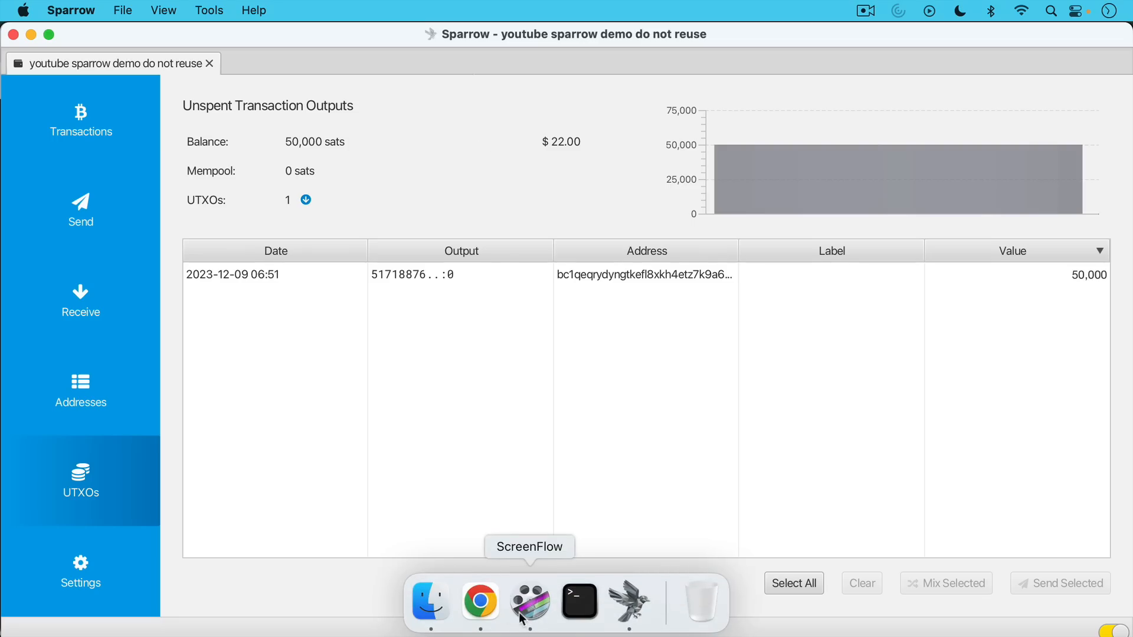
Switch to Chrome and scroll the Sparrow Wallet X profile past the v1.8.0 post.
left_click(479, 601)
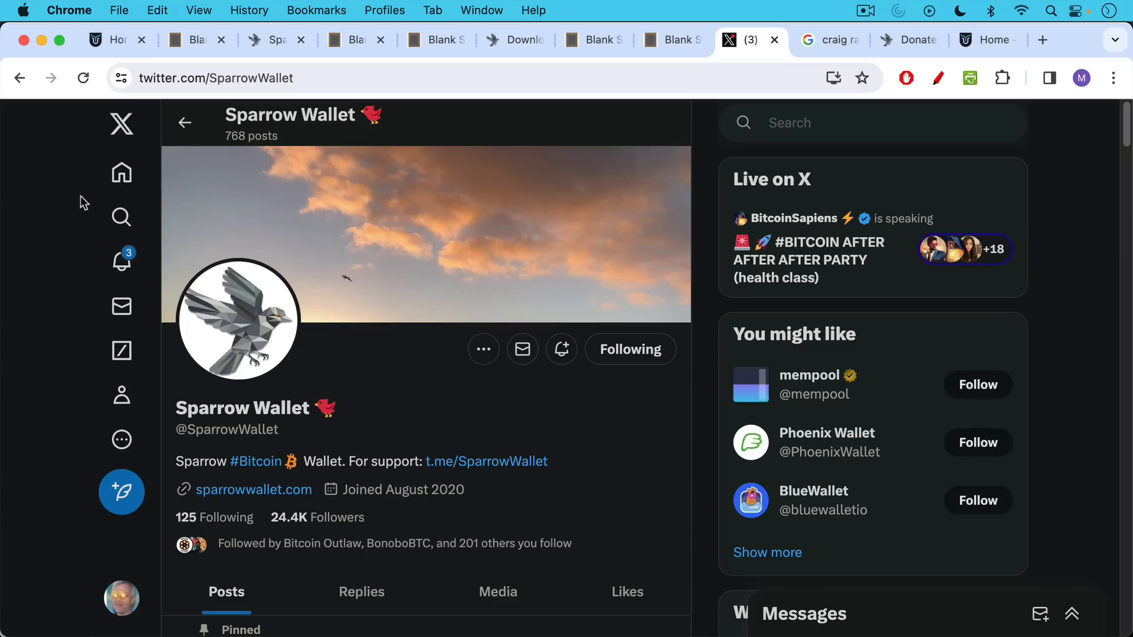
mouse_move(220, 453)
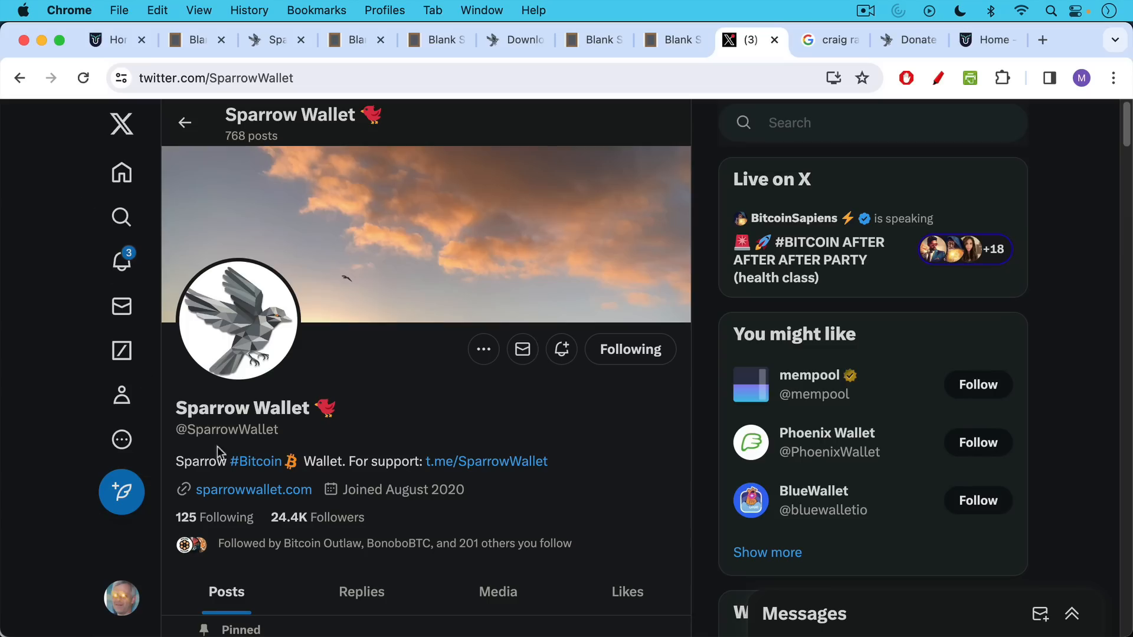
mouse_move(322, 397)
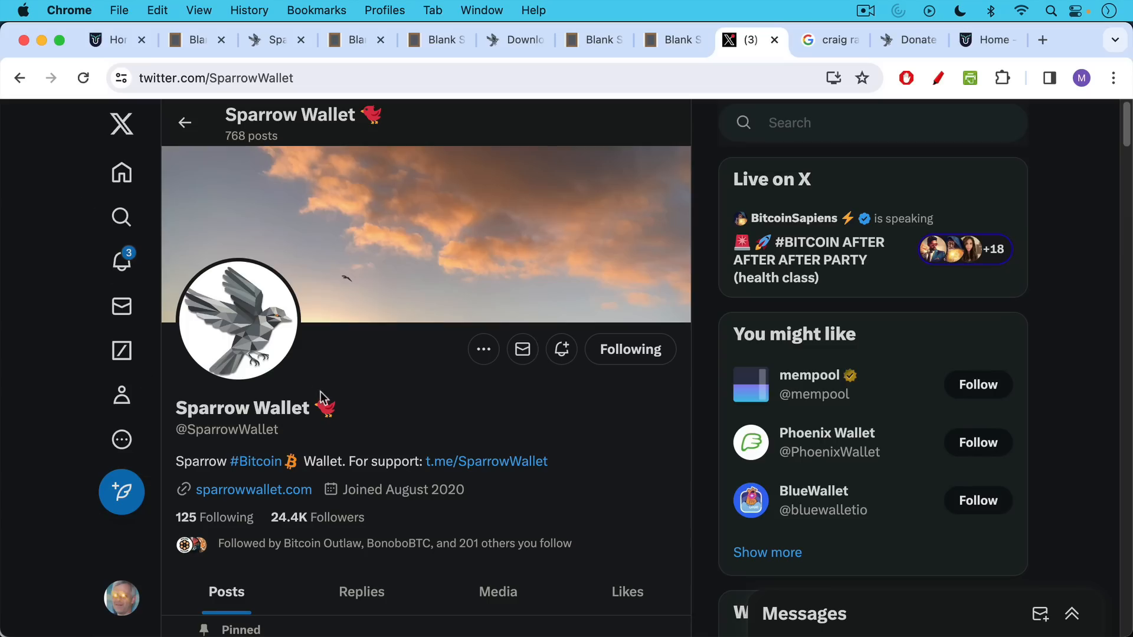
scroll("down", 3)
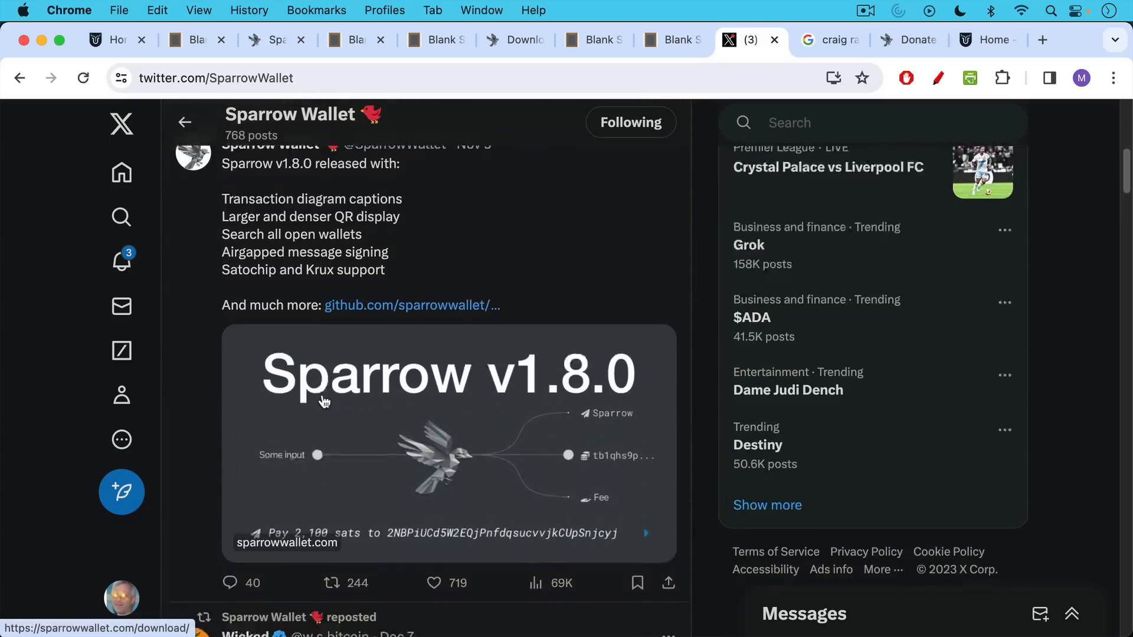
scroll("down", 3)
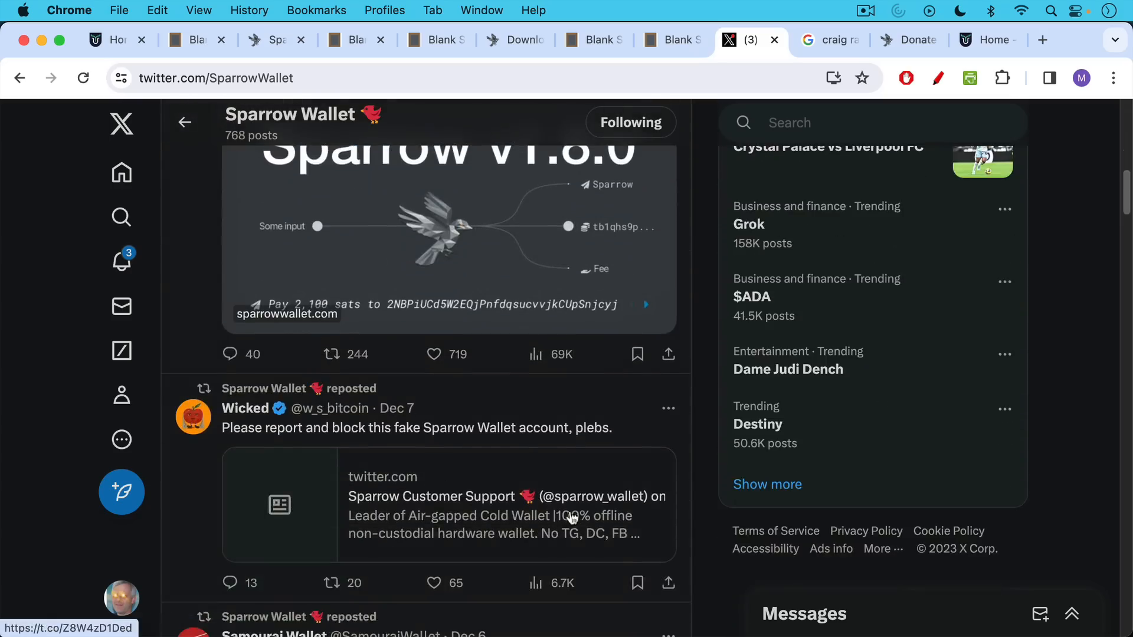
mouse_move(621, 508)
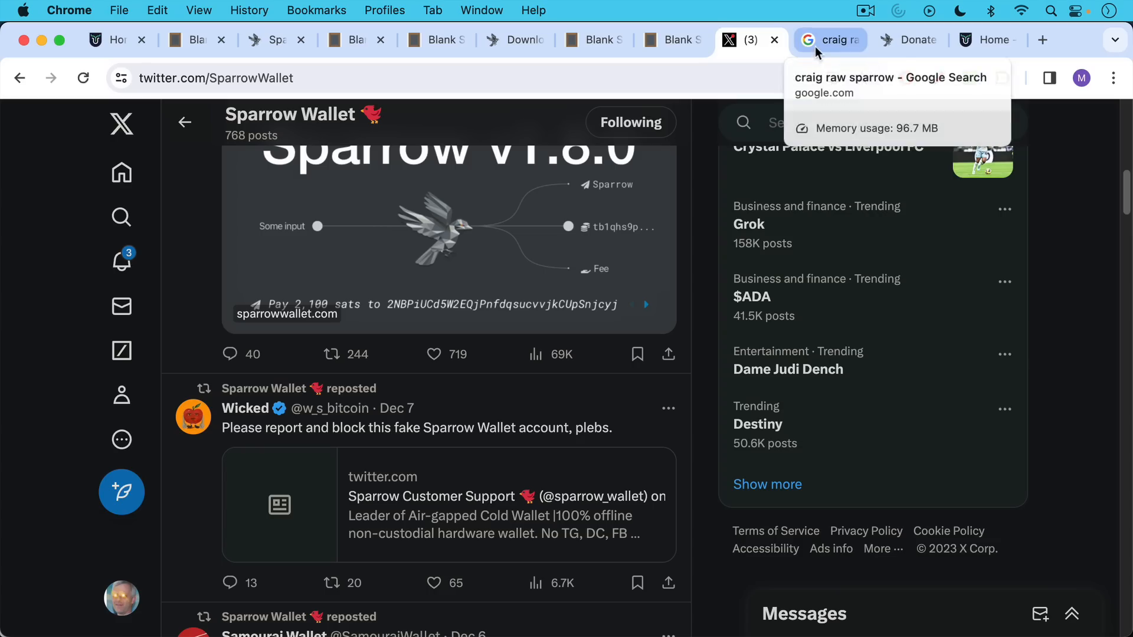
Switch to the Google results tab for "craig raw sparrow".
left_click(828, 39)
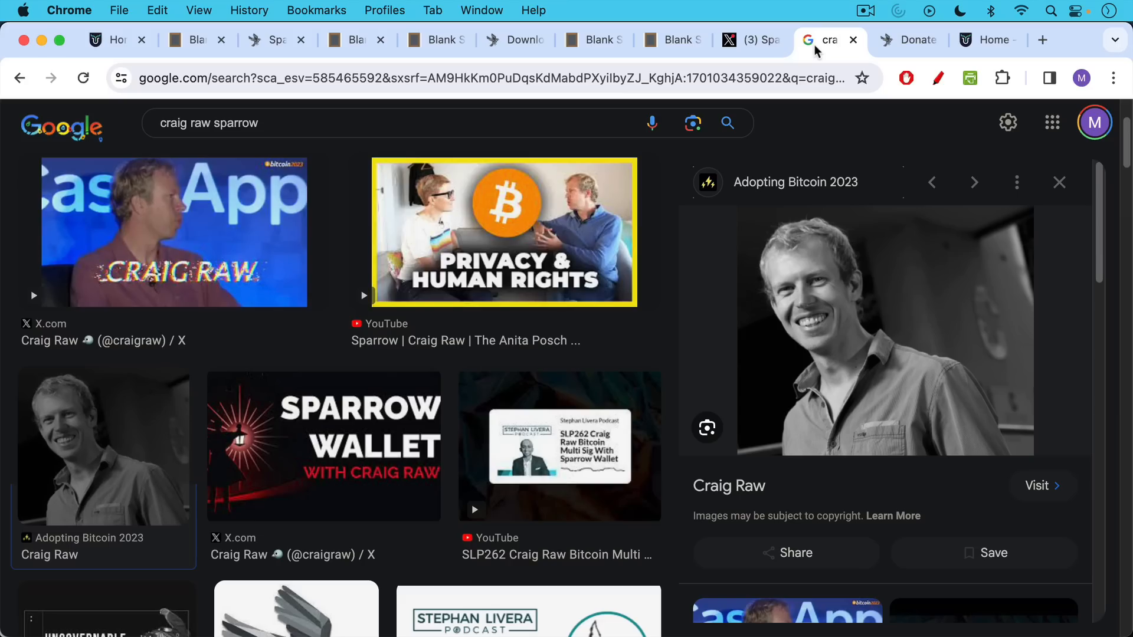
mouse_move(918, 39)
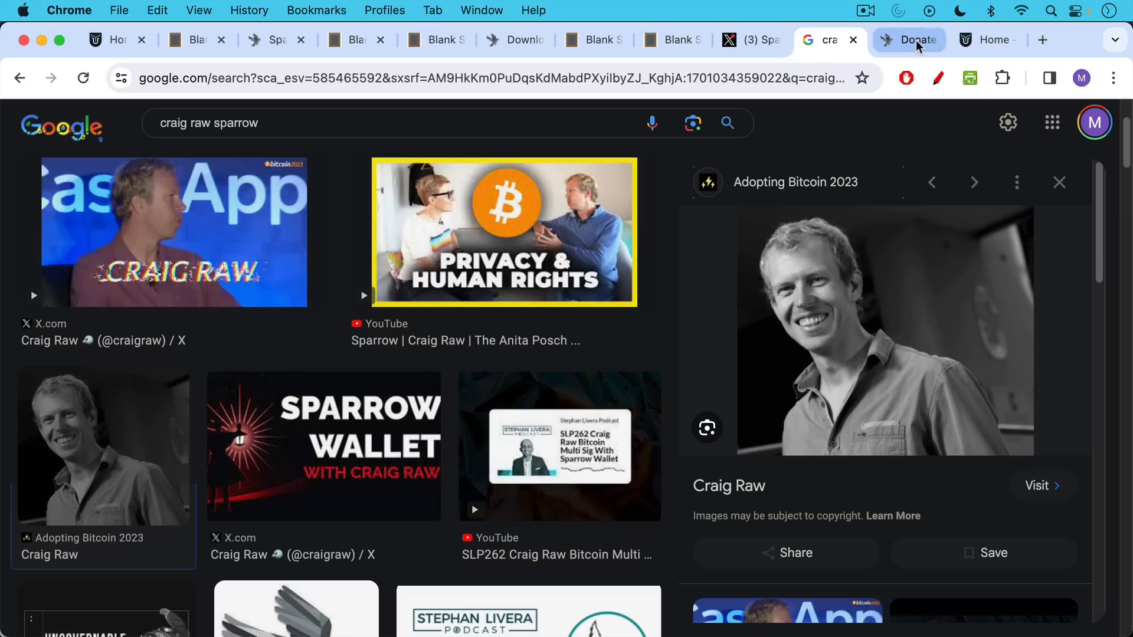
Switch to the Donate tab in Chrome.
left_click(909, 39)
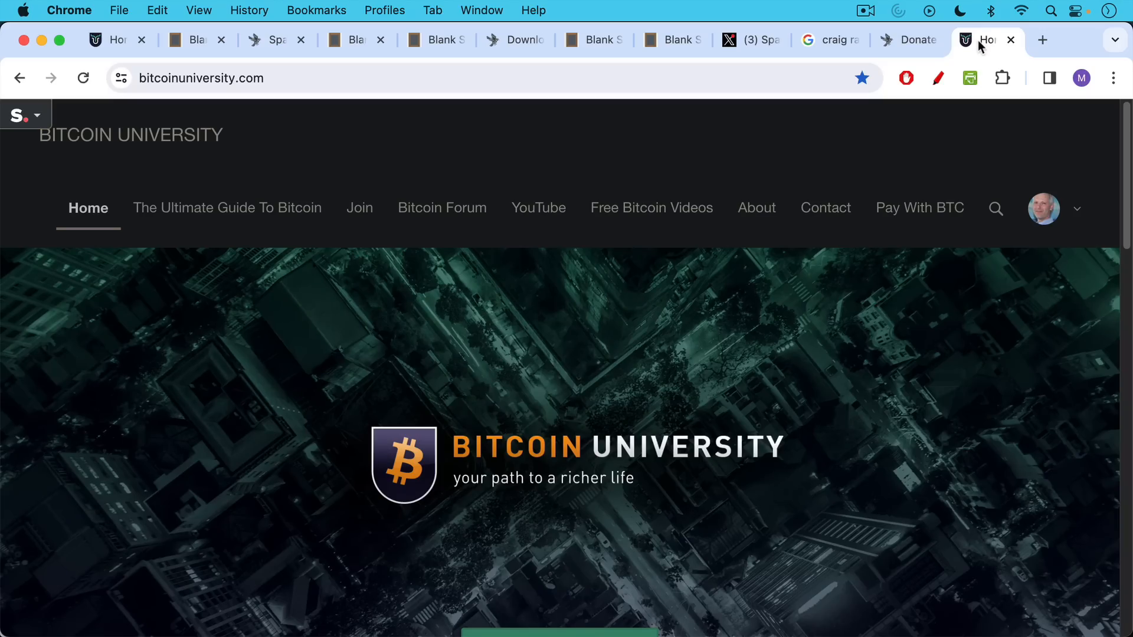
mouse_move(589, 136)
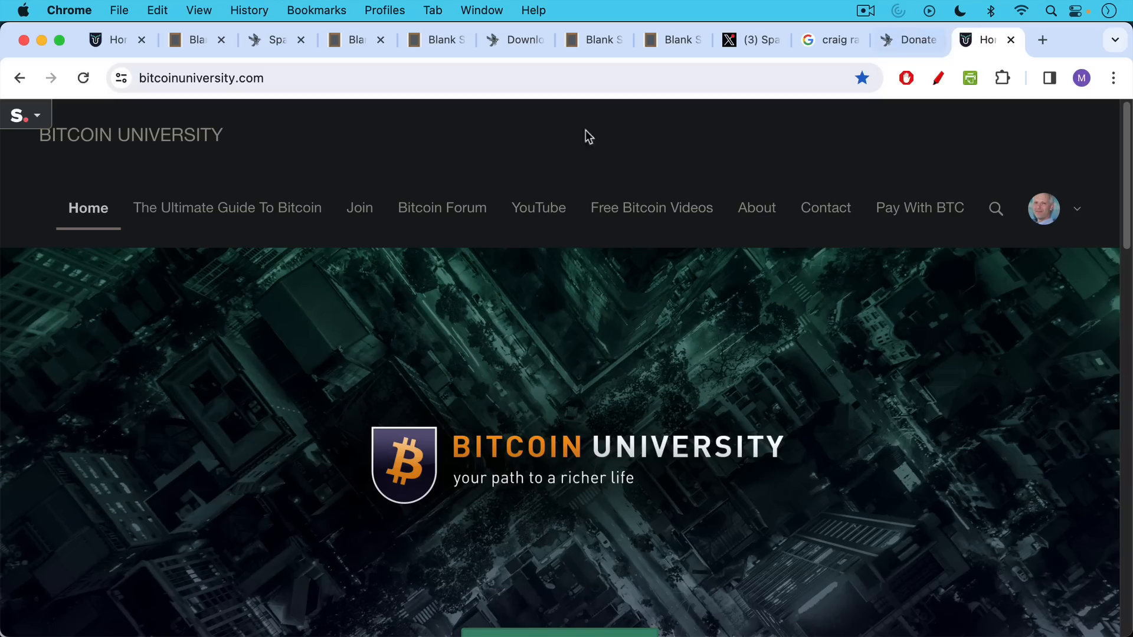
mouse_move(360, 208)
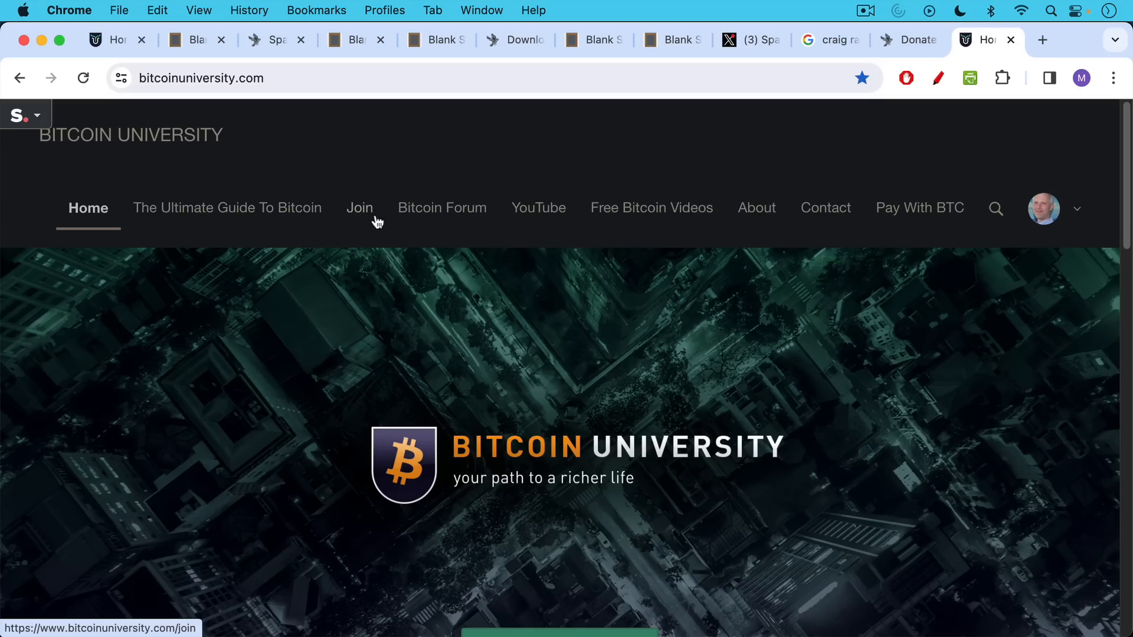
mouse_move(383, 134)
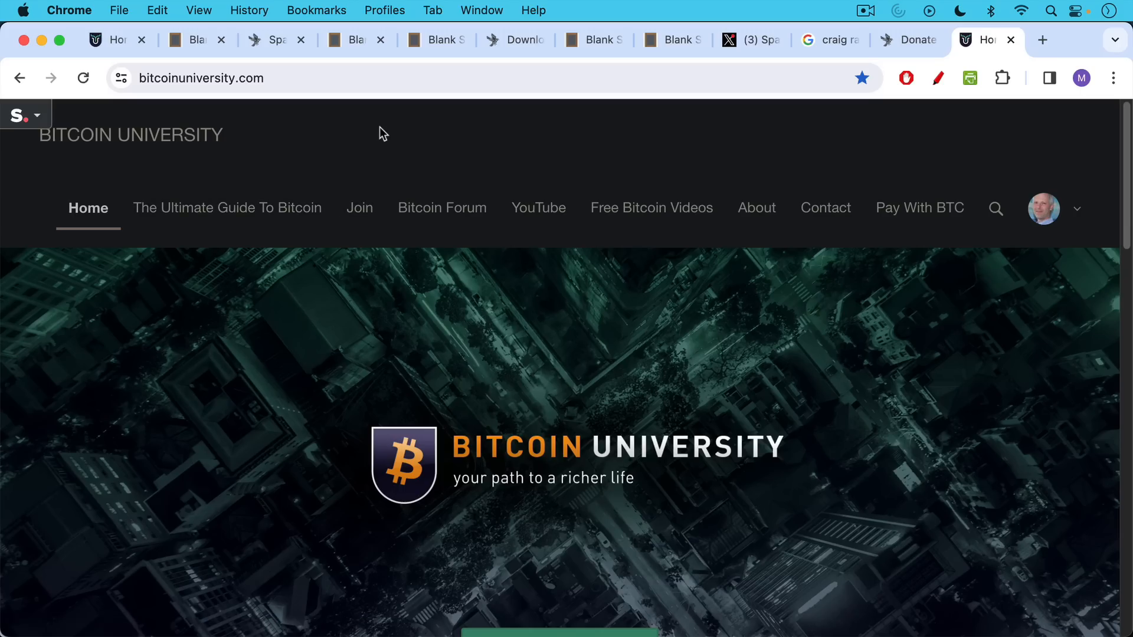